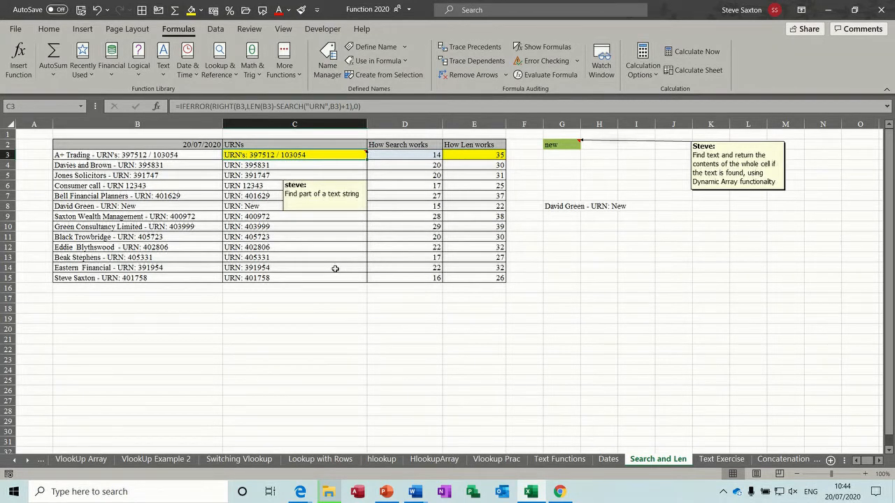
mouse_move(369, 243)
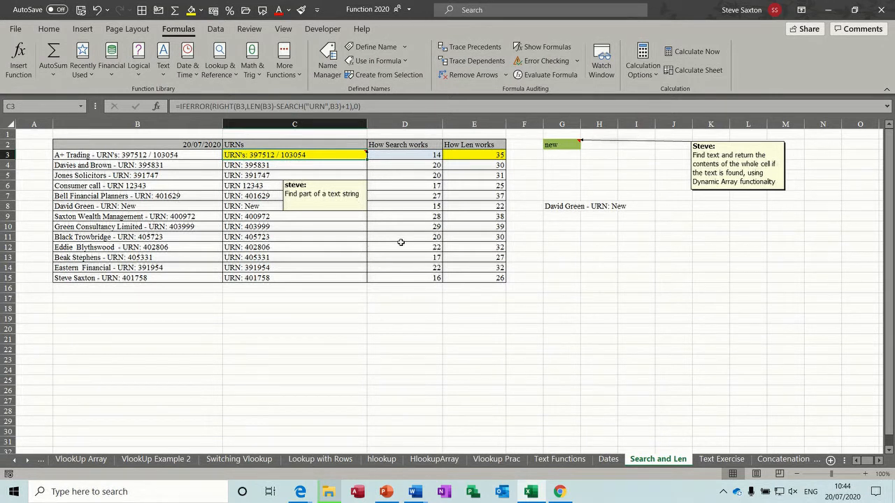
Review the B3 sentence and its SEARCH and LEN helper formulas in D3 and E3.
click(137, 154)
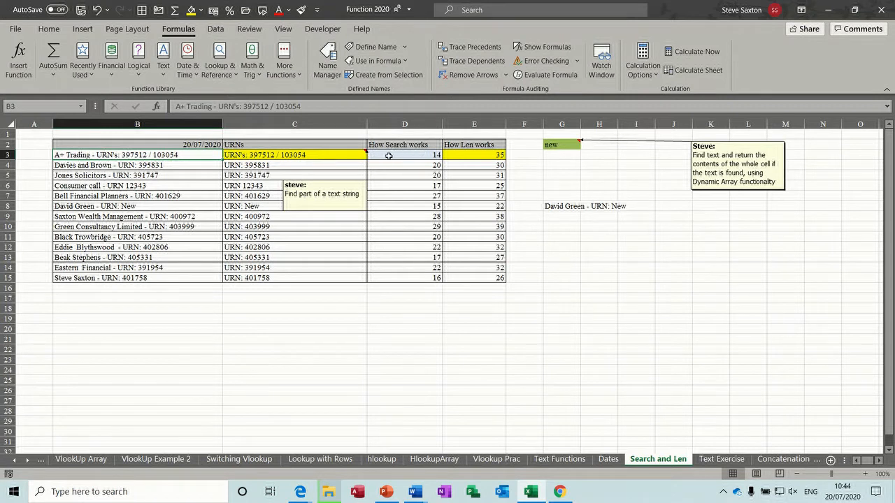
click(404, 154)
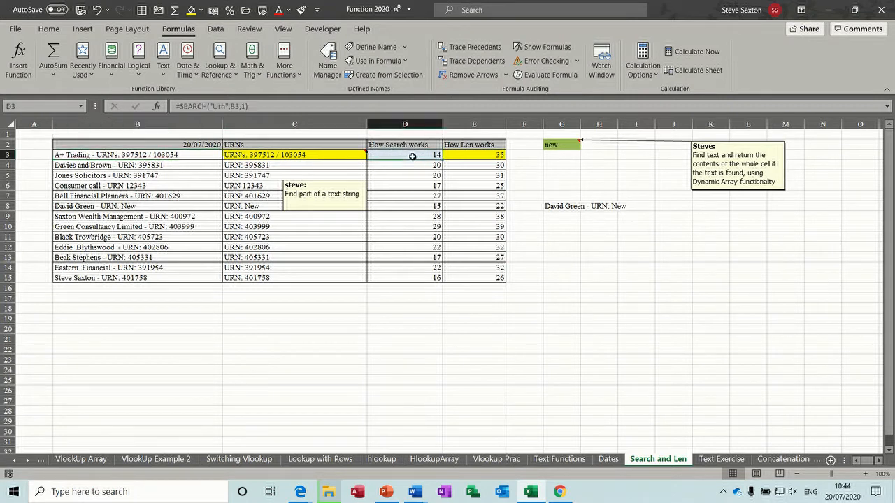
mouse_move(267, 106)
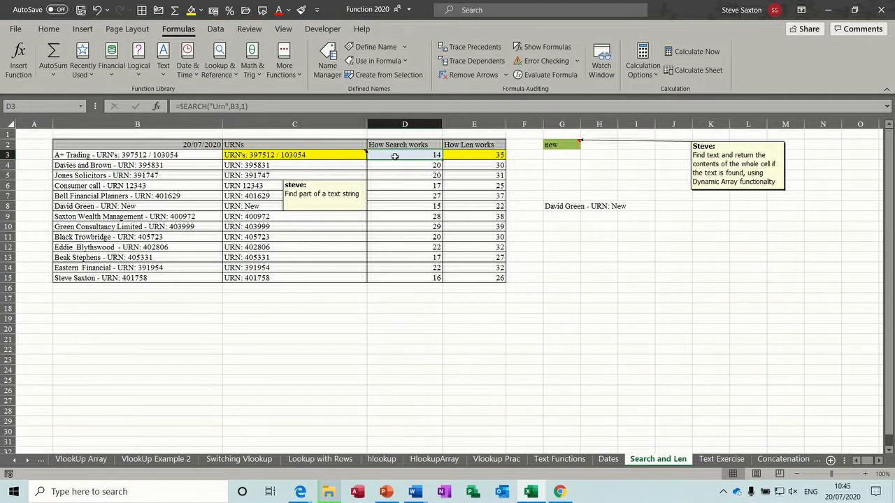
mouse_move(227, 106)
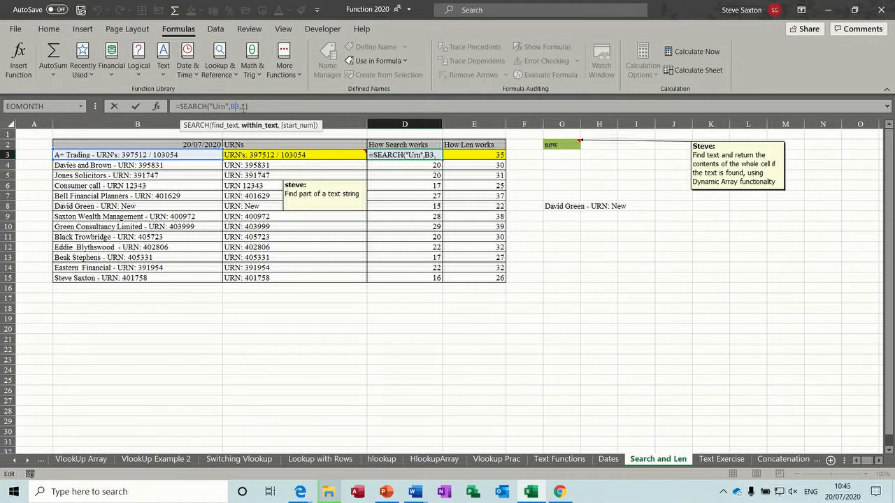
text(1)
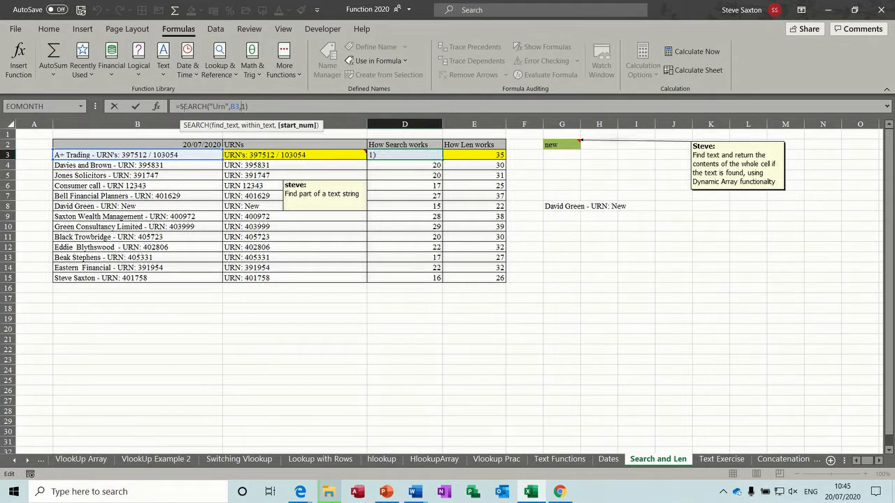
key(Return)
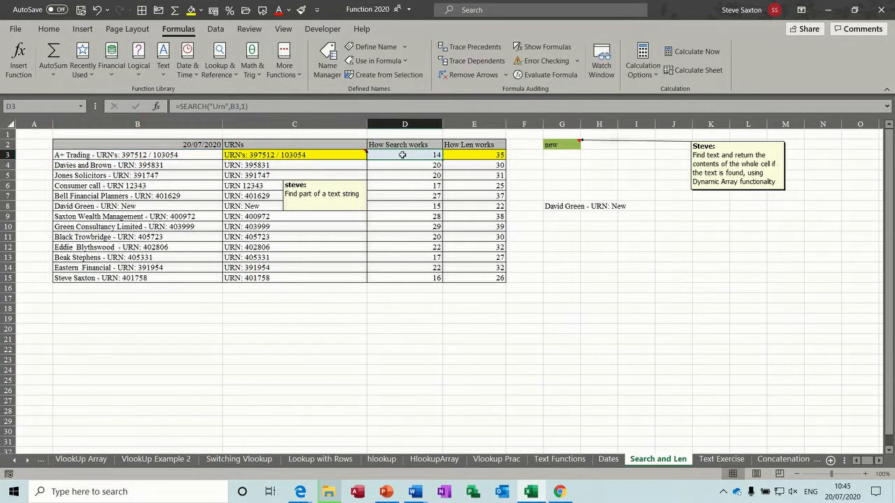
click(472, 154)
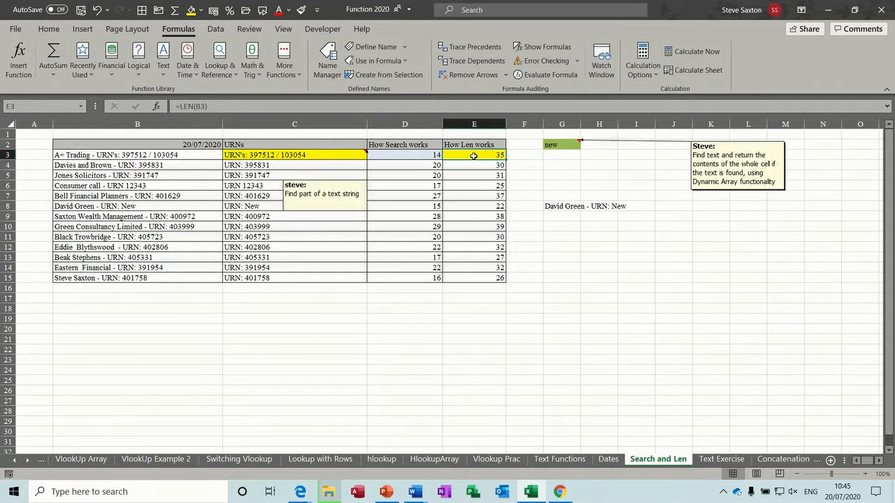
mouse_move(104, 155)
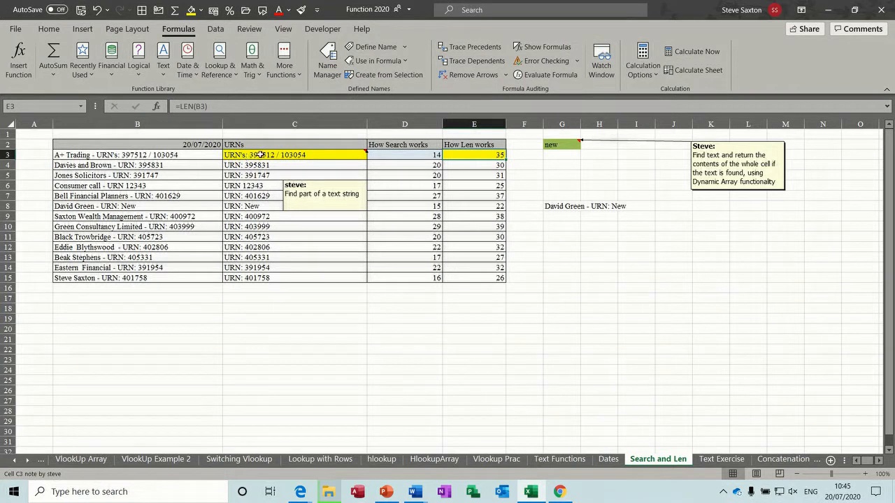
Review the URN extraction formula in C3 and the dynamic lookup results beside the table.
click(294, 154)
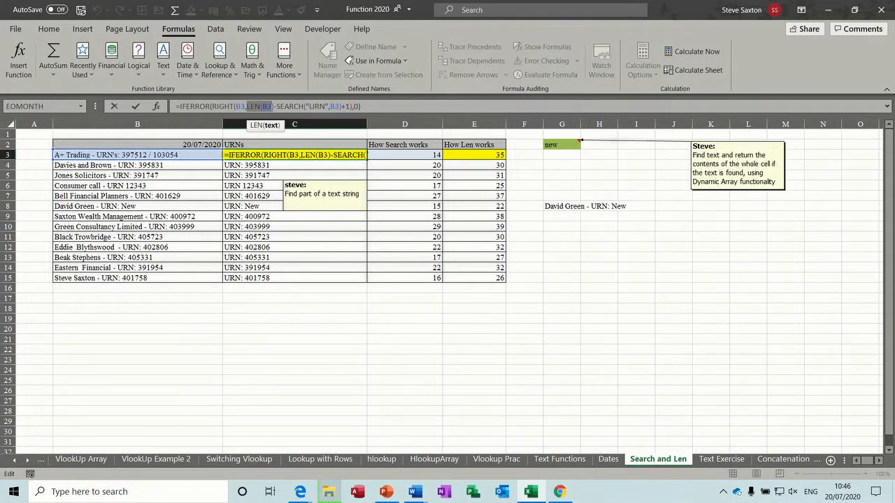
mouse_move(484, 149)
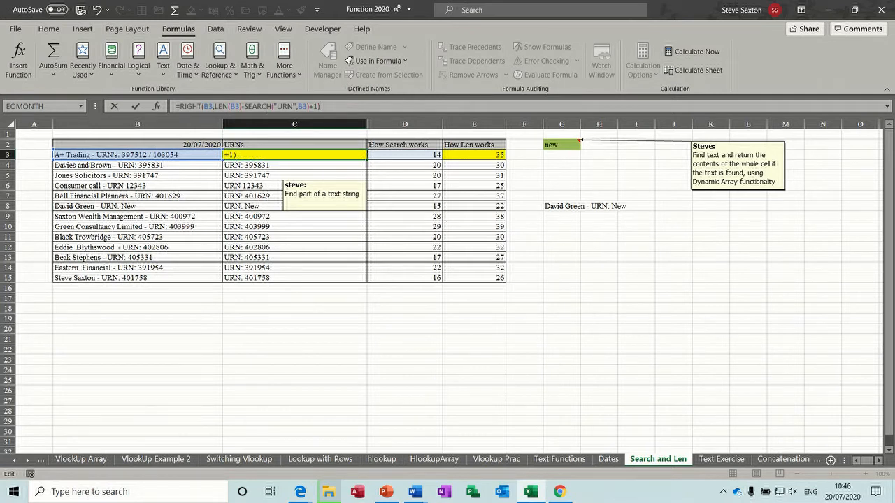
key(Return)
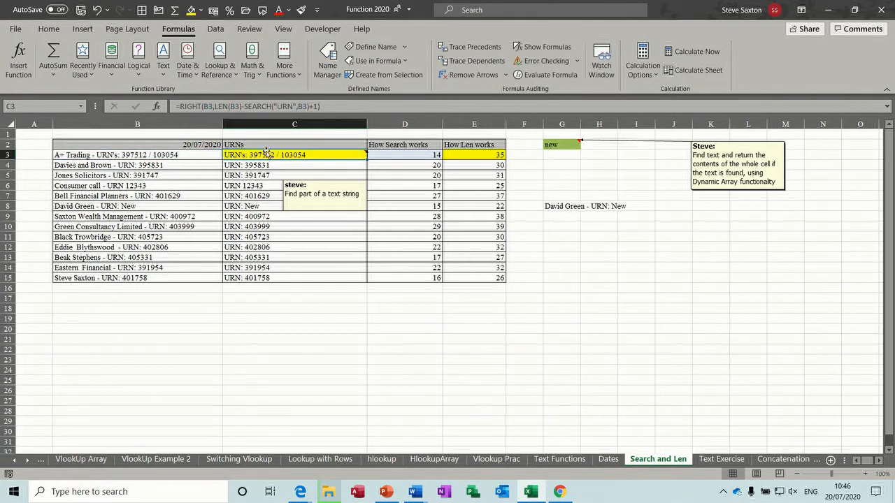
click(137, 153)
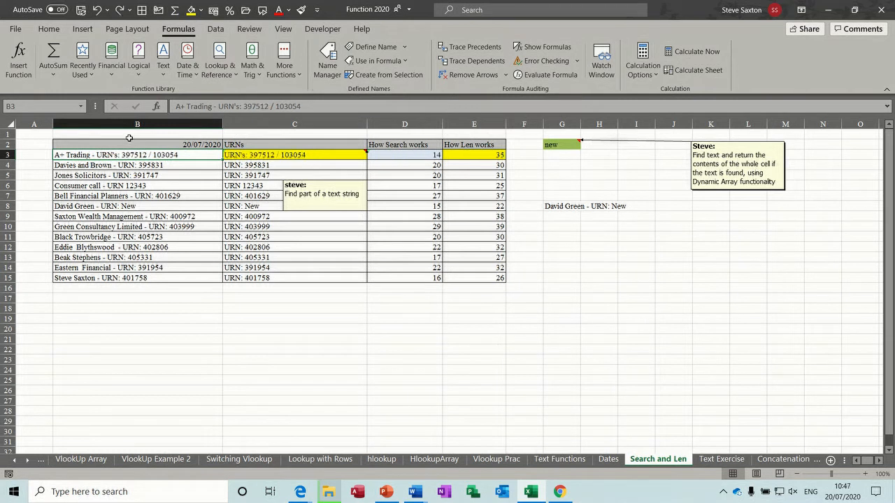
click(293, 153)
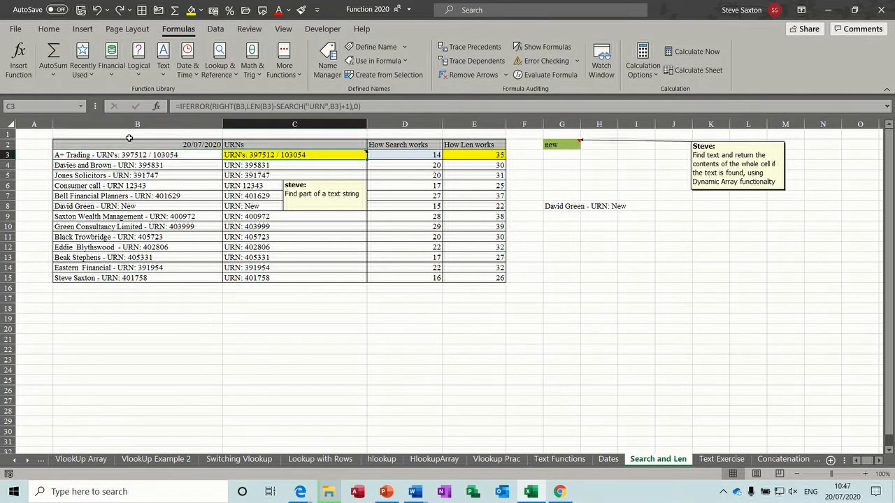
mouse_move(237, 106)
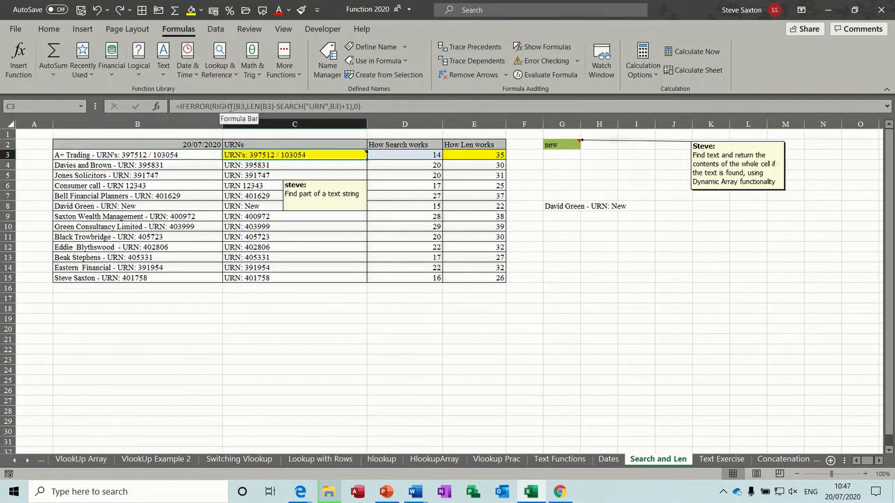
mouse_move(546, 286)
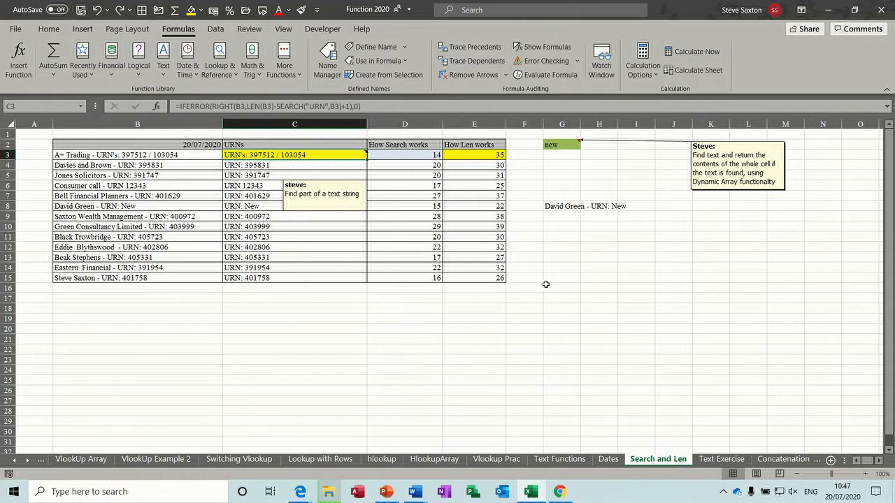
click(562, 277)
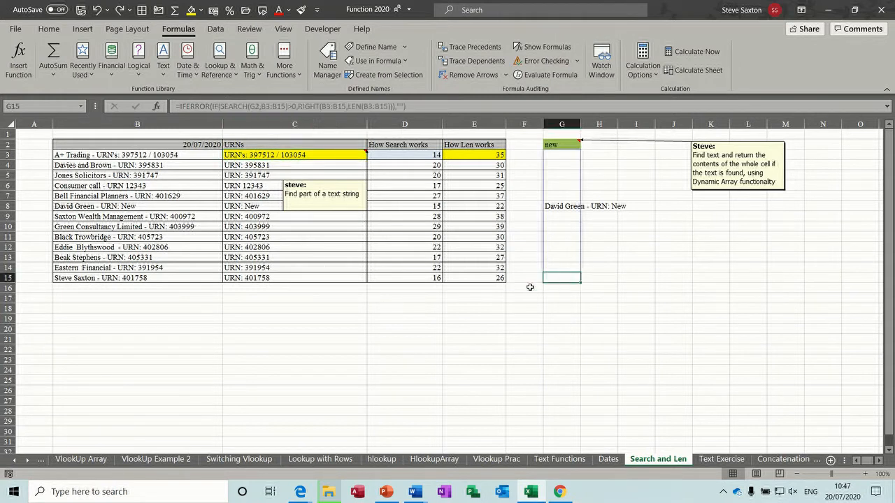
Enter =RIGHT(B15,5) in F15, returning 01758 from the row 15 sentence.
click(522, 277)
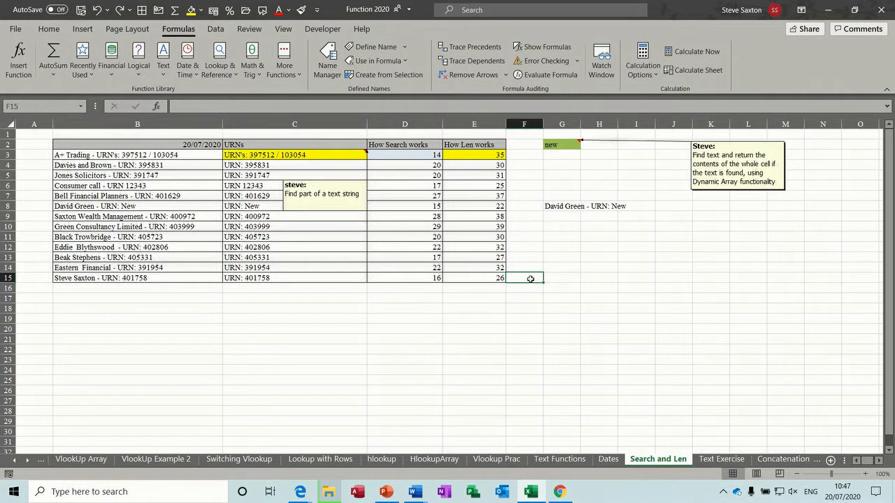
text(=right(B15)
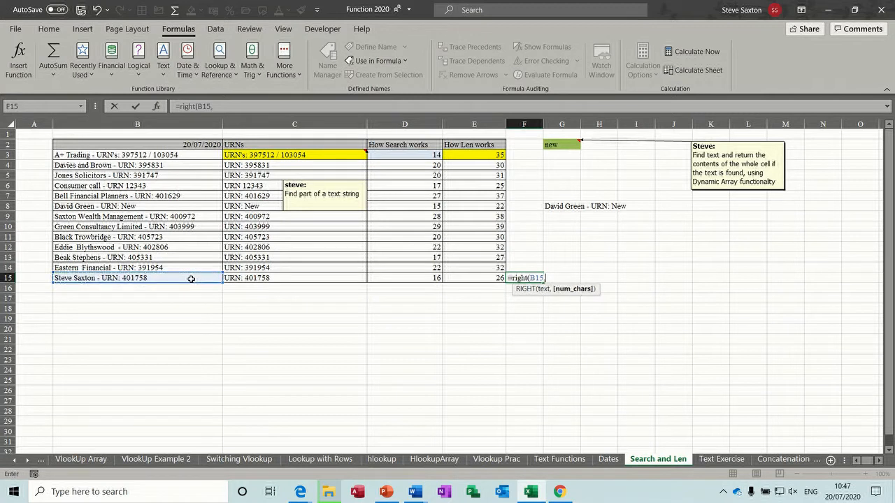
text(,5)
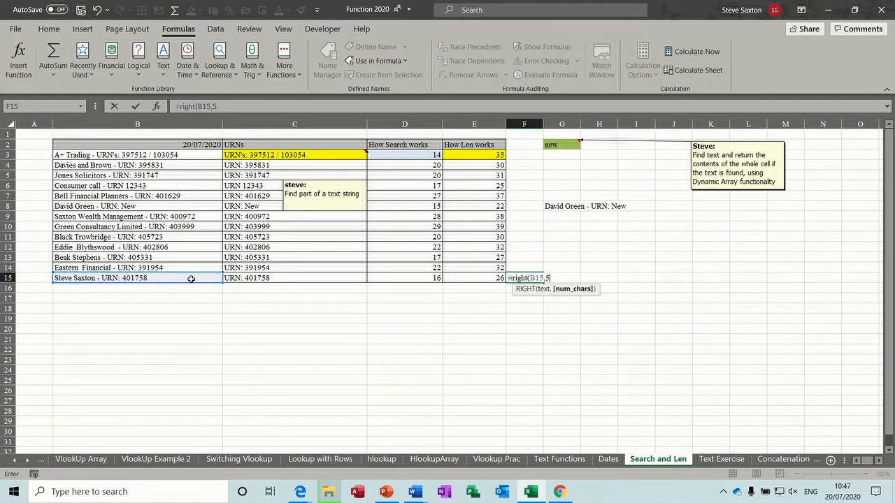
key(enter)
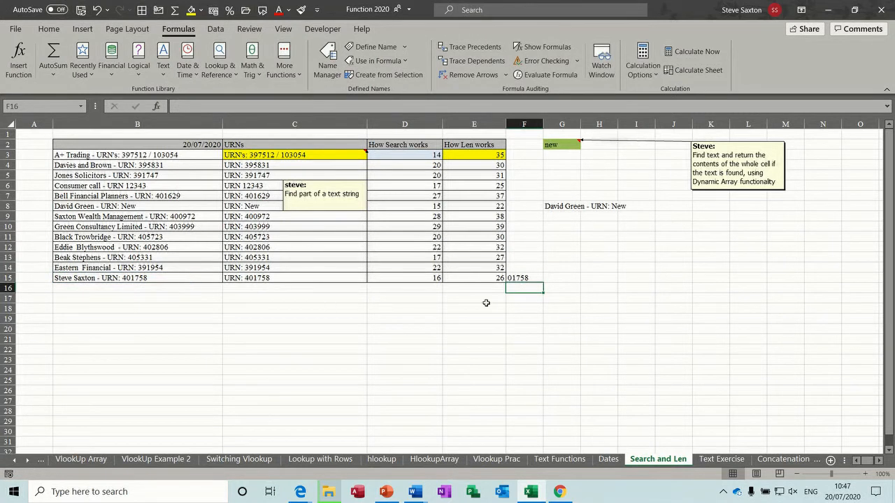
click(523, 277)
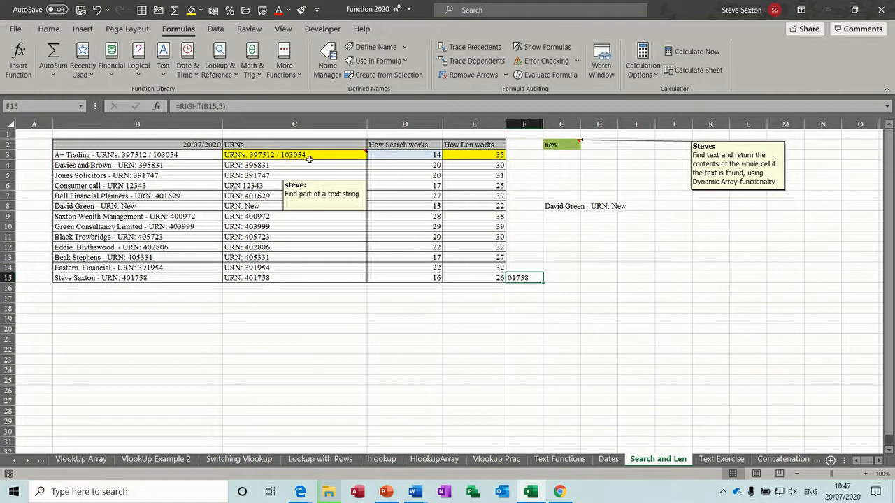
click(294, 154)
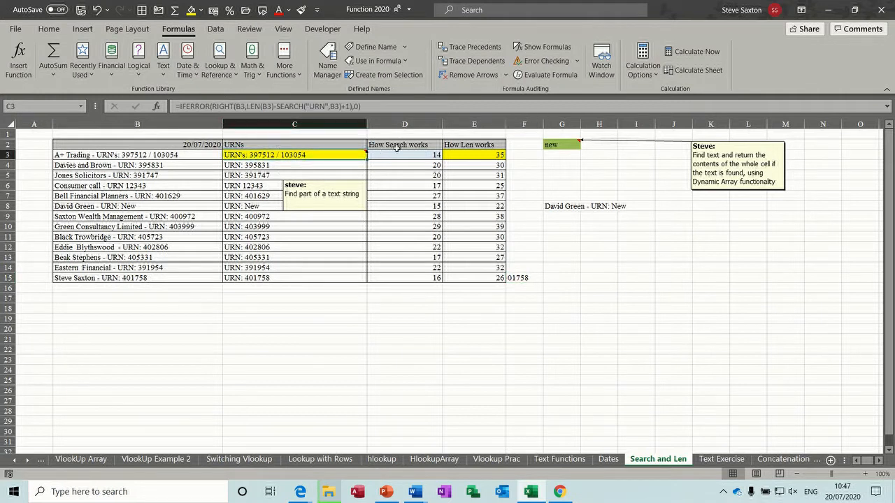
click(404, 154)
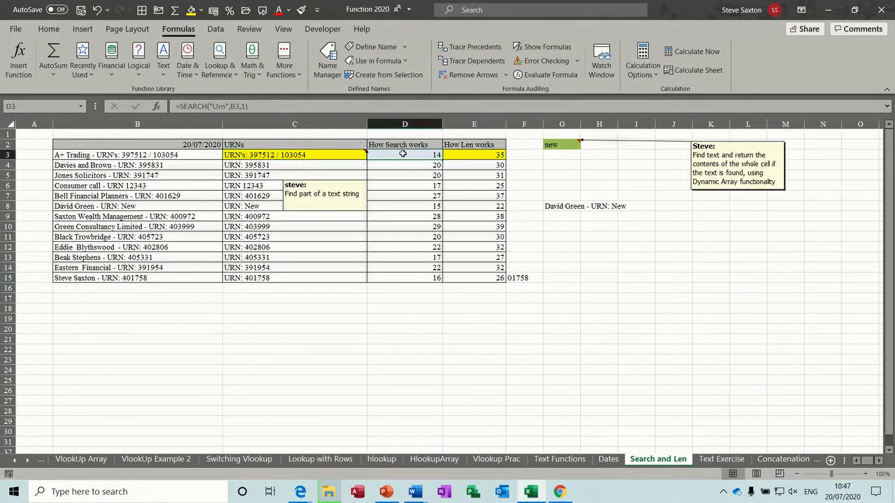
click(473, 154)
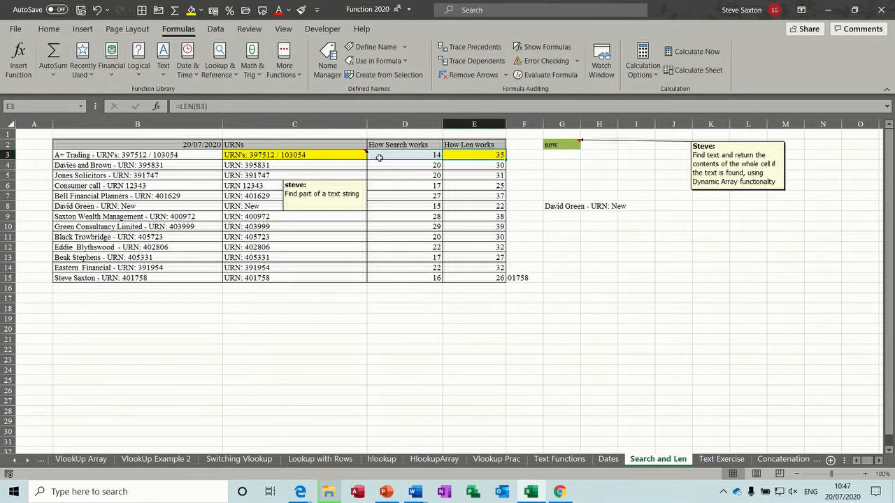
click(294, 153)
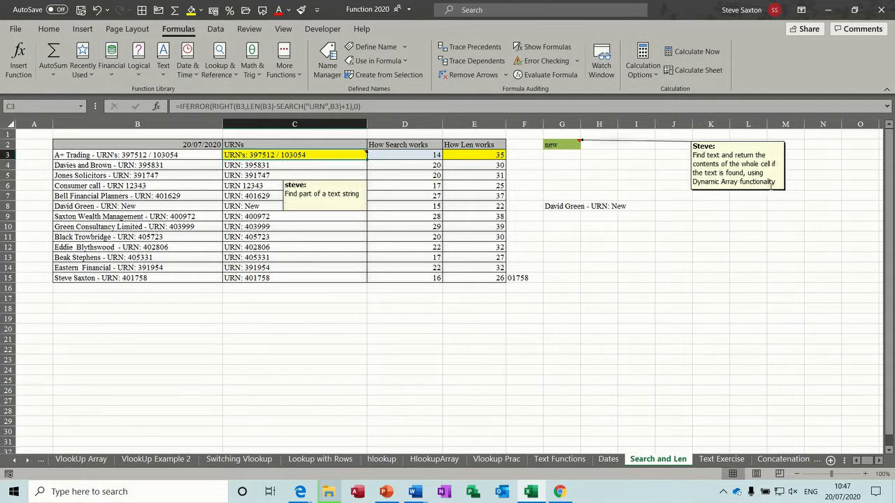
click(562, 144)
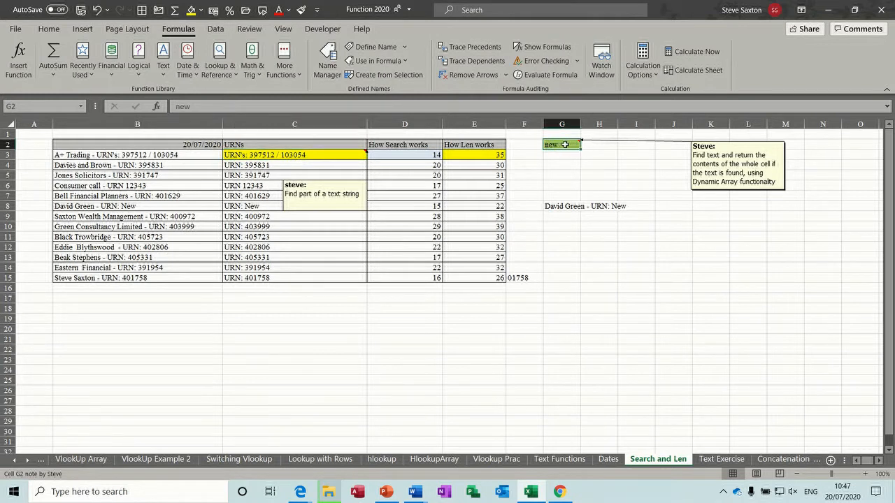
mouse_move(140, 299)
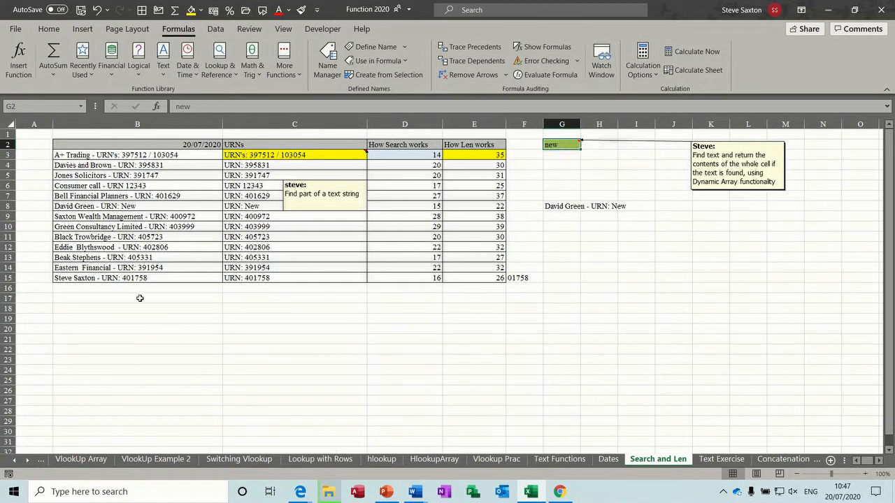
mouse_move(168, 262)
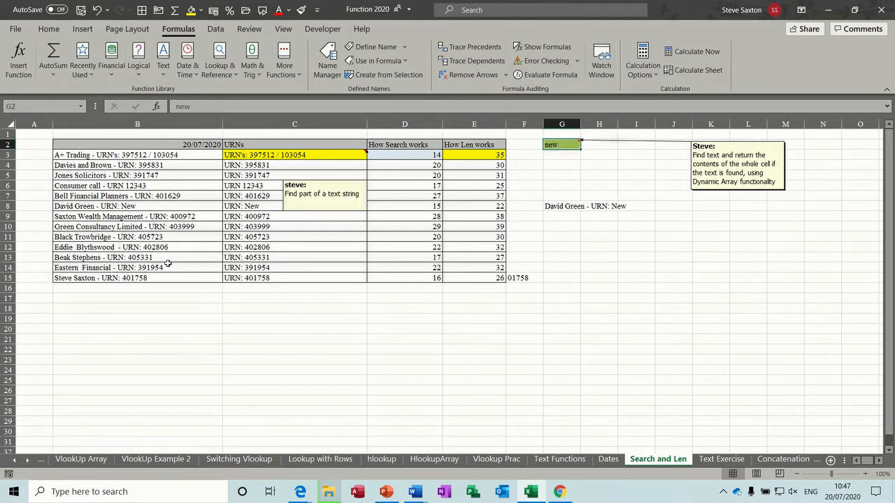
mouse_move(567, 145)
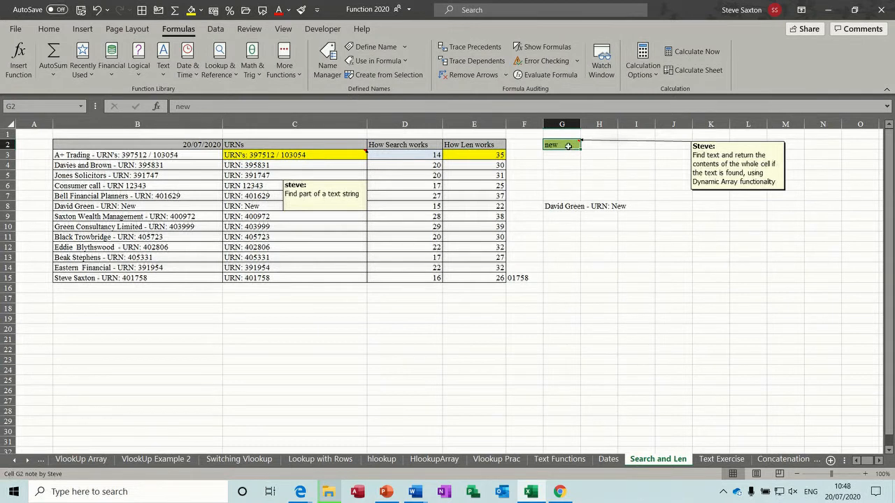
Cycle the G2 search term through 054, Bell, Jones and urn, spilling matching companies each time.
text(054)
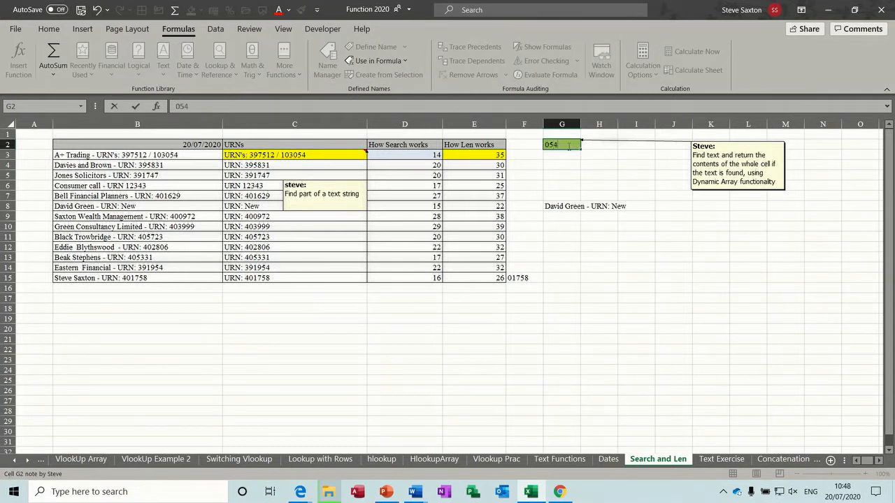
click(562, 154)
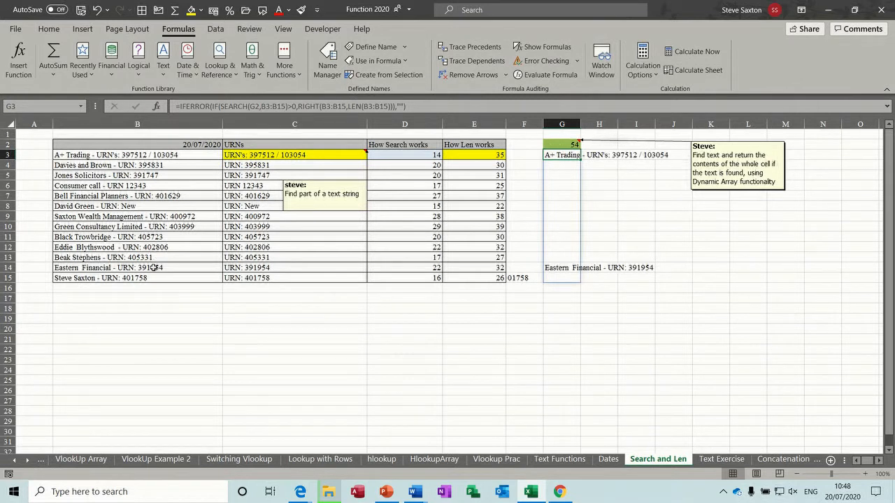
mouse_move(562, 144)
text(Be)
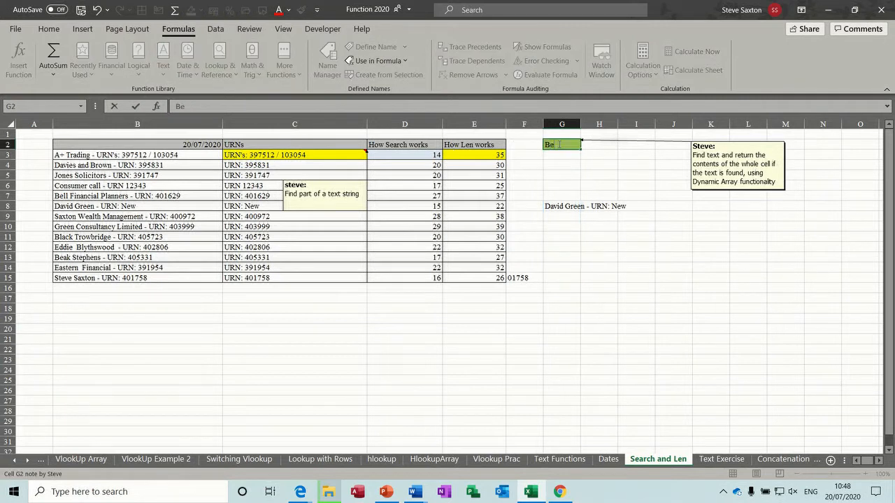
click(562, 154)
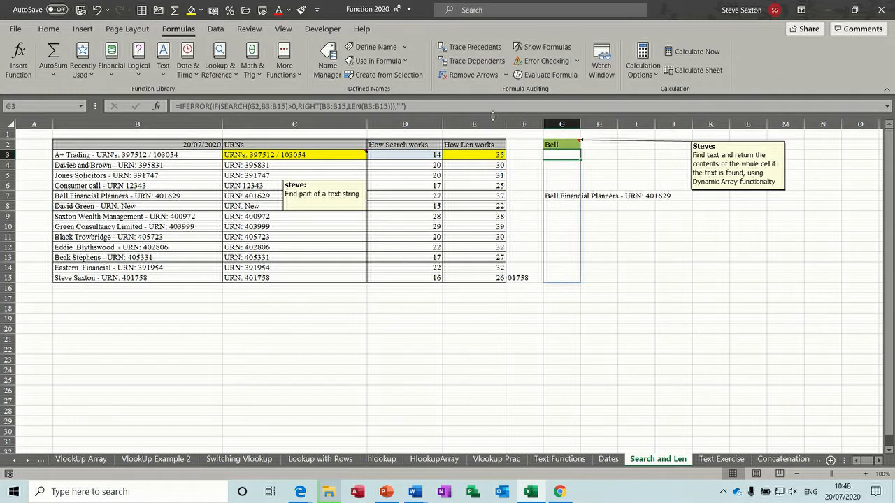
click(562, 144)
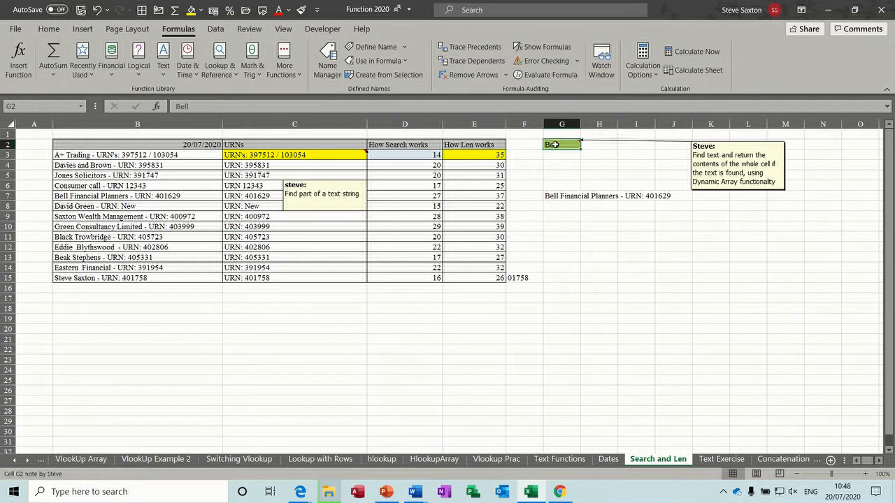
text(Jones)
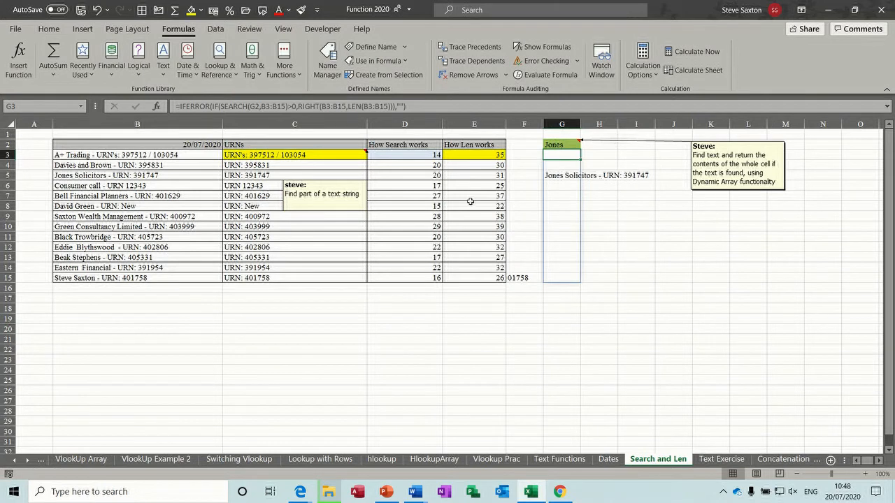
mouse_move(510, 180)
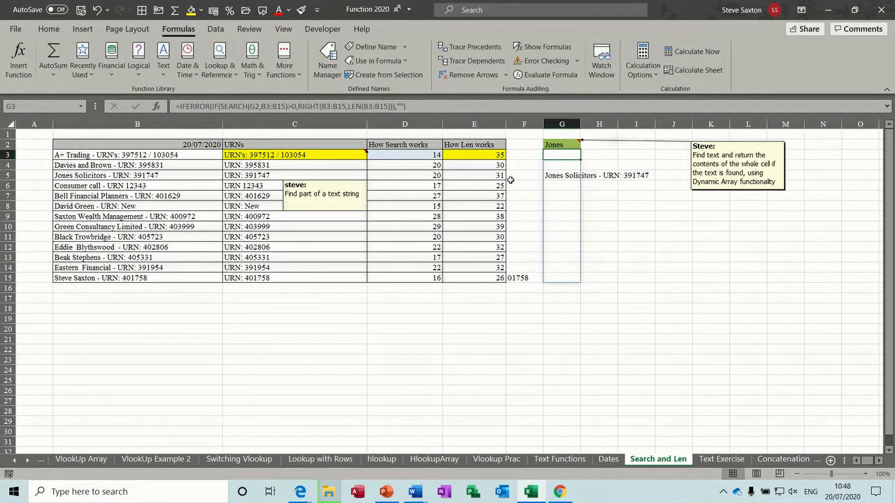
click(562, 144)
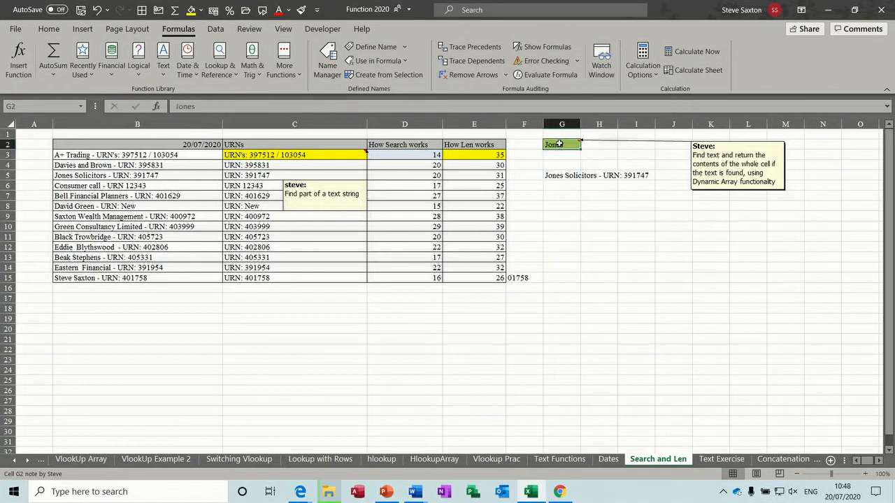
text(urn)
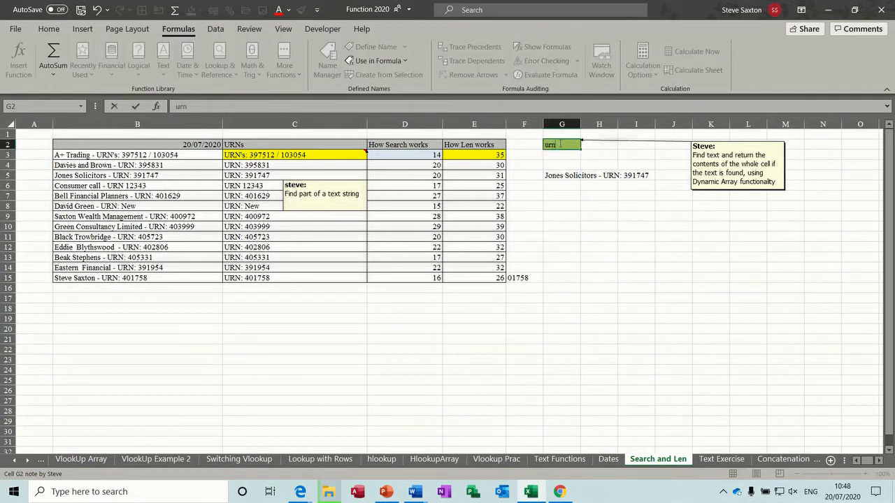
key(Return)
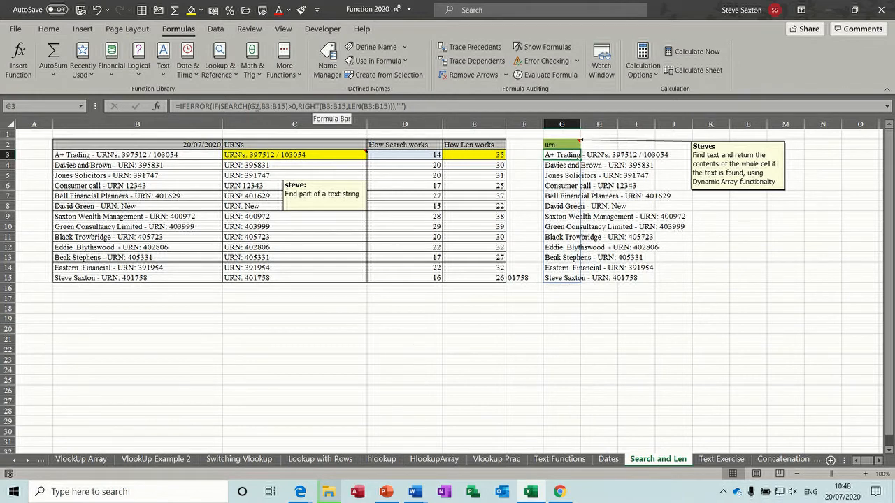
mouse_move(500, 147)
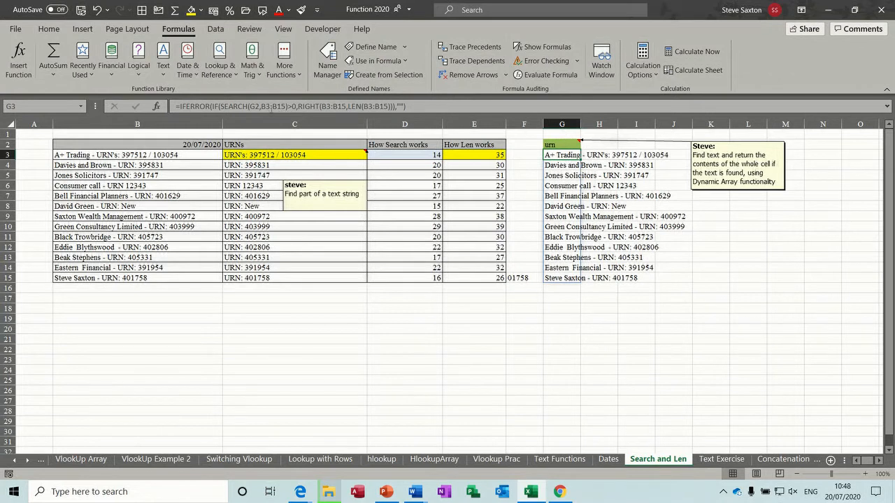
mouse_move(268, 106)
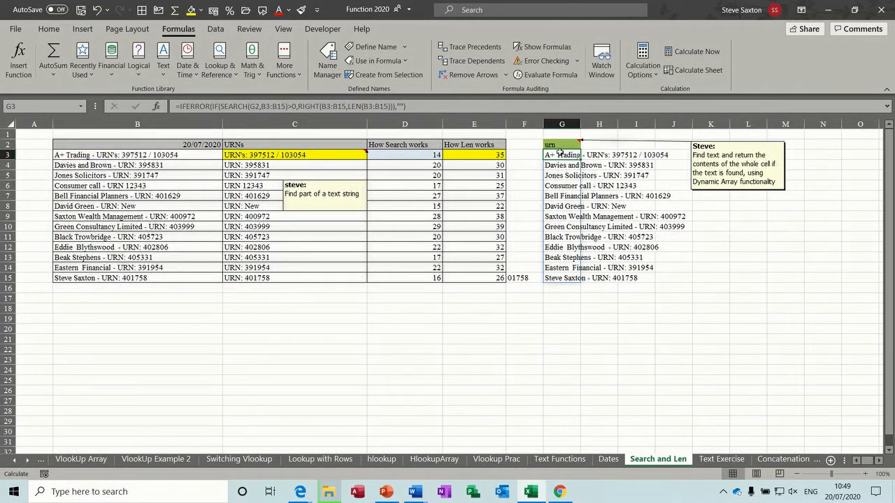
click(562, 144)
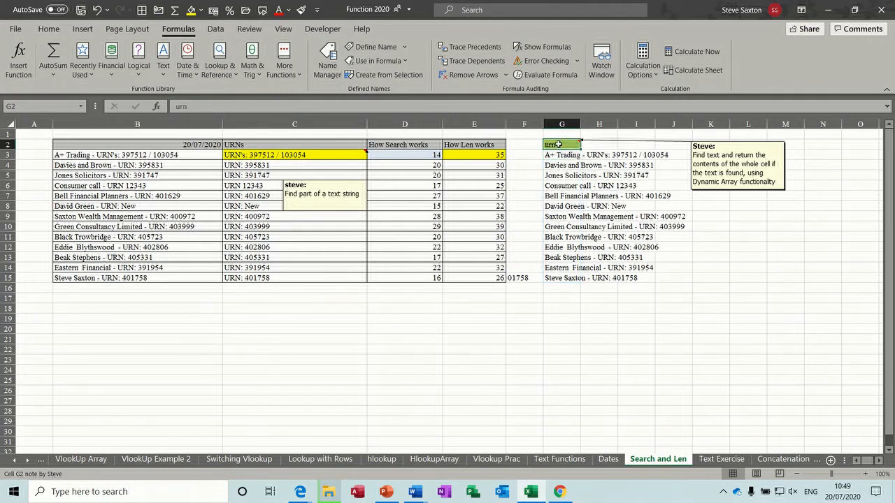
click(561, 154)
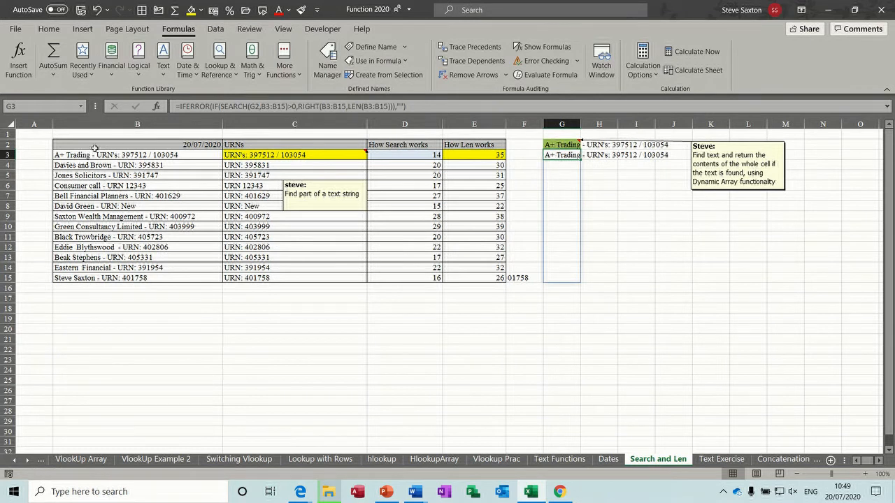
click(562, 144)
text(urn)
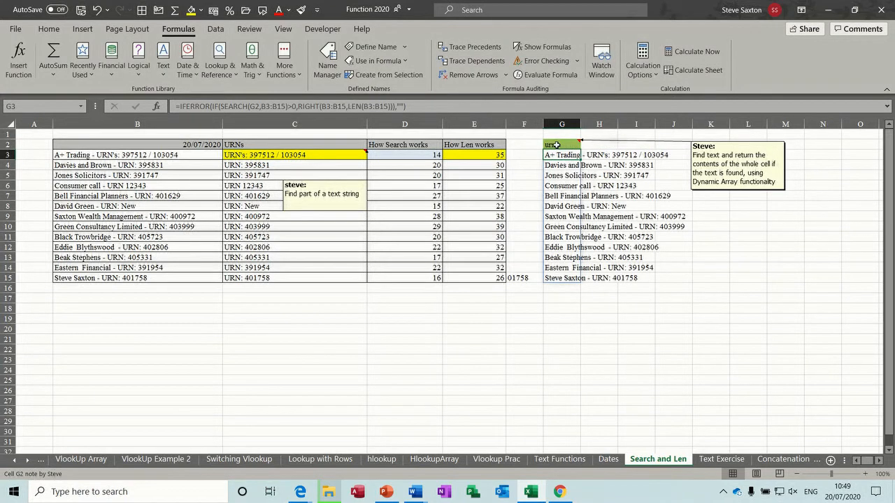
click(560, 144)
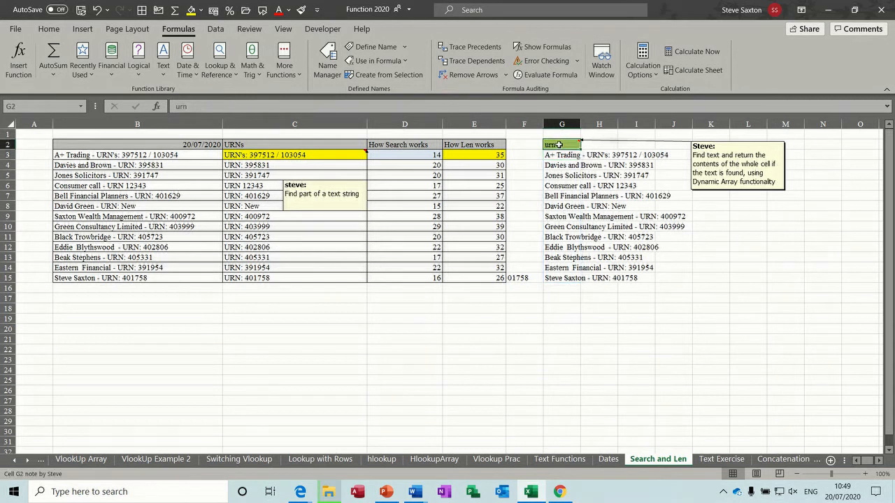
click(562, 153)
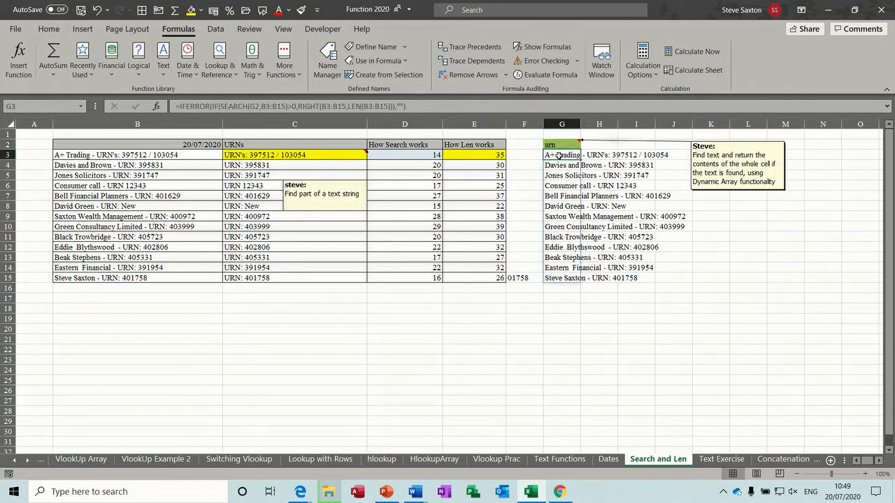
click(404, 154)
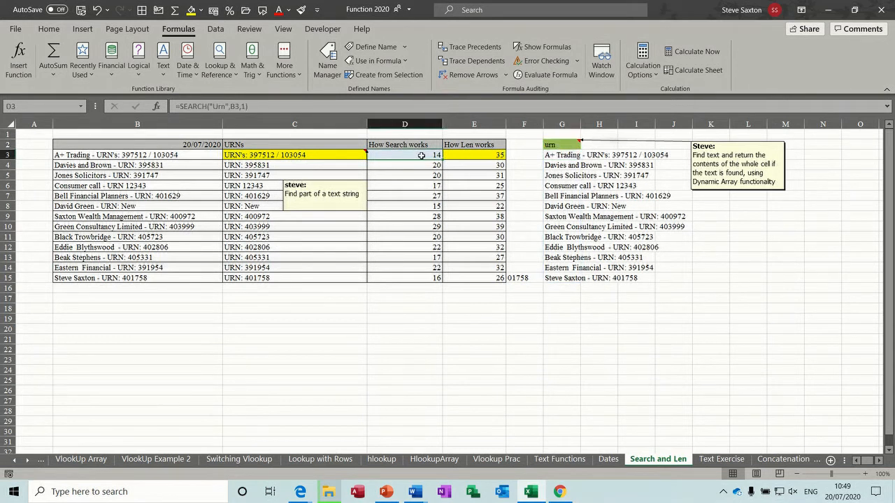
click(474, 154)
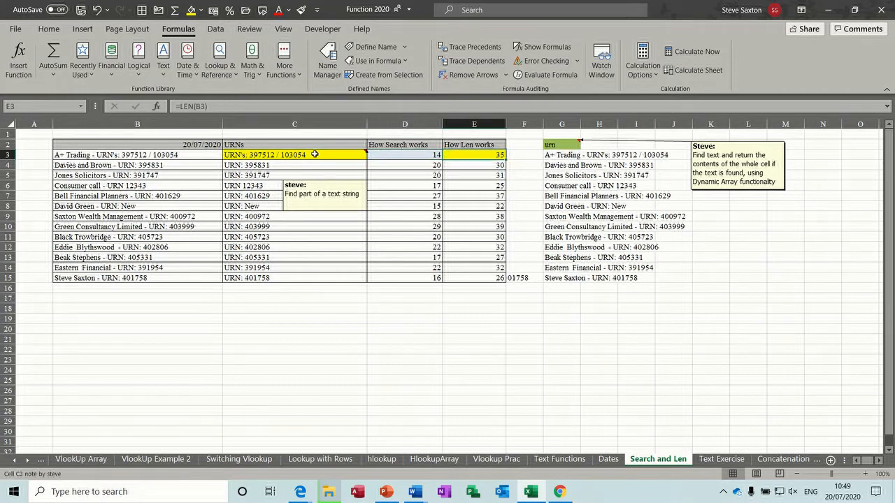
click(294, 153)
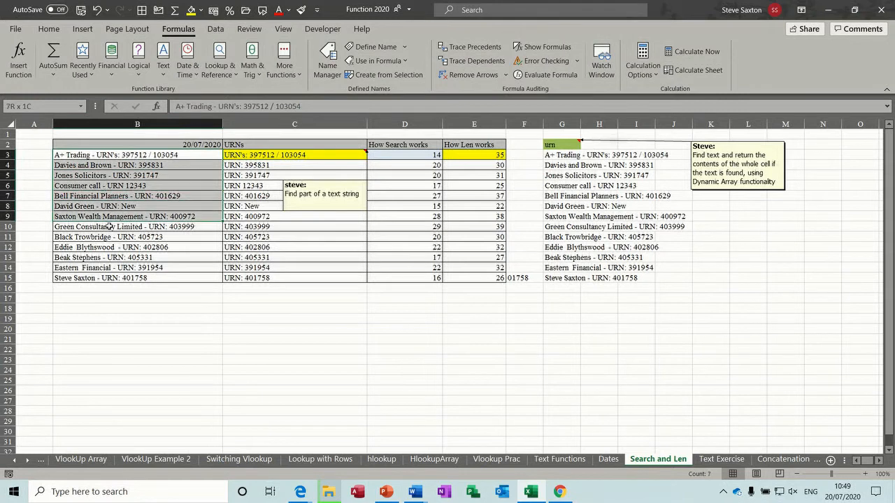
drag(137, 154, 137, 277)
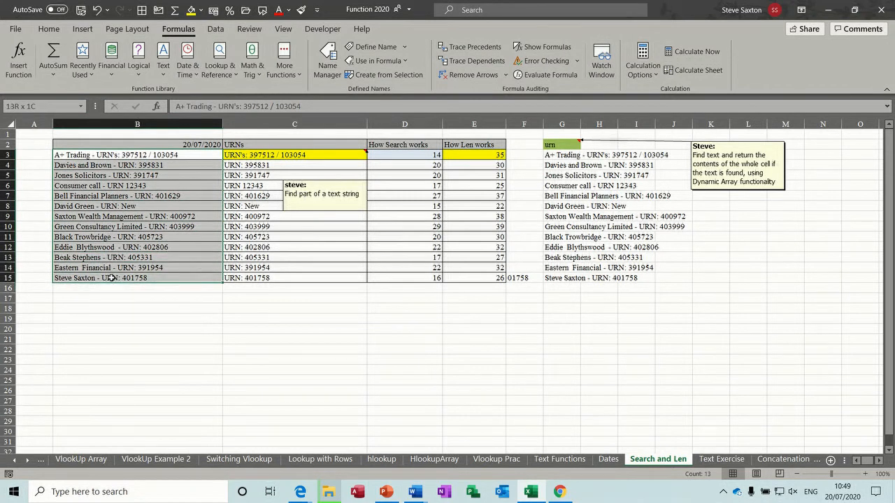
click(137, 153)
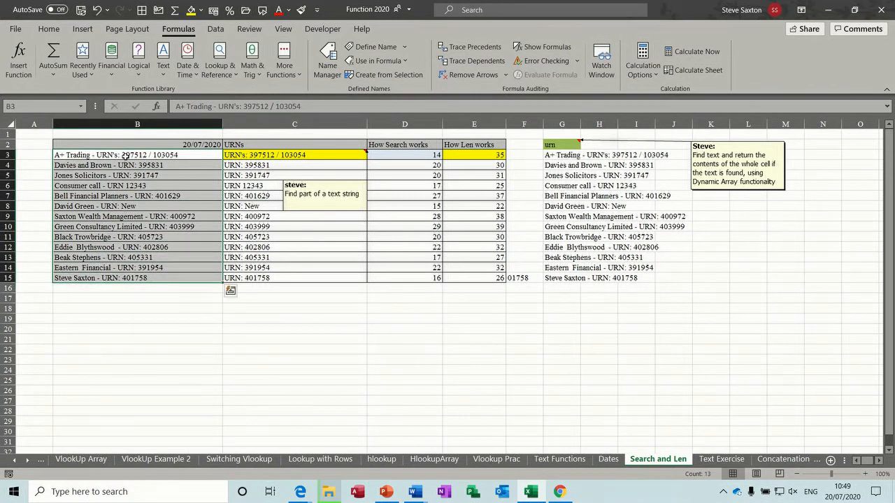
drag(136, 154, 137, 277)
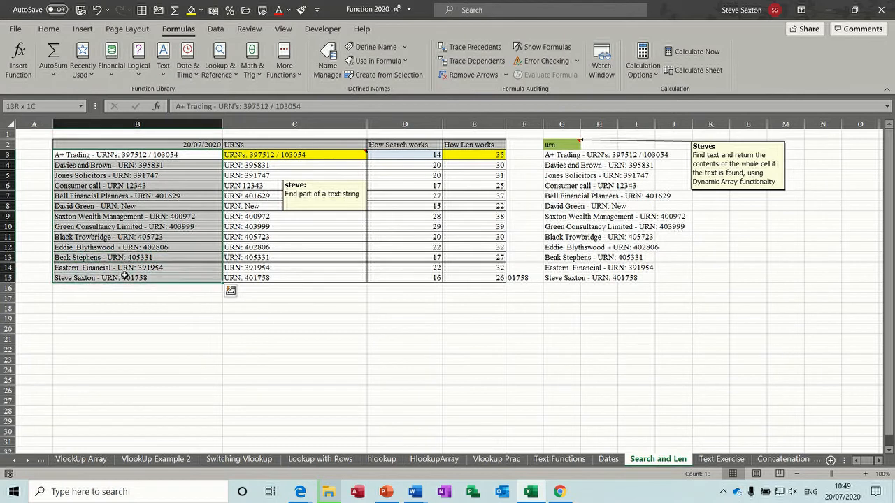
click(137, 153)
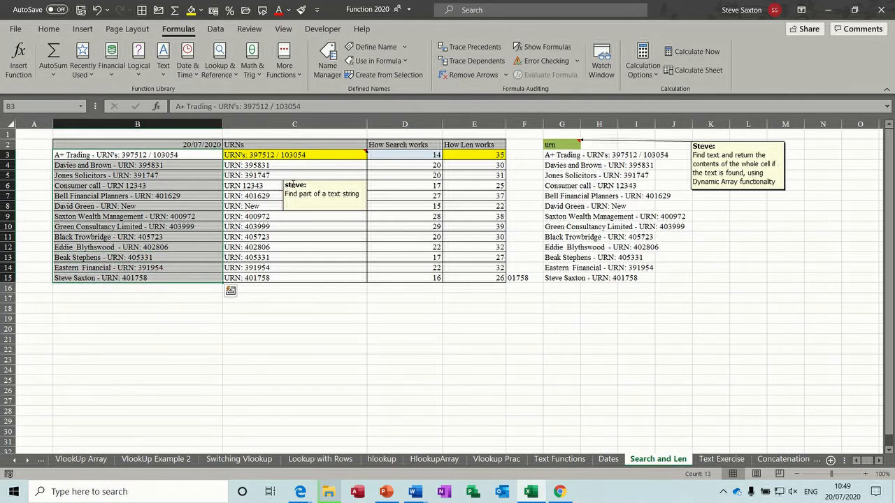
click(294, 154)
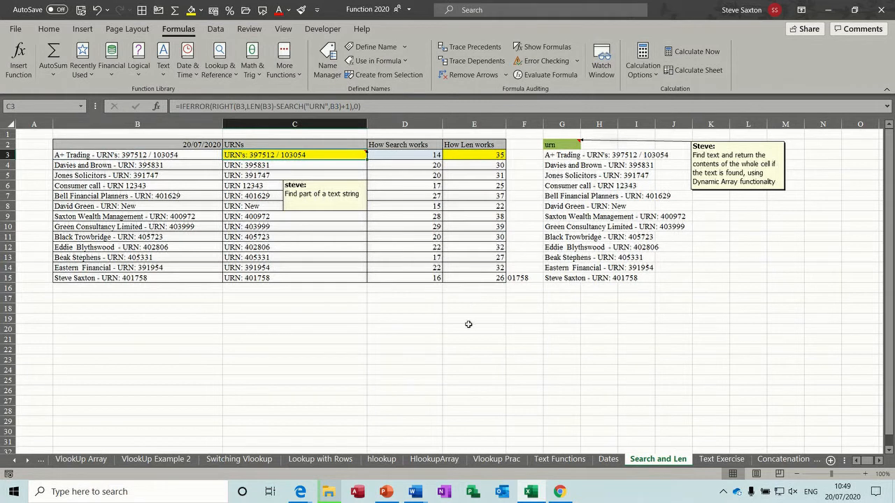
Copy C3's IFERROR(RIGHT(…SEARCH("URN"…))) formula text into C17 below the table.
click(523, 123)
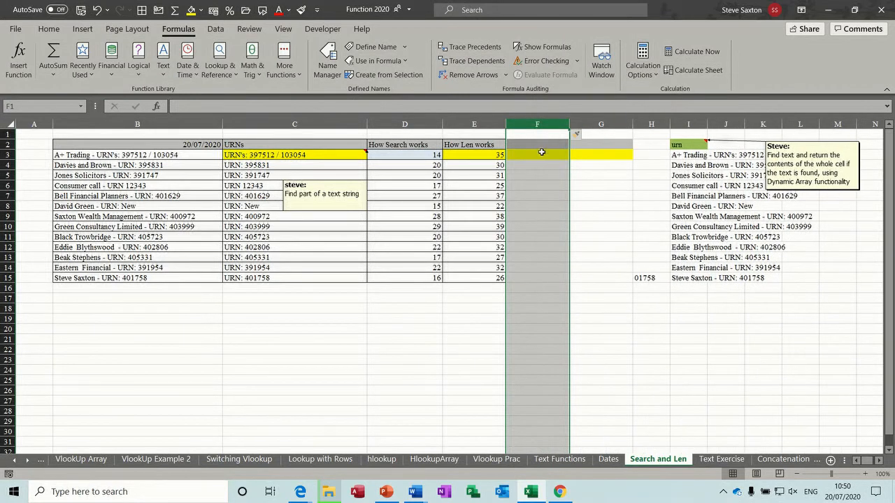
click(537, 154)
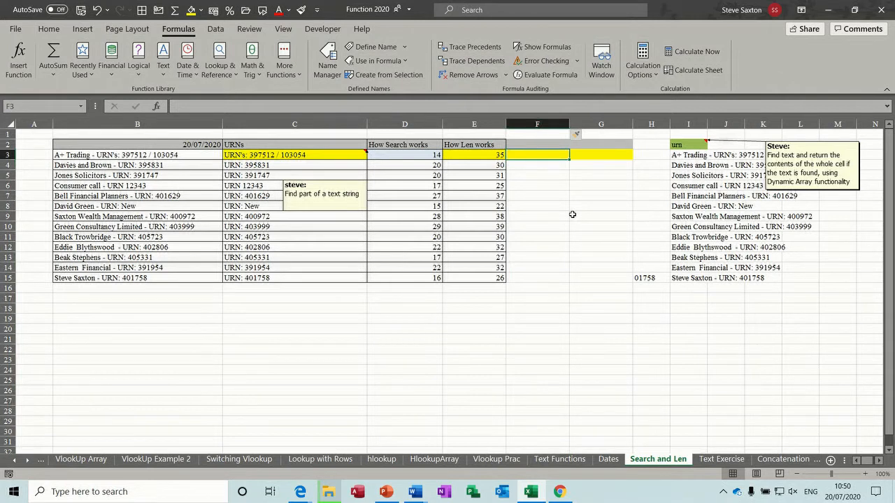
click(294, 154)
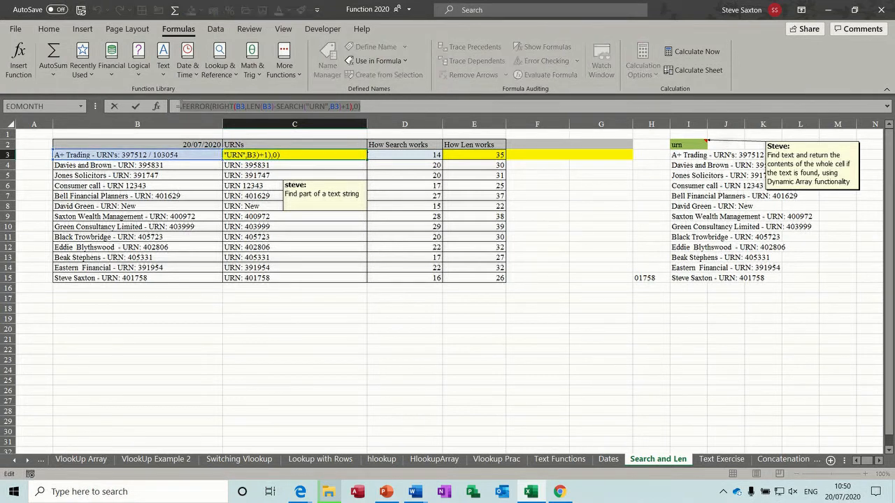
key(Return)
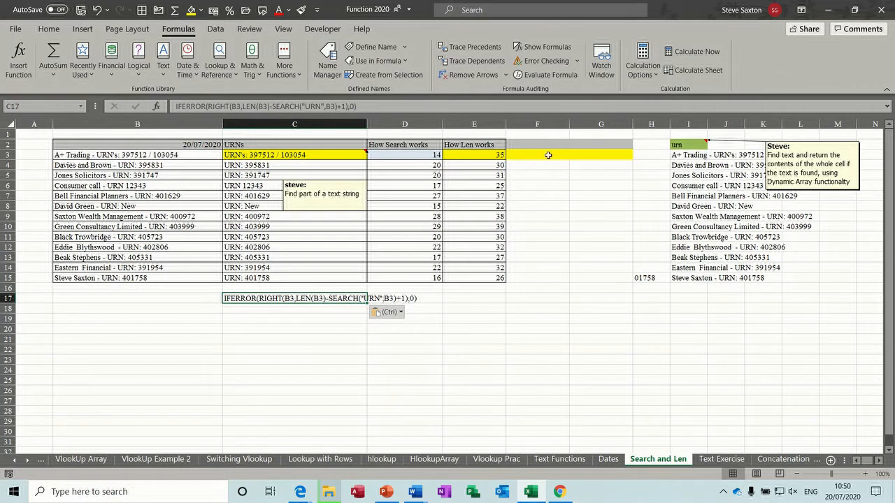
Enter =LEN(B3)-SEARCH("urn",B3) in F3, returning 21.
click(537, 153)
text(=)
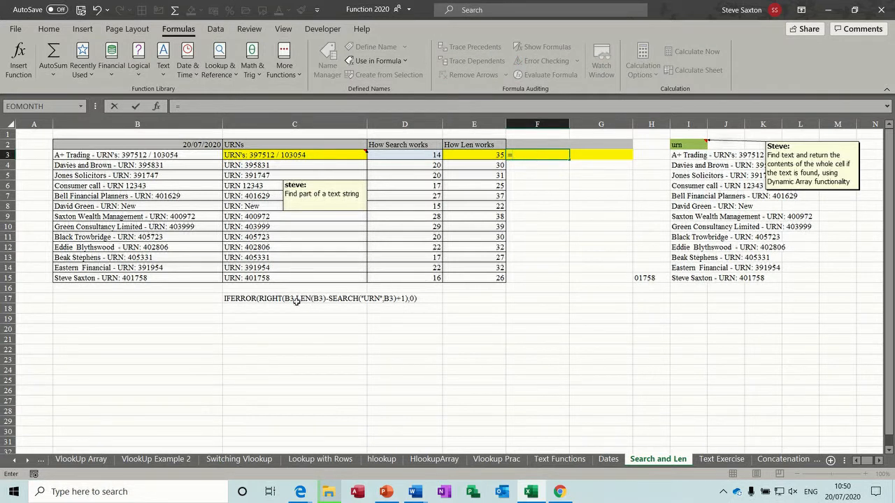
mouse_move(377, 305)
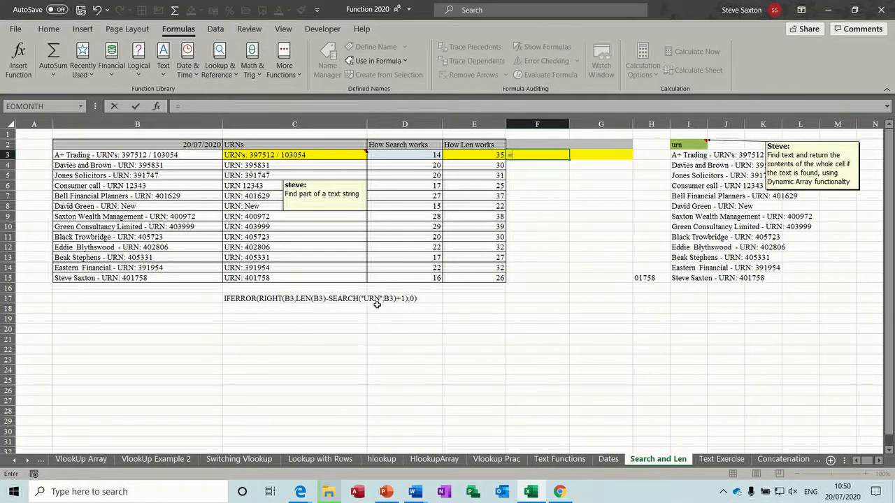
text(l)
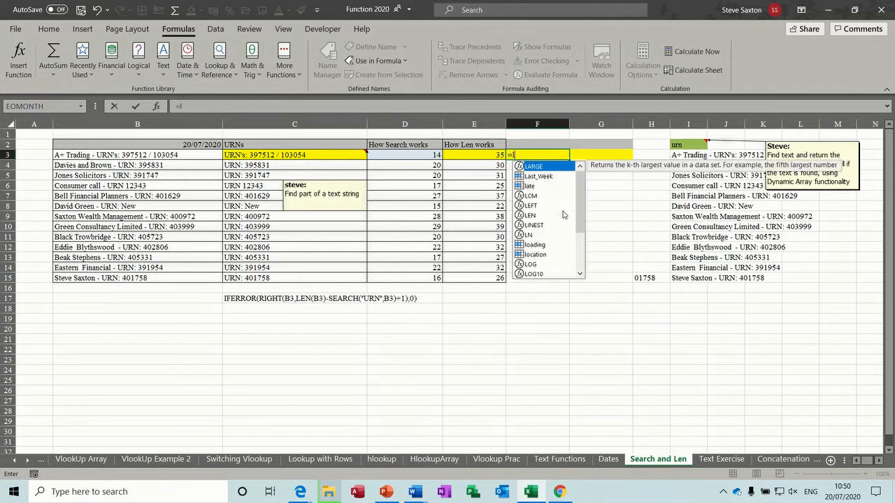
text(en()
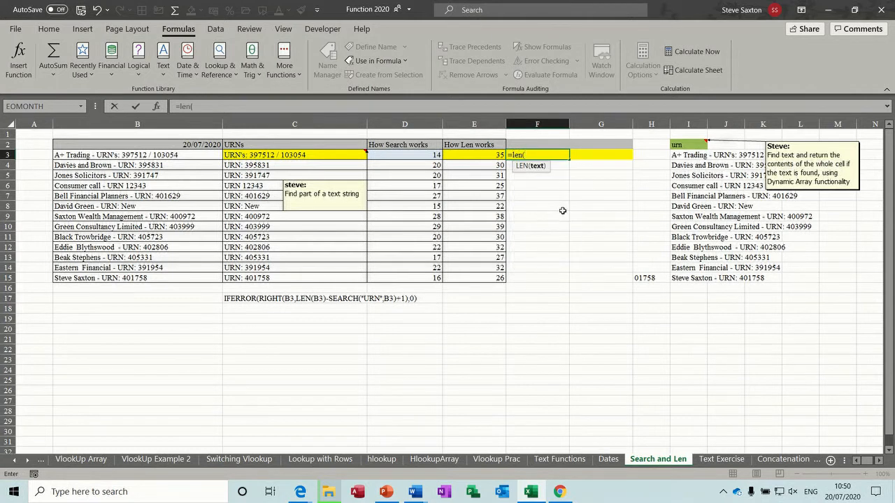
text(b)
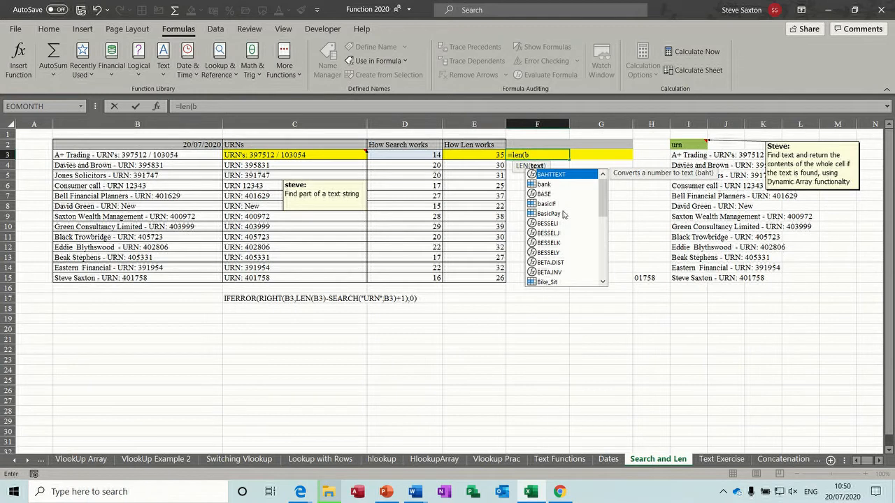
text(3)
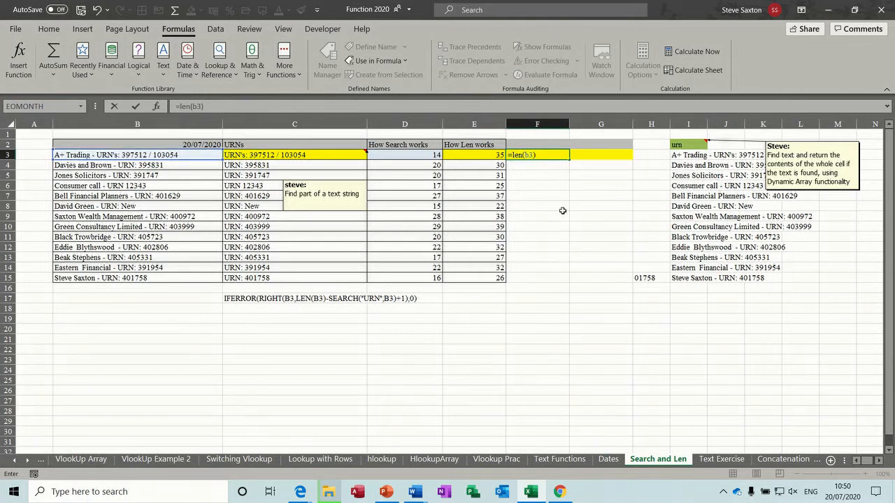
text(-)
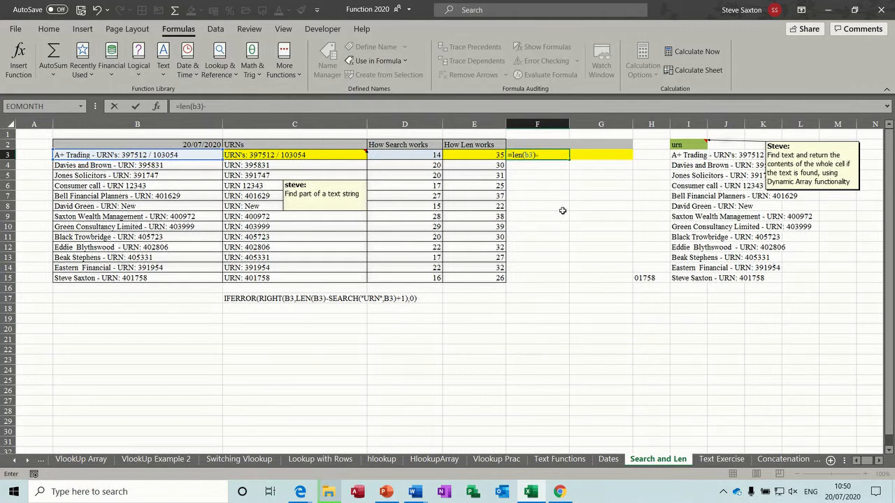
text(search)
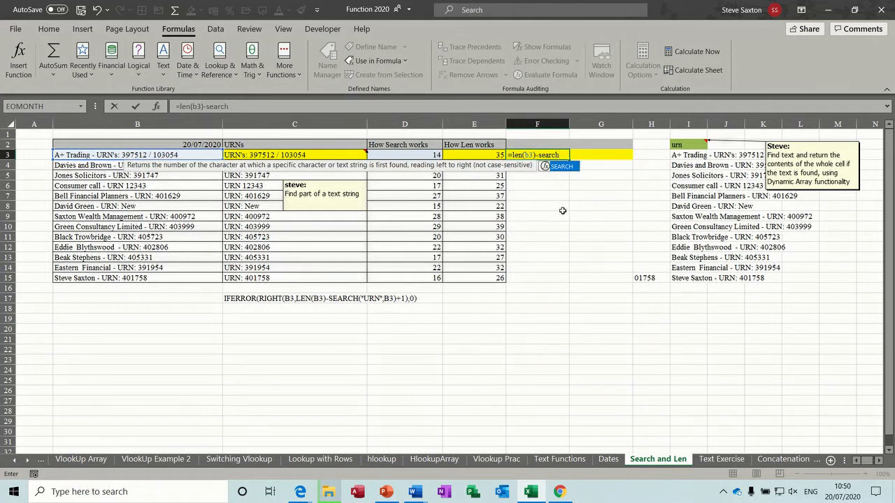
text(()
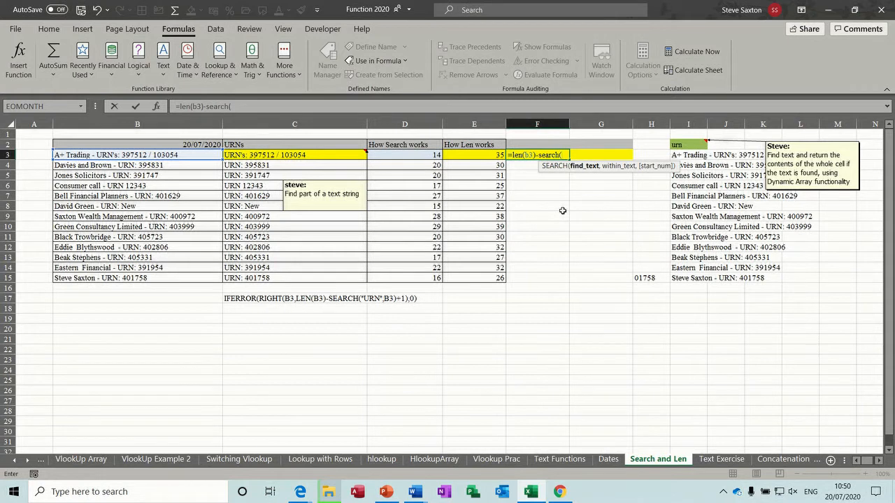
text(")
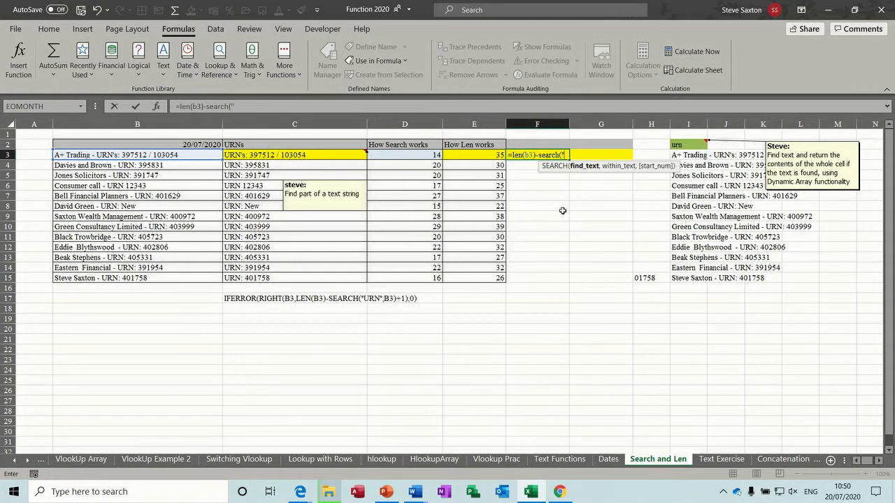
text(urn)
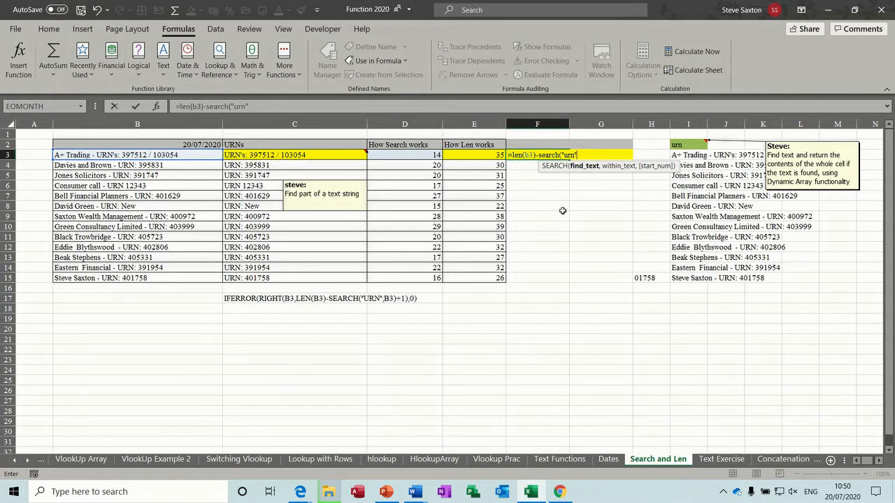
text(,)
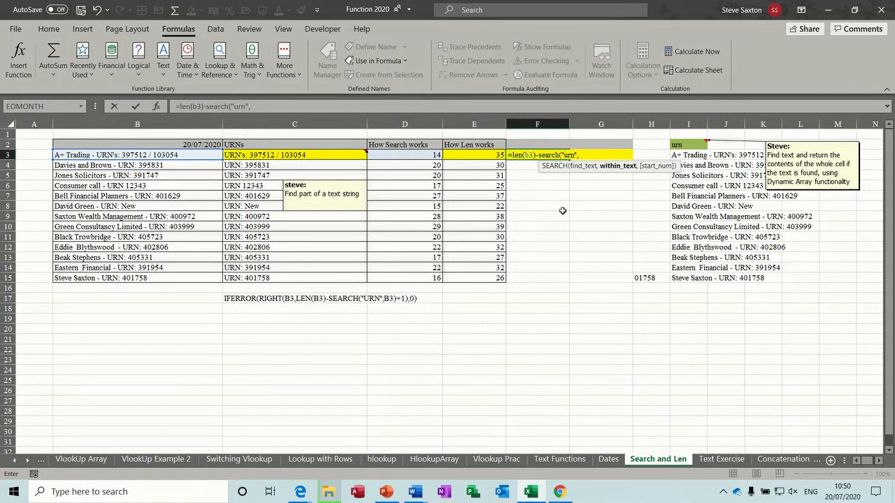
text(b3)
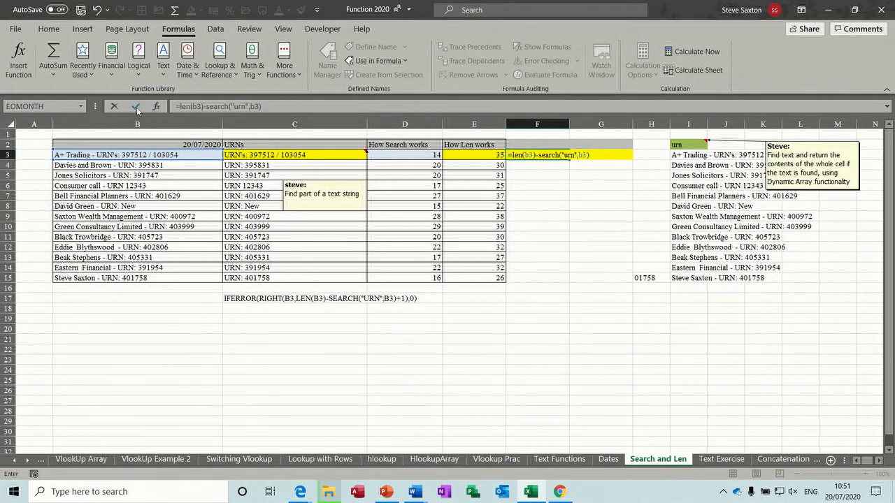
click(137, 106)
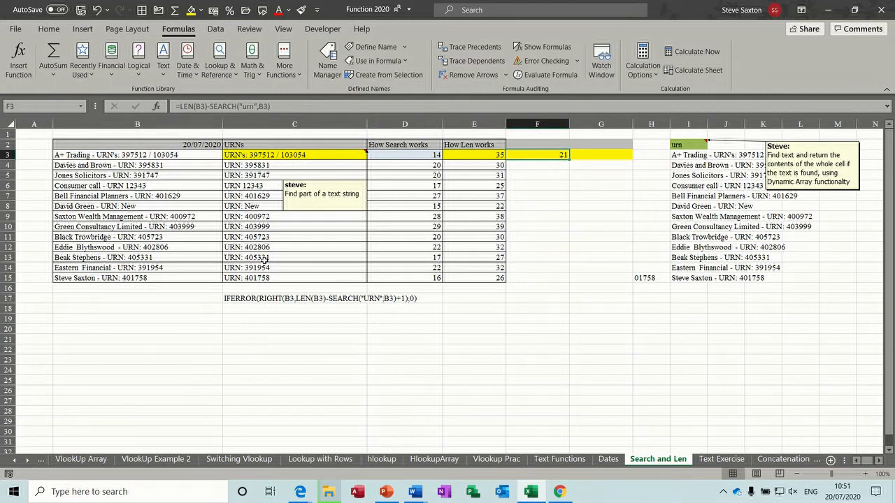
mouse_move(316, 280)
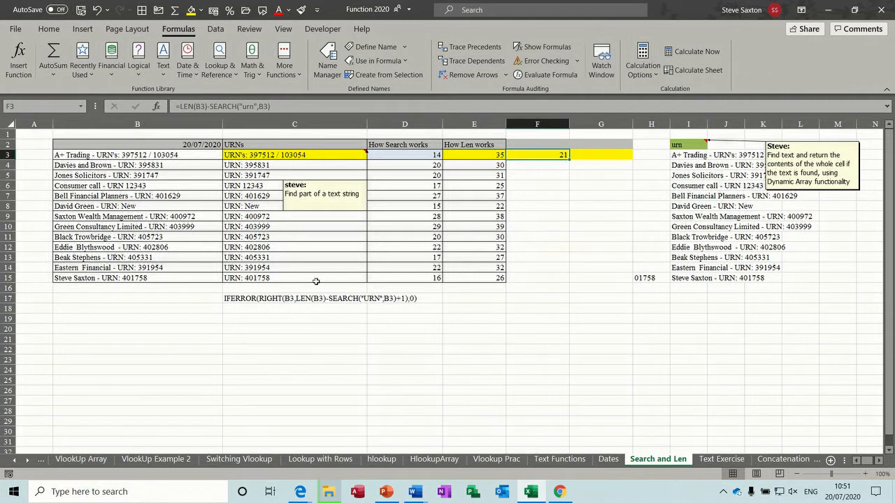
mouse_move(400, 299)
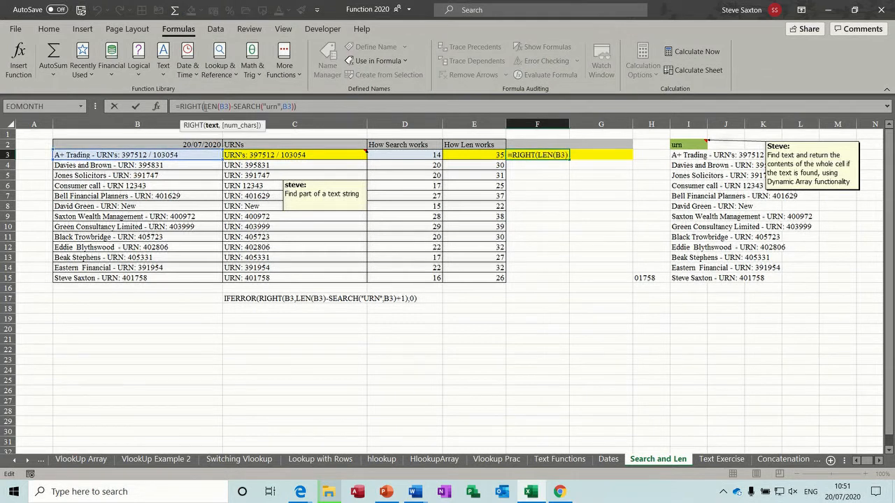
Wrap F3 as =RIGHT(B3,LEN(B3)-SEARCH("urn",B3)+1), extracting "URN's: 397512 / 103054".
text(b3,)
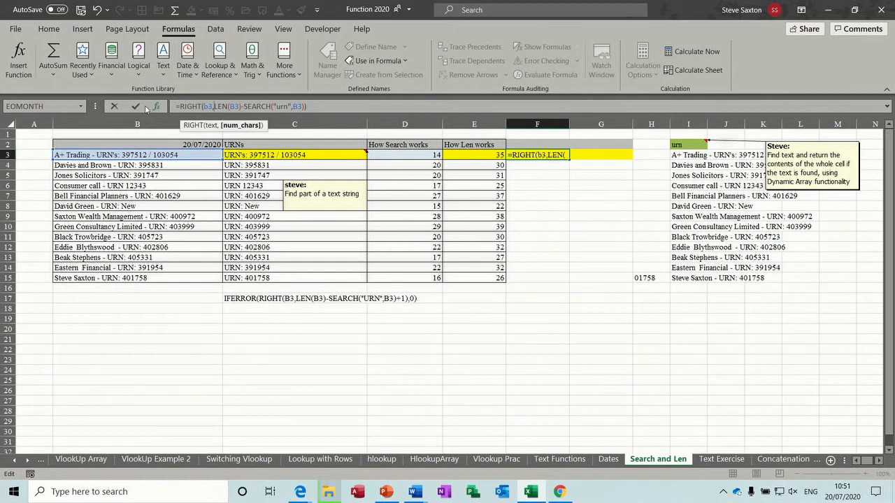
click(136, 106)
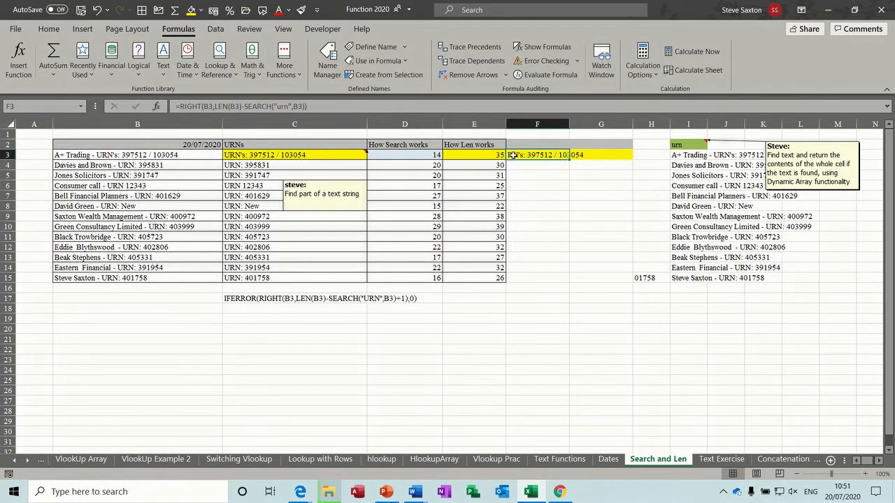
mouse_move(408, 302)
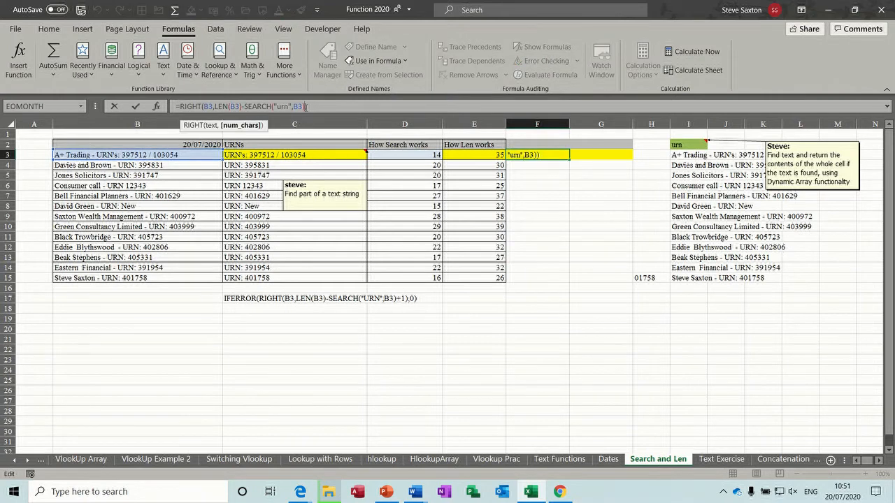
text(+1)
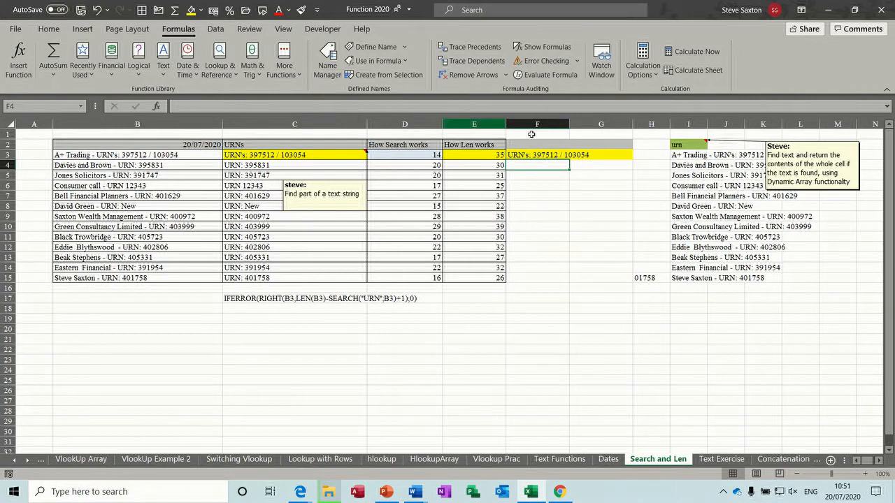
Wrap the F3 extraction in IFERROR with a 0 fallback.
click(536, 154)
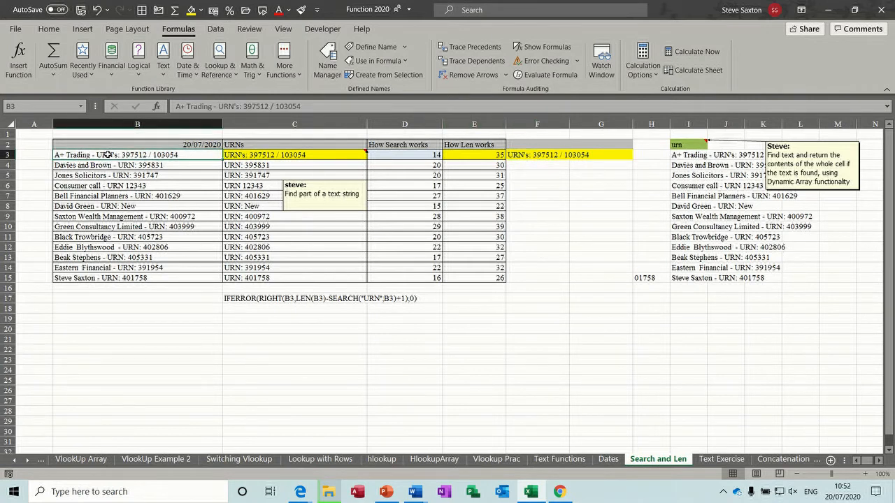
click(136, 164)
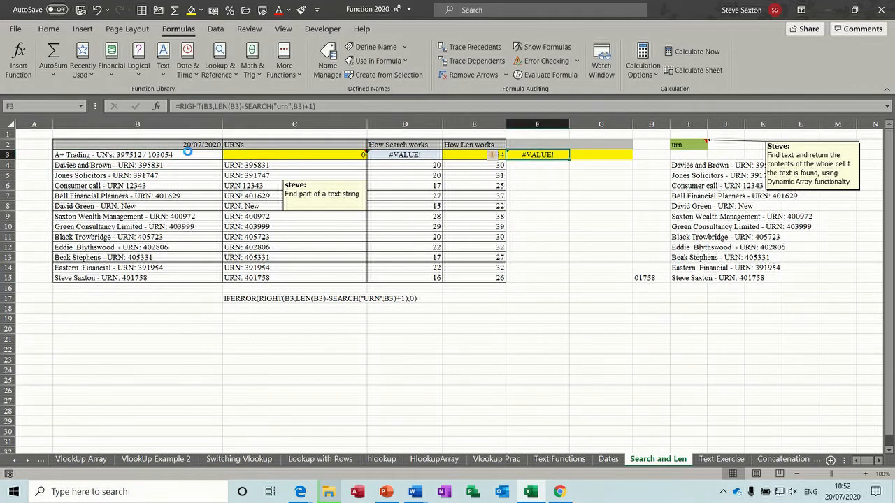
click(137, 154)
text(iferror()
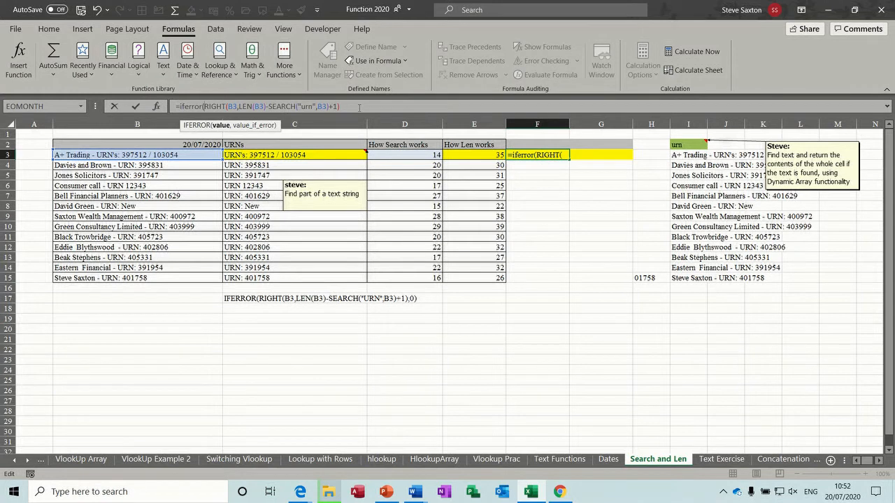
text(+1))
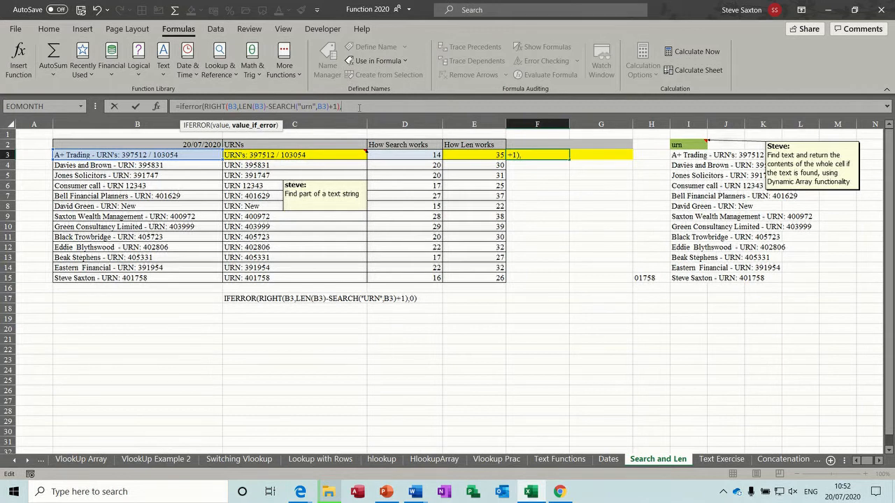
text(0))
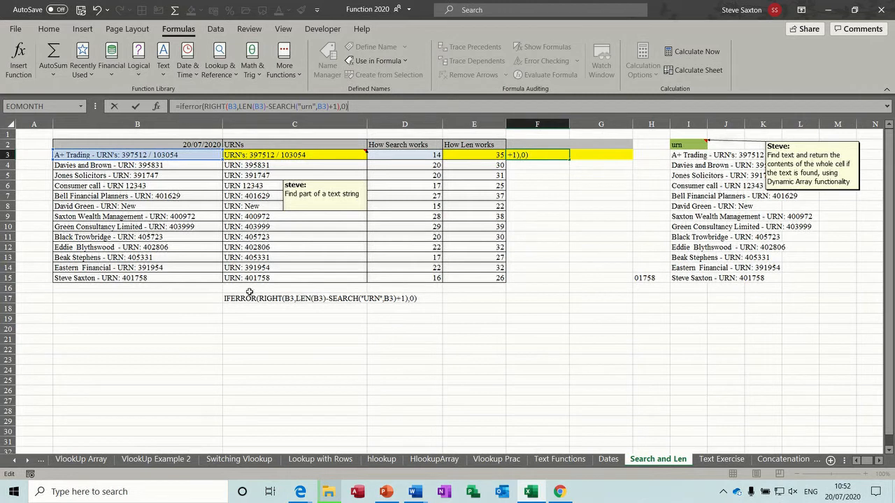
click(137, 106)
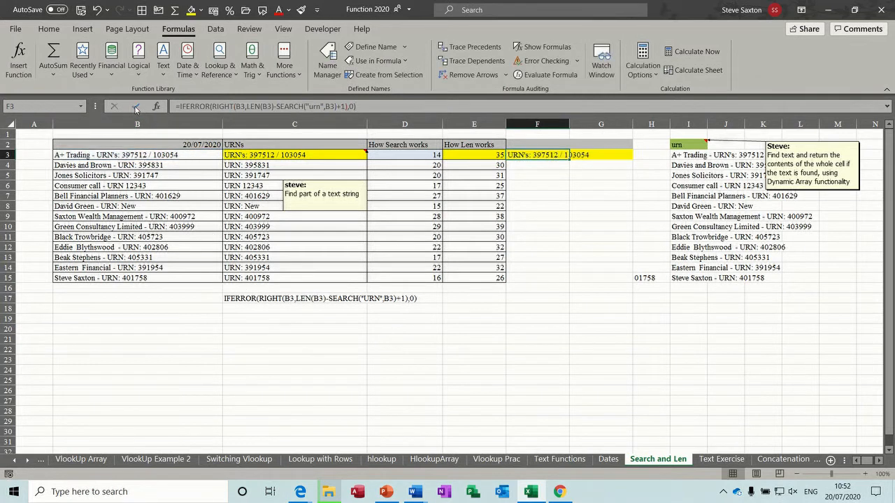
Add a URN heading beside the table and write the IFERROR/IF/SEARCH array formula as text below.
click(537, 165)
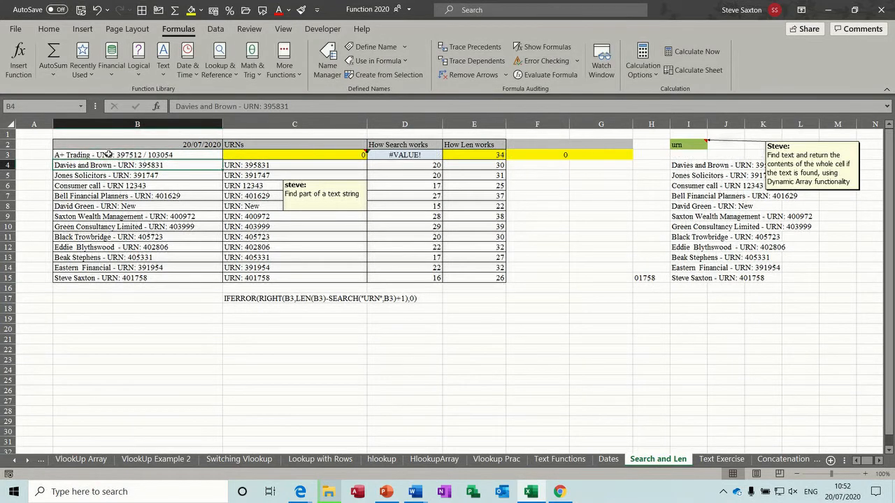
click(537, 153)
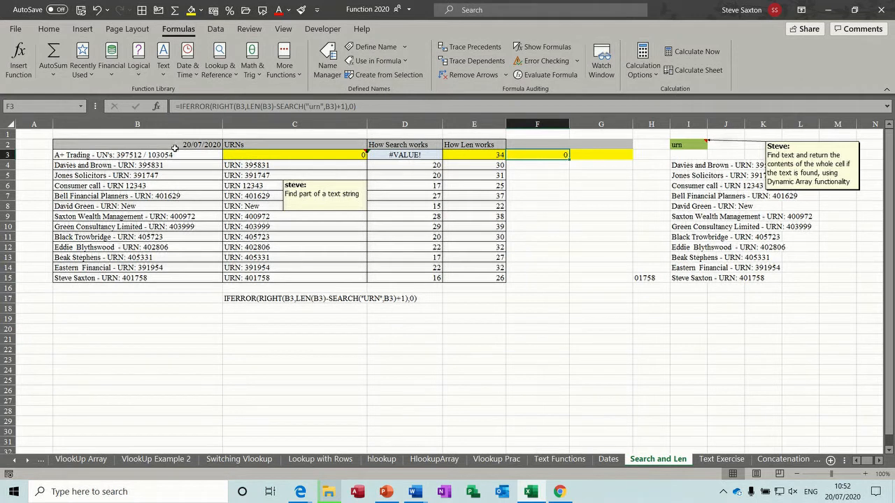
click(137, 153)
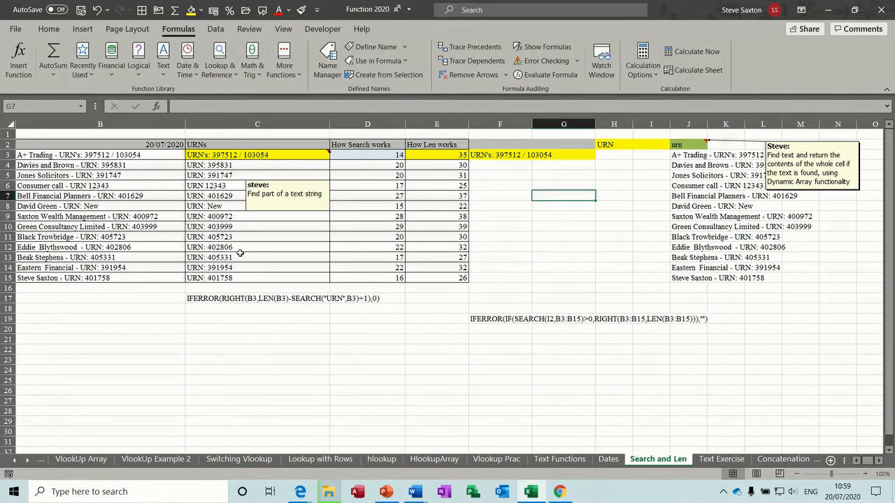
mouse_move(682, 157)
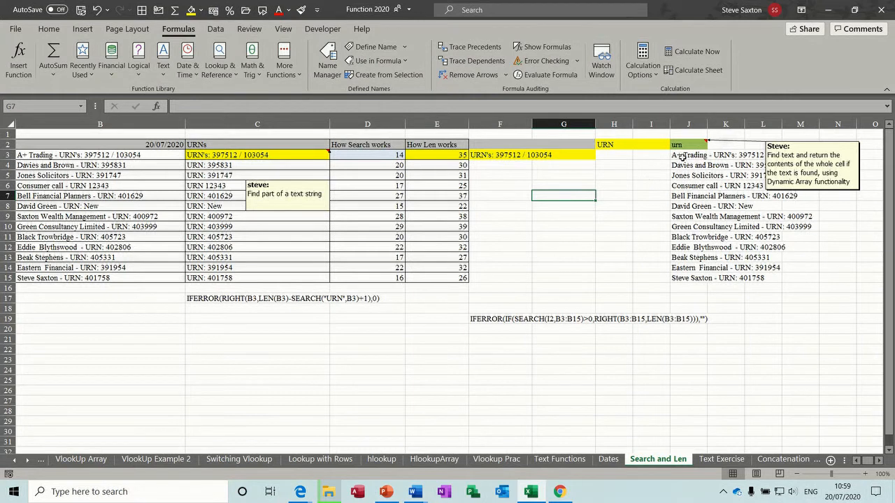
Delete the right-hand helper columns, move the URN heading to F2 and the formula text into H3.
click(687, 153)
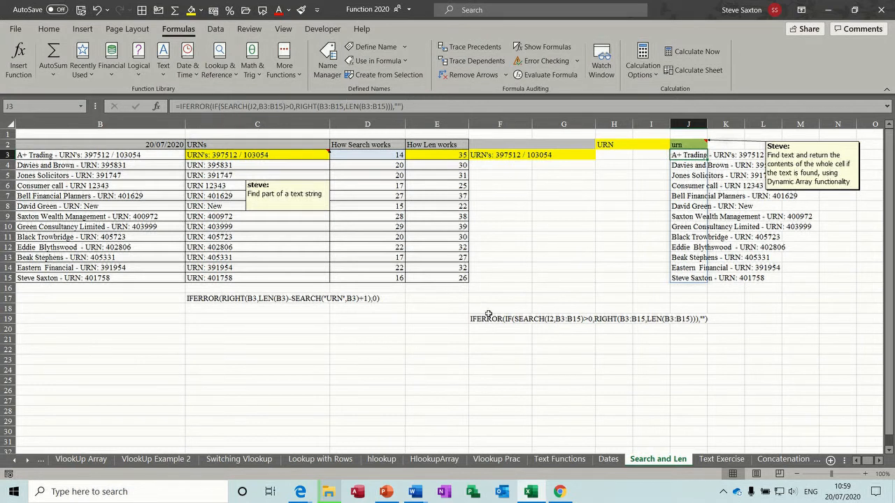
click(499, 318)
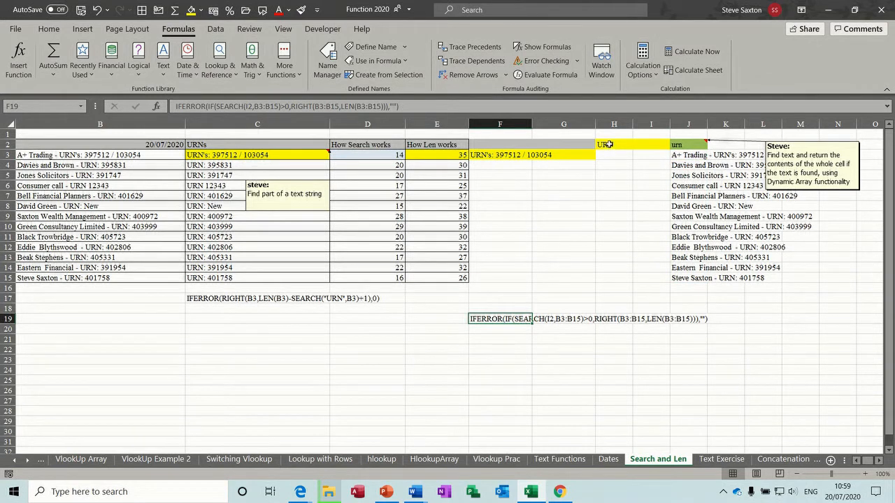
click(612, 144)
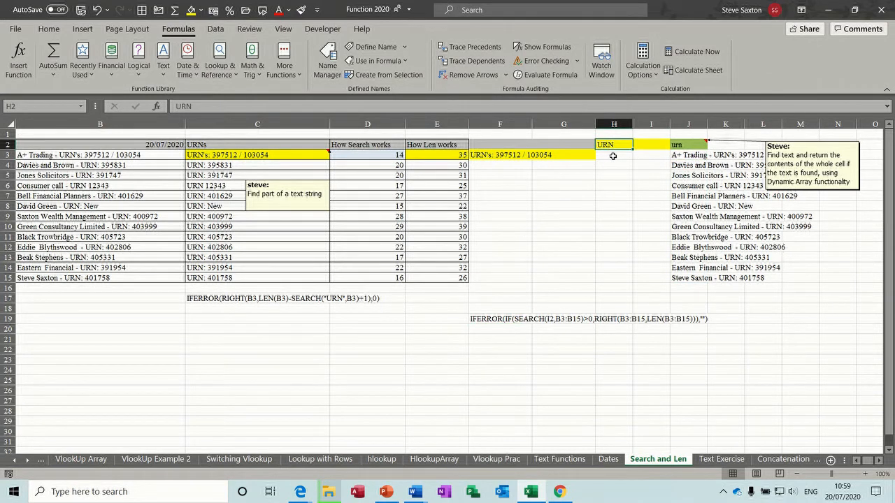
click(613, 154)
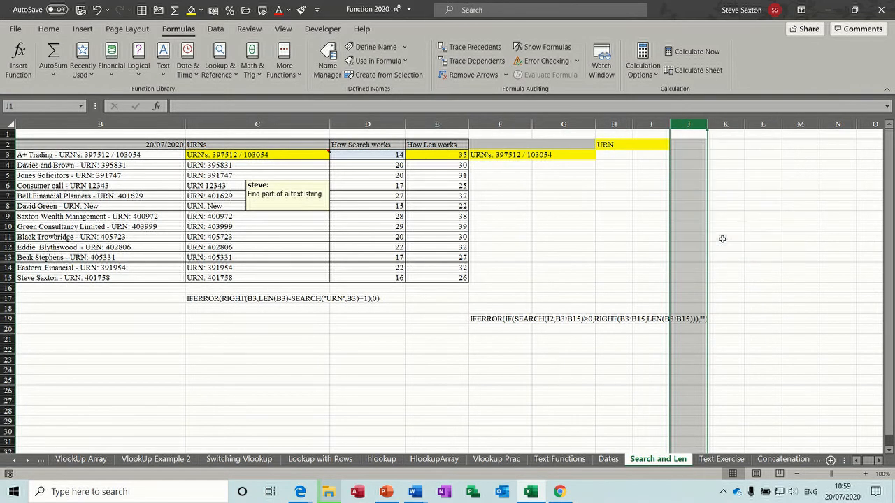
click(612, 154)
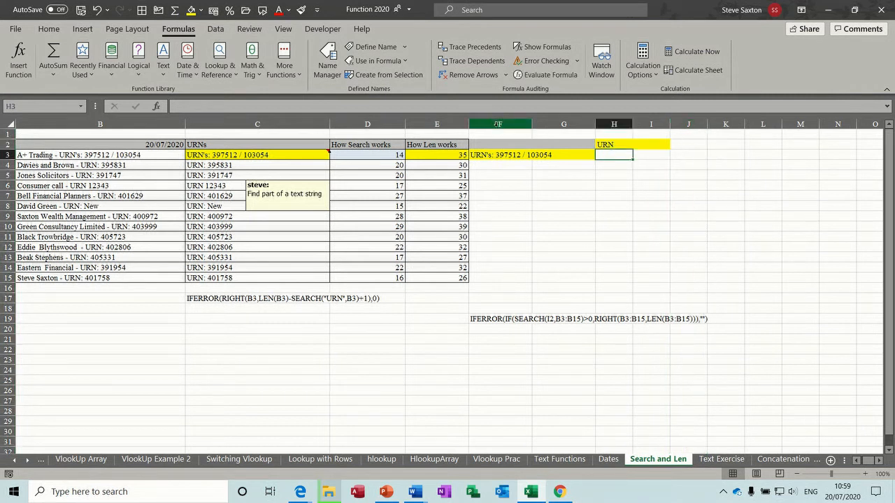
click(499, 319)
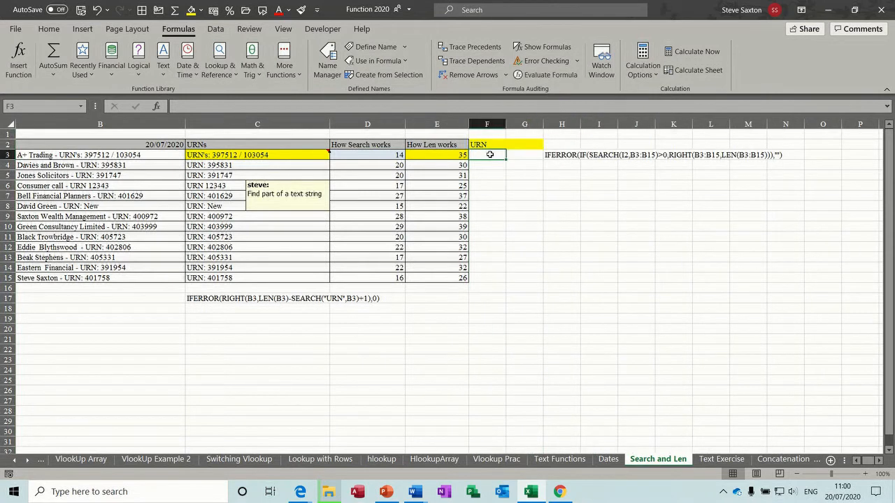
mouse_move(557, 161)
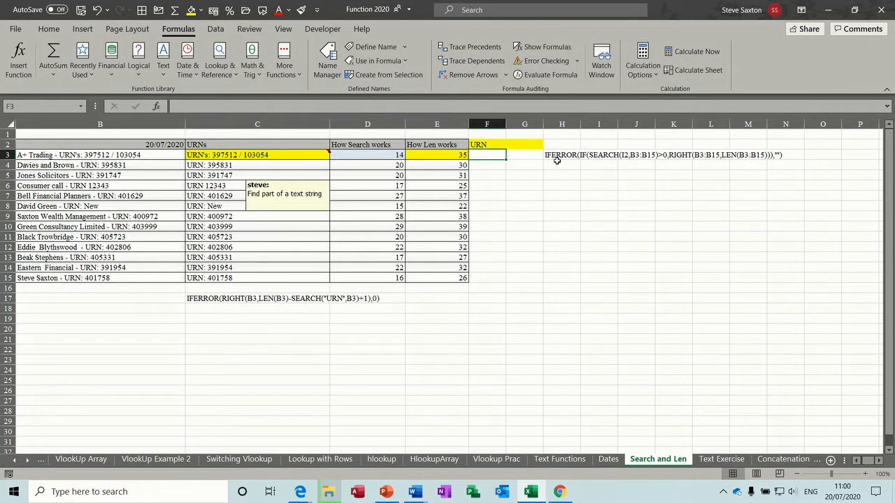
Start an IFERROR formula in F3 beside the reference text, then abandon the attempt.
click(562, 154)
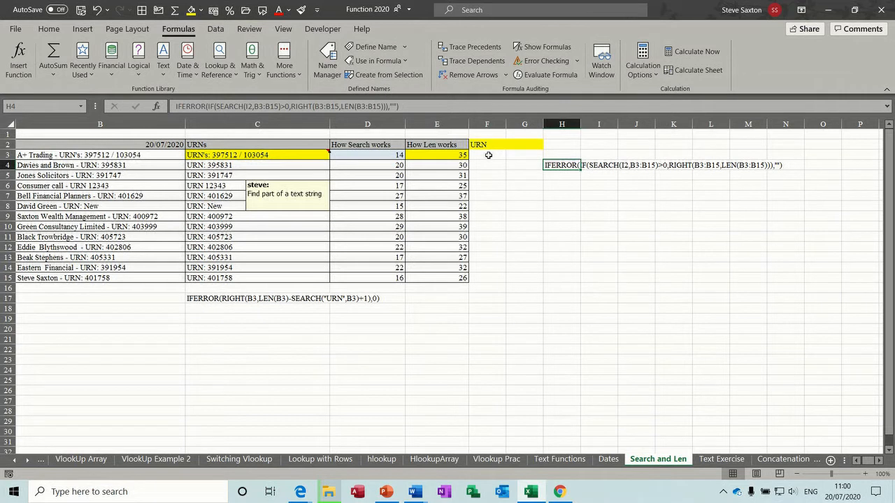
click(486, 154)
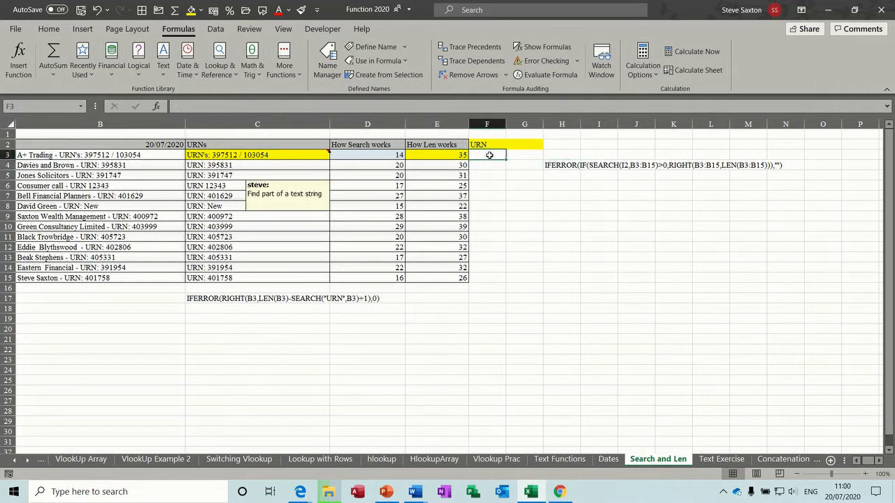
text(=i)
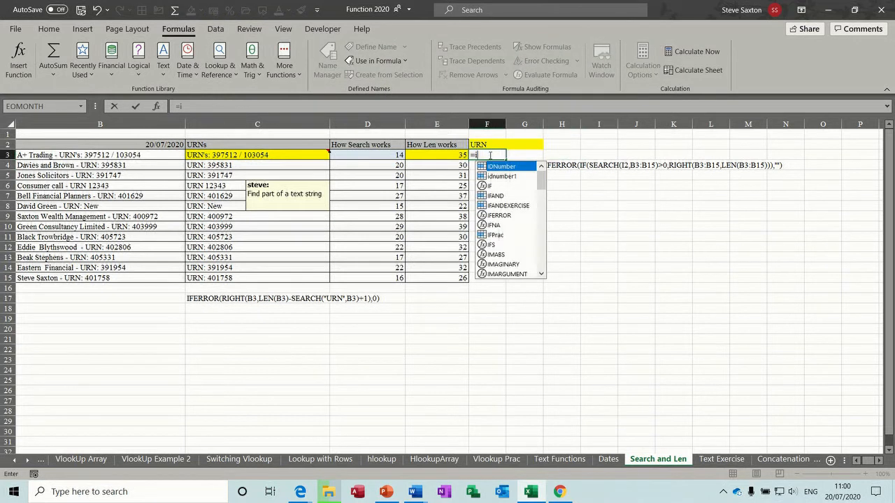
text(ferro)
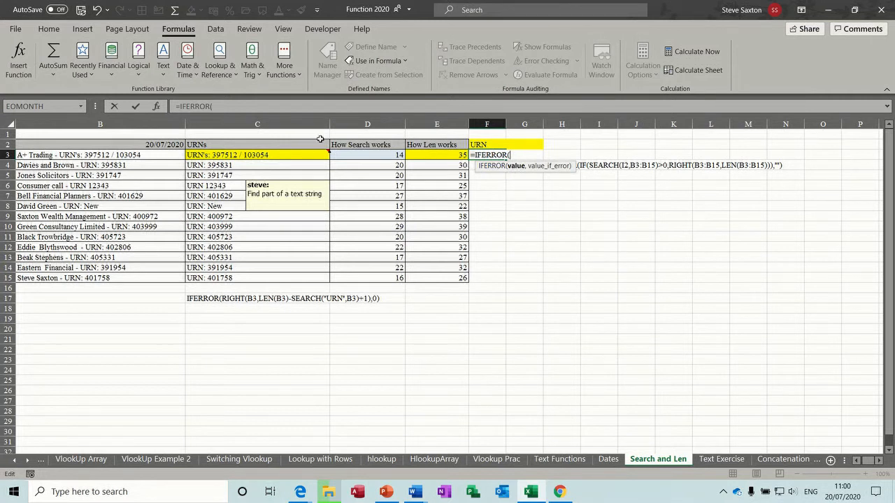
key(Escape)
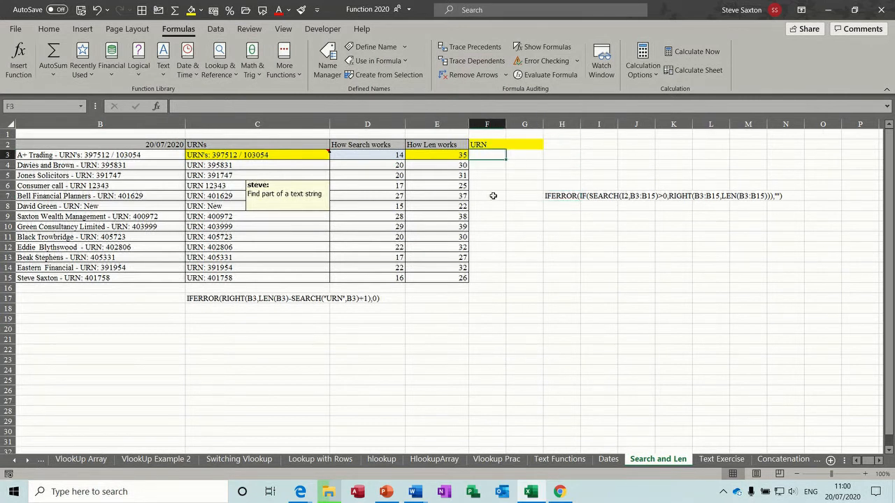
Enter =IFERROR(IF(SEARCH(F2,B3:B15)>0,RIGHT(B3:B15,LEN(B3:B15))),"") in F3, spilling rows 3 to 15.
text(=iferror()
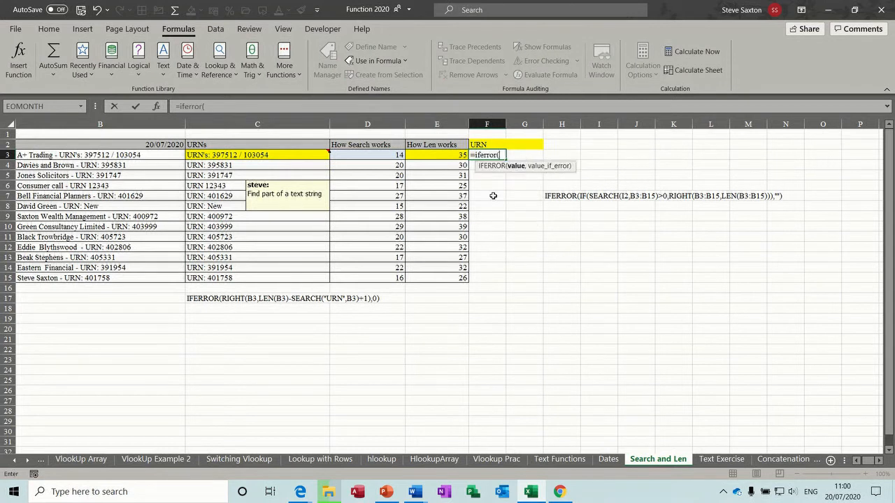
text(if()
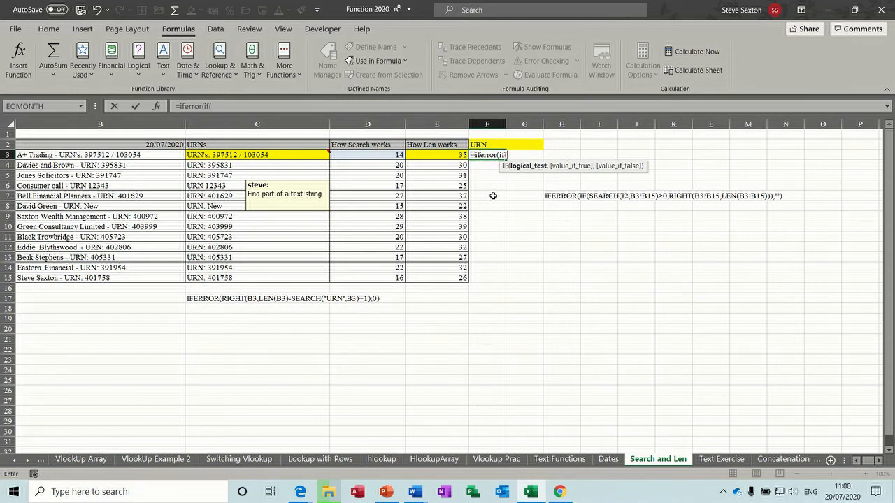
text(search()
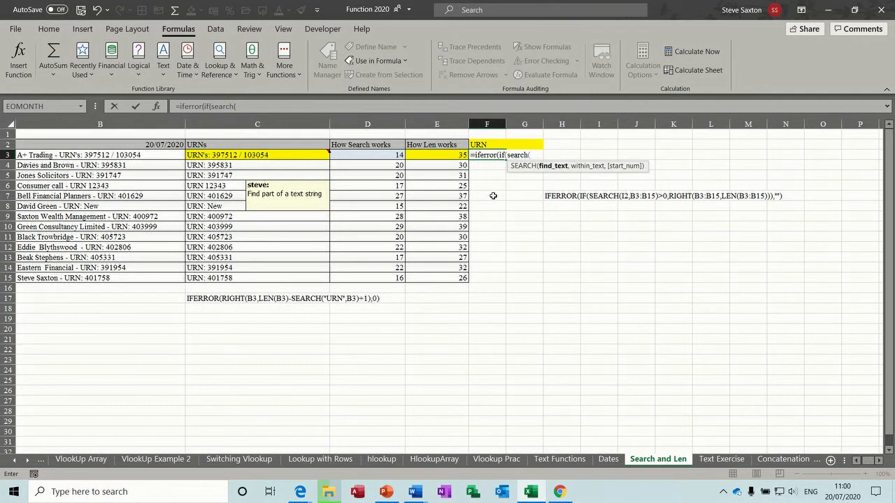
mouse_move(636, 207)
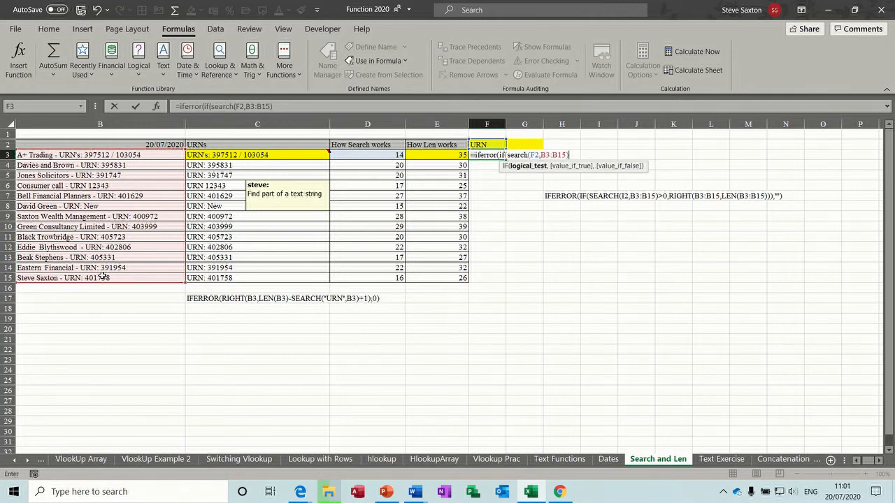
text(>0)
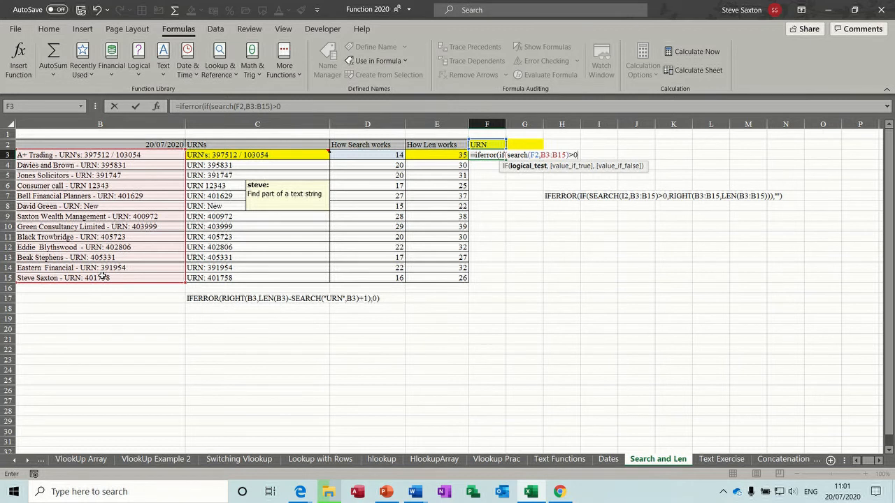
text(,)
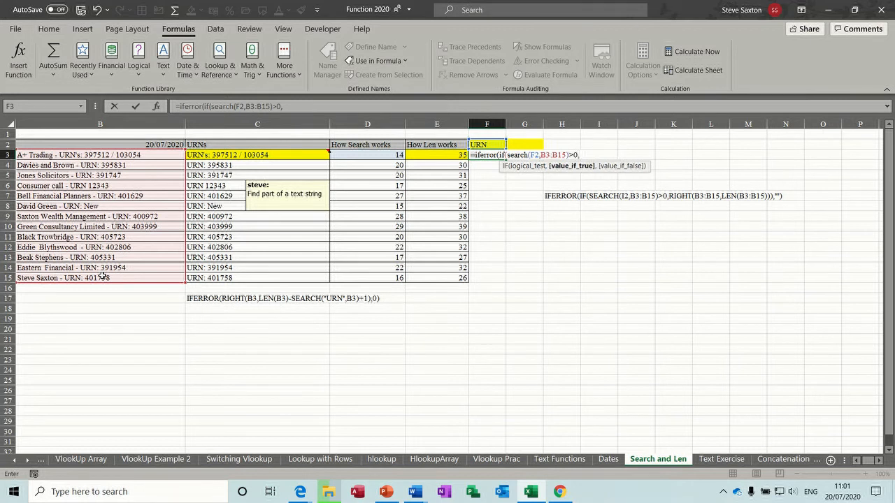
text(righ)
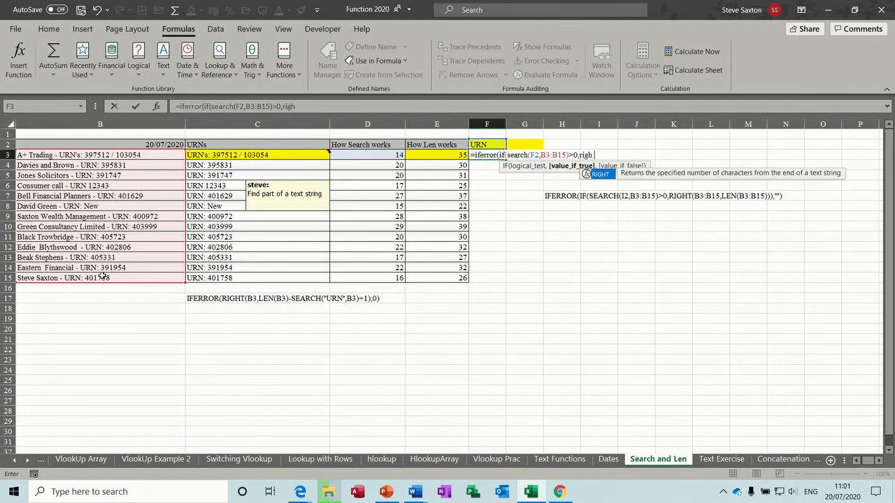
text(t(B3:B15,)
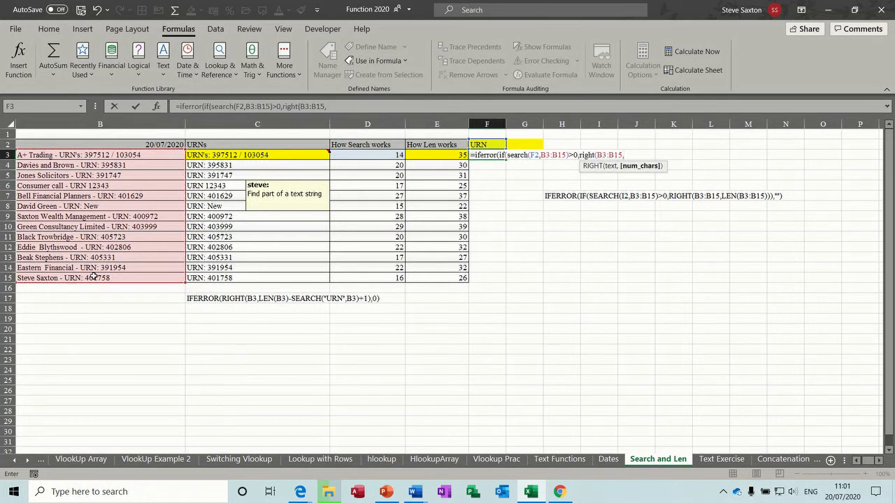
text(len(B3:B15))))
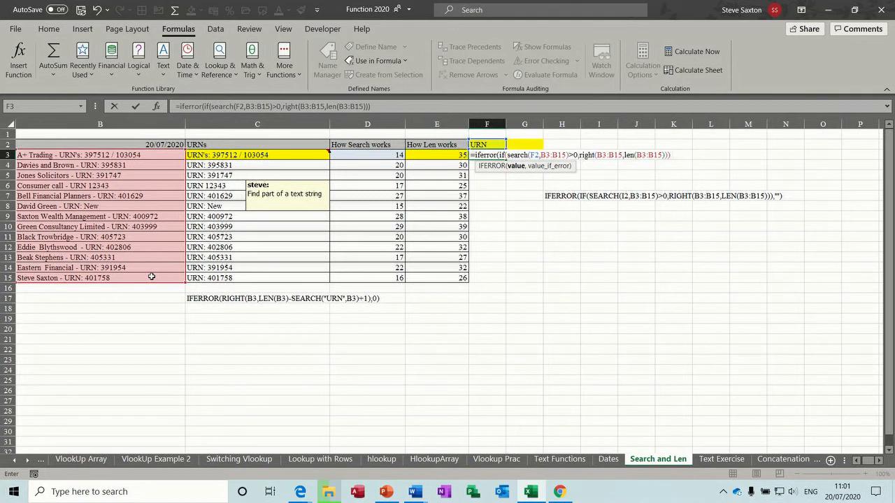
text(,)
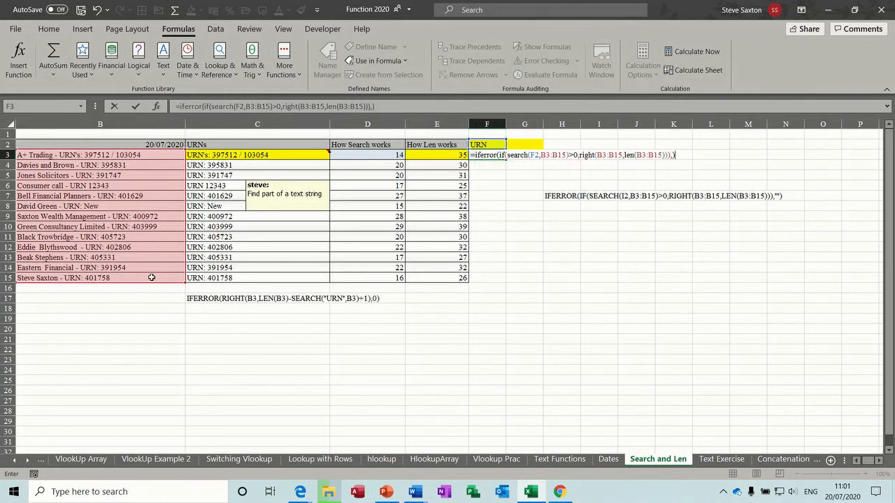
text("")
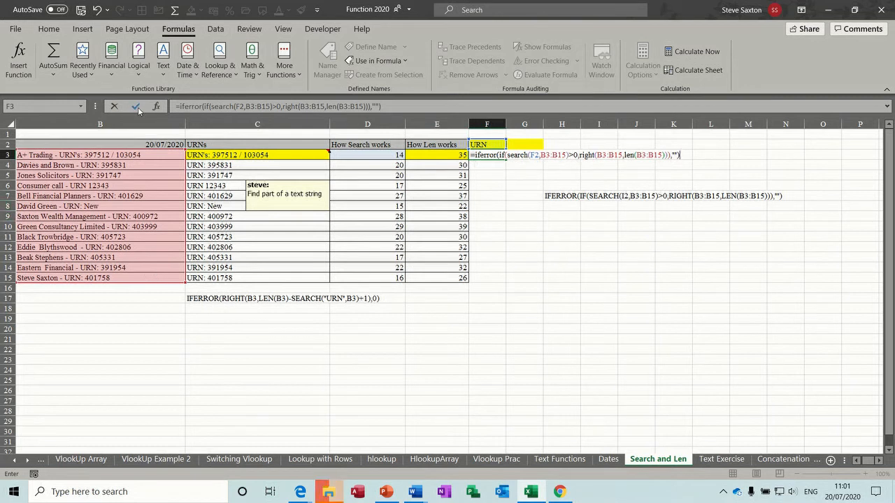
click(137, 106)
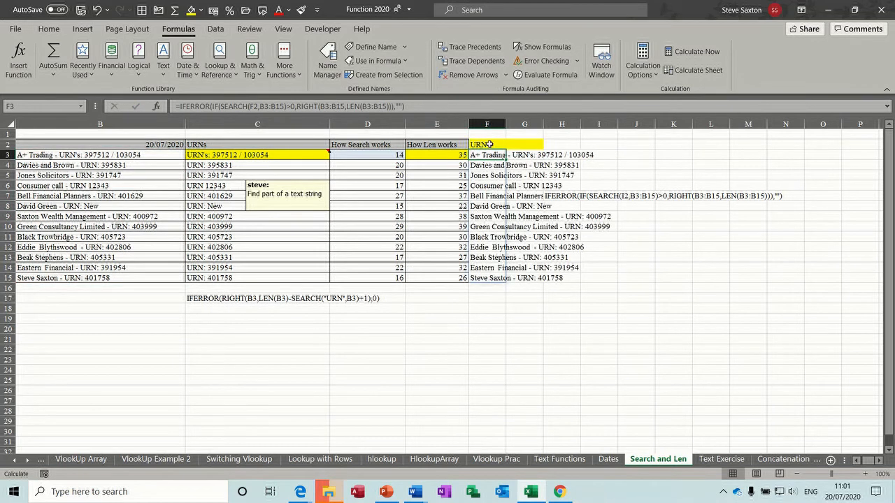
Move the formula text out to L13 and filter the list with search term B in F2.
click(562, 196)
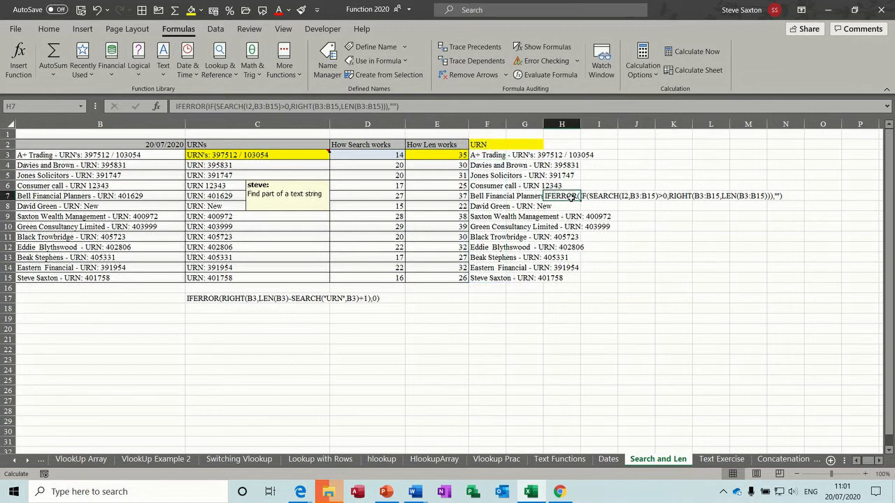
drag(562, 195, 710, 246)
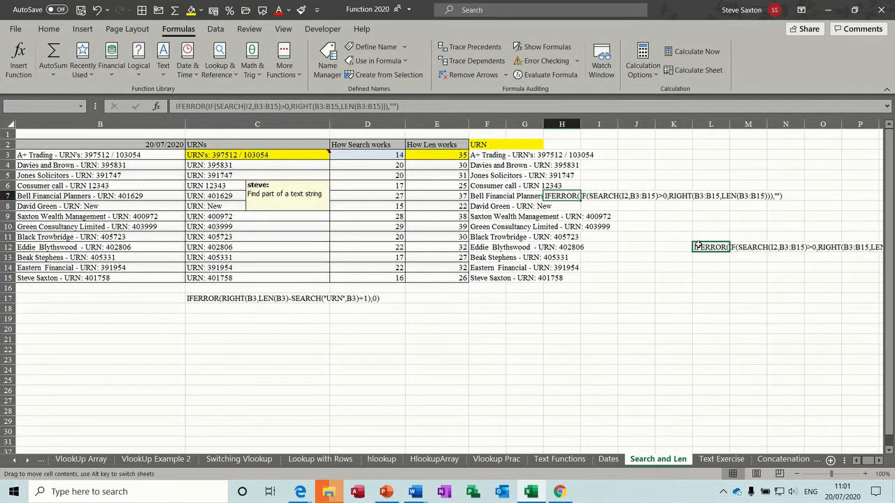
click(487, 144)
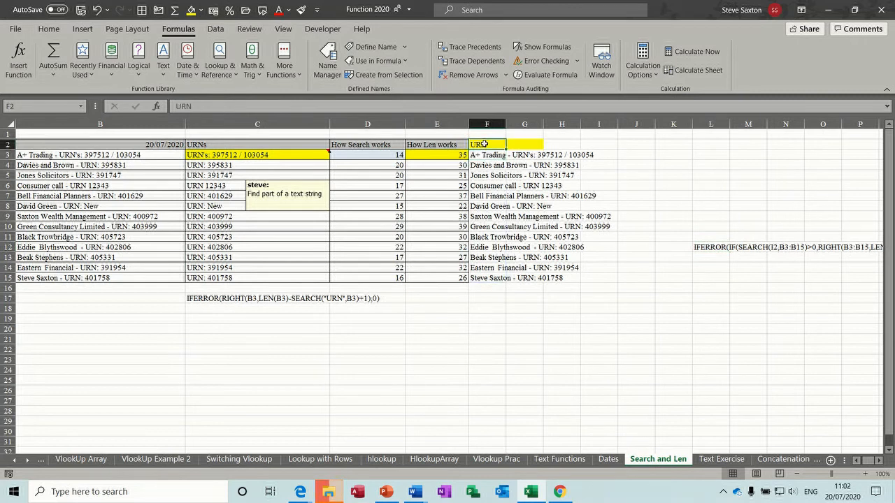
text(Bell Financial Planners -)
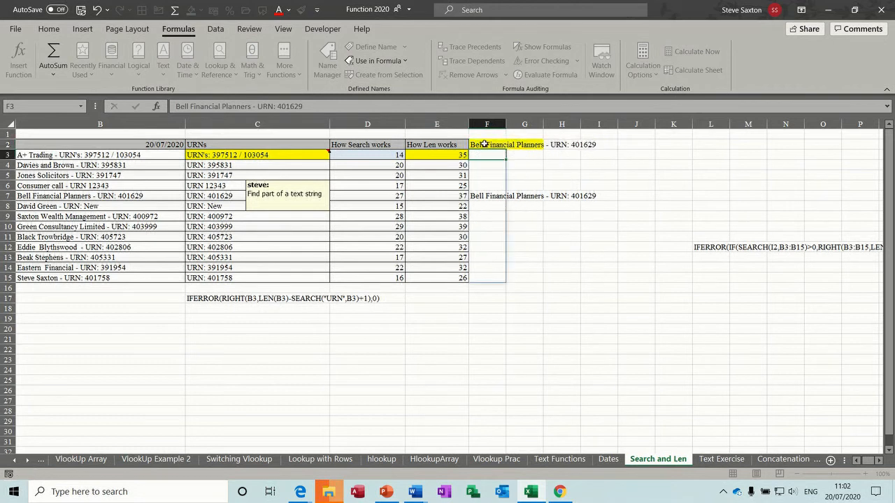
click(486, 144)
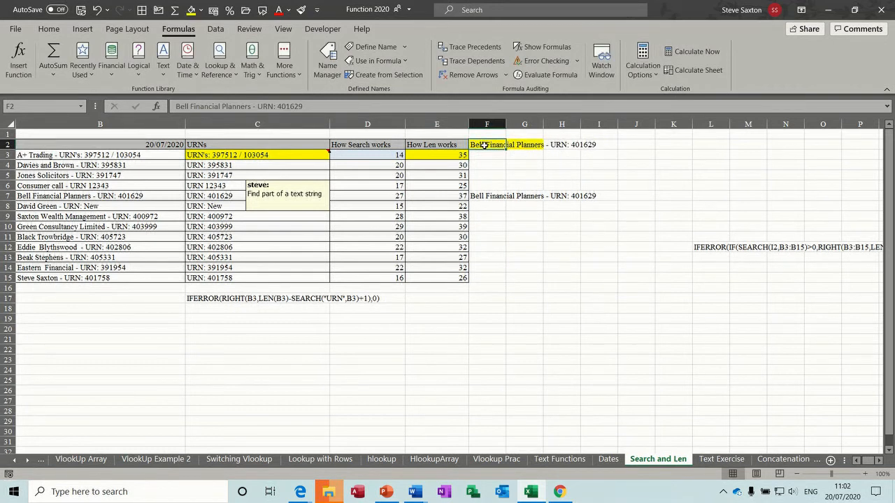
click(486, 154)
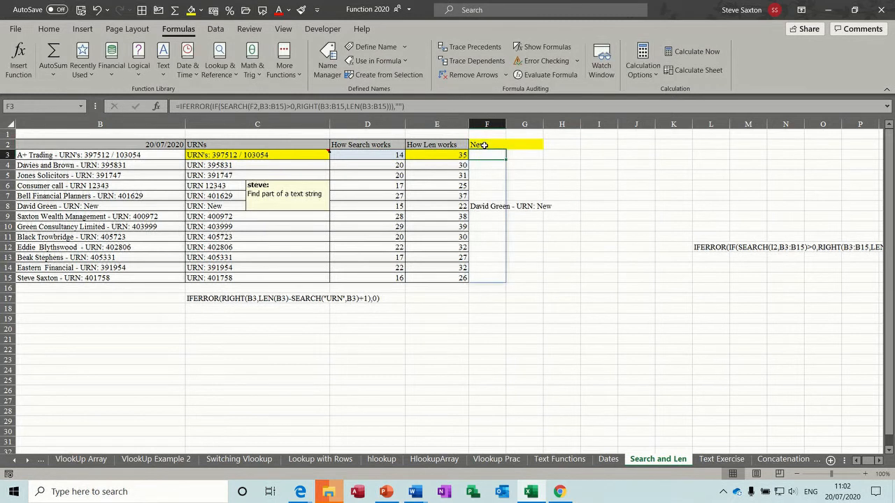
click(487, 143)
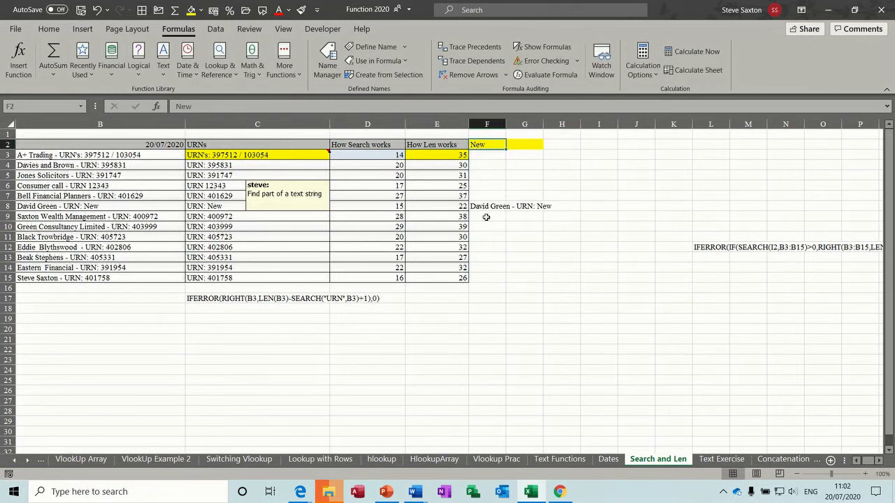
click(487, 154)
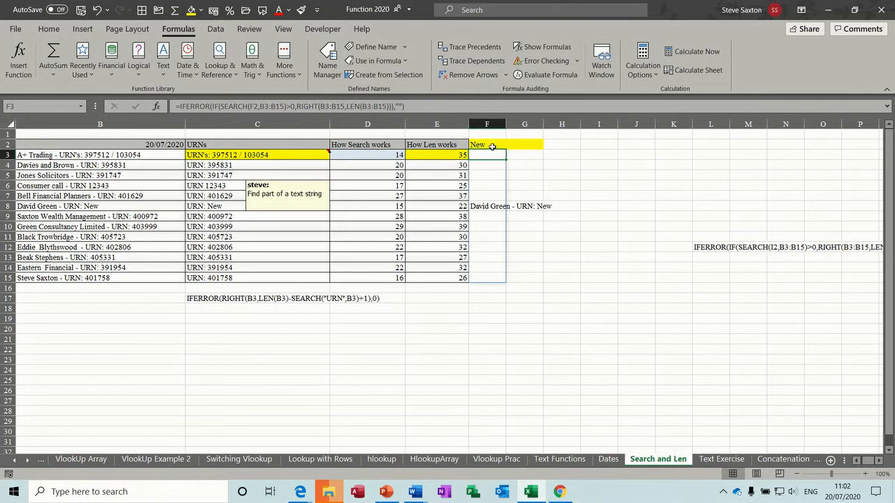
click(486, 144)
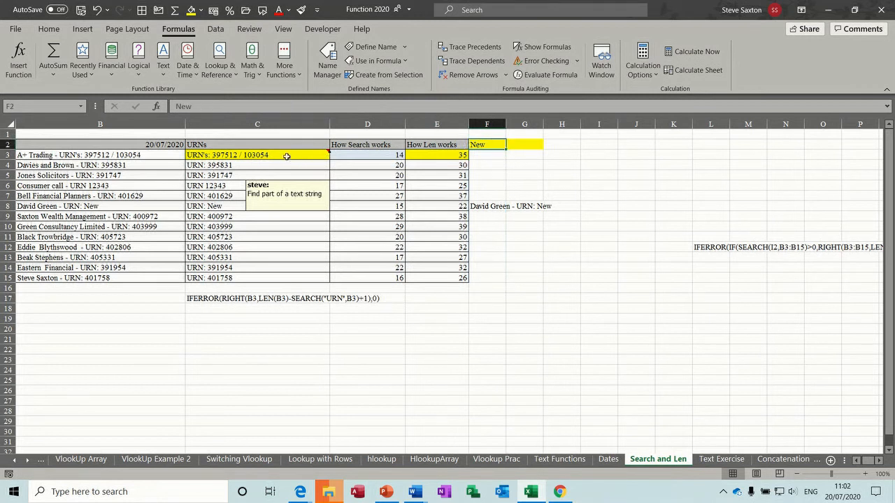
Review the D3 and C17 formulas, then the price sentences A8 and A9 on the Text Exercise sheet.
click(366, 154)
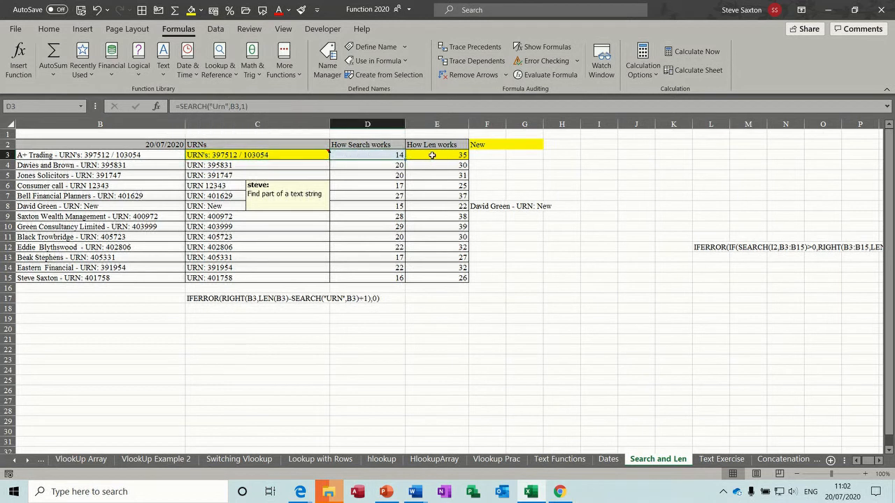
click(257, 154)
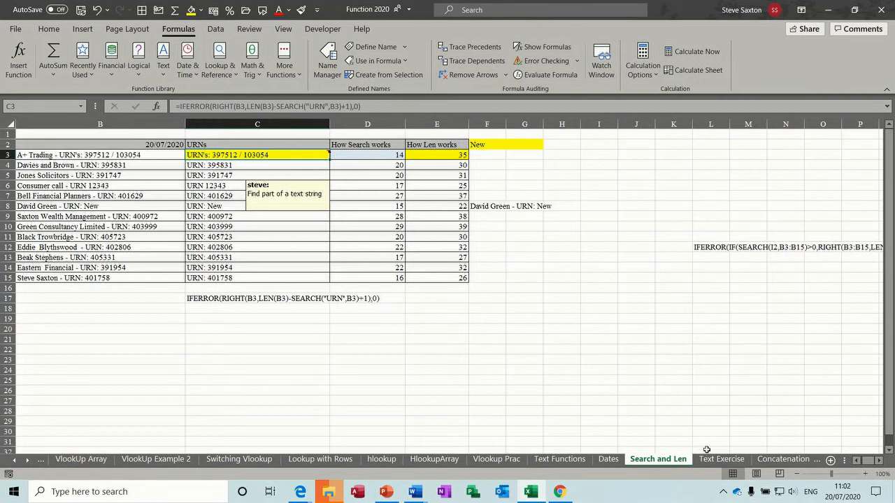
click(722, 458)
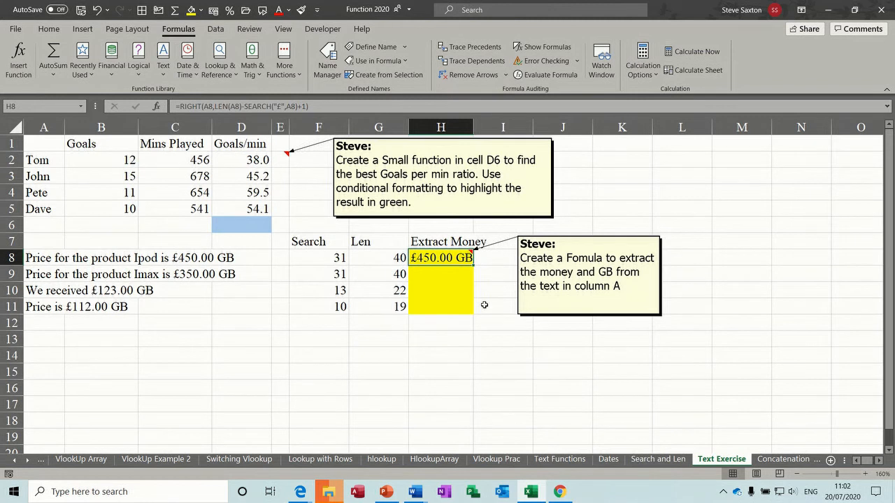
mouse_move(263, 231)
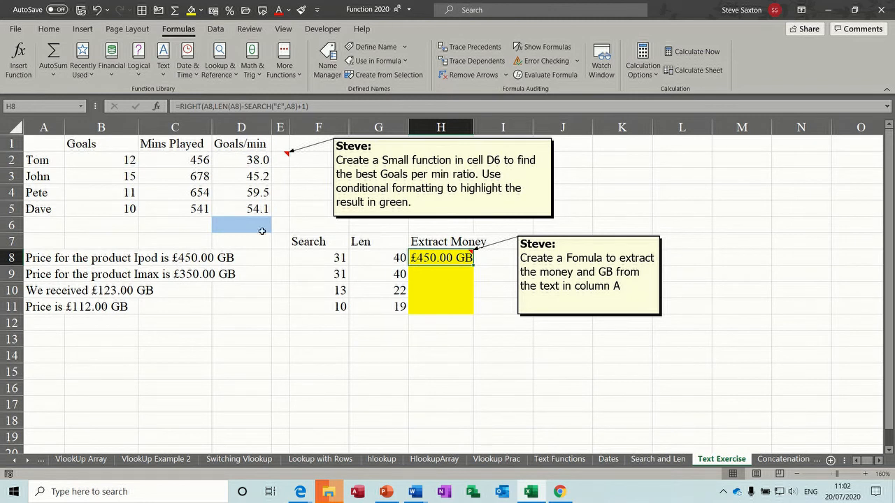
mouse_move(230, 257)
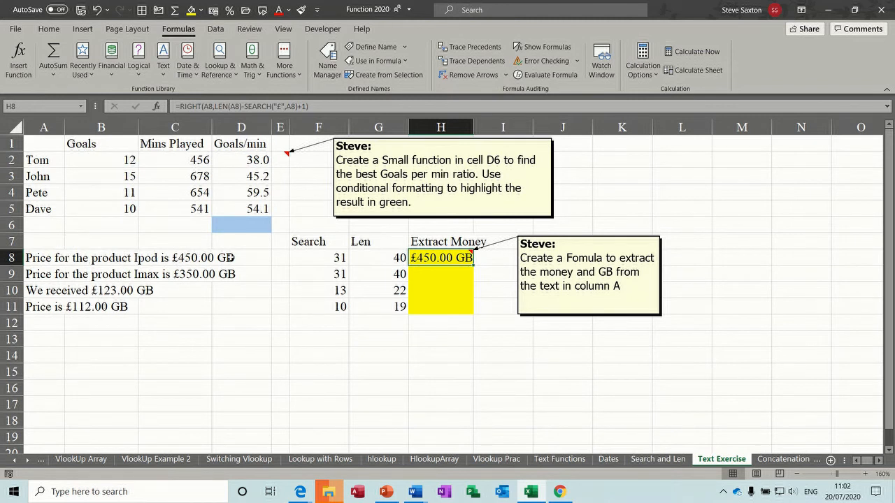
click(43, 258)
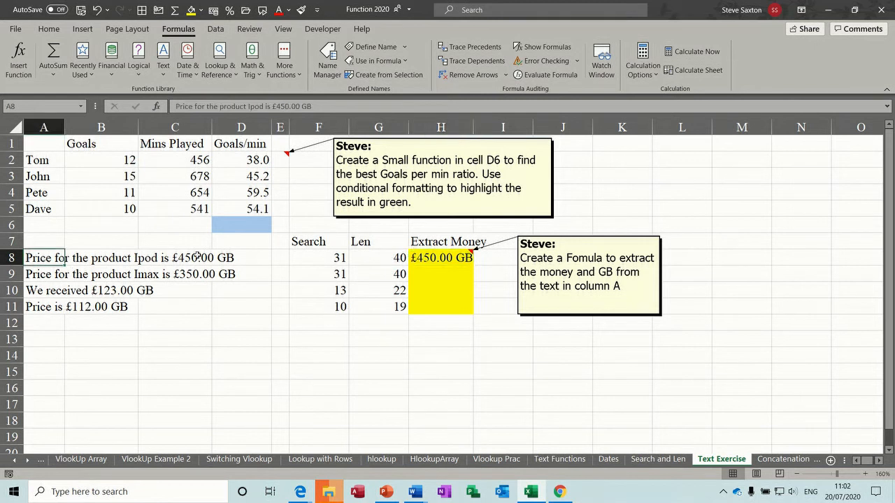
click(101, 273)
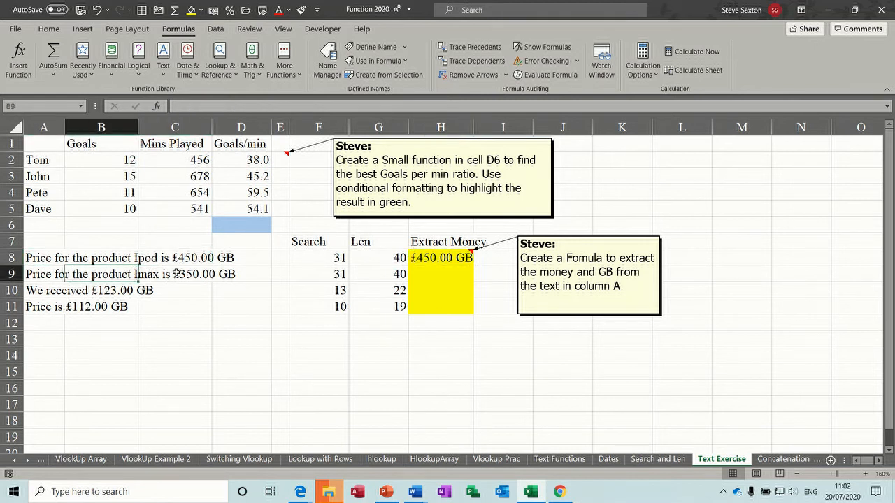
Copy H8's RIGHT(A8,LEN(A8)-SEARCH("£",A8)+1) formula text into H13 below the table.
click(440, 257)
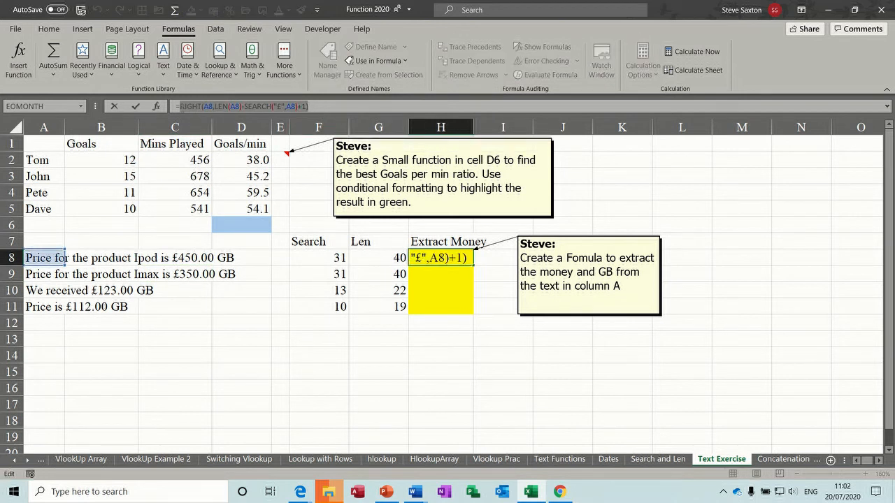
mouse_move(257, 249)
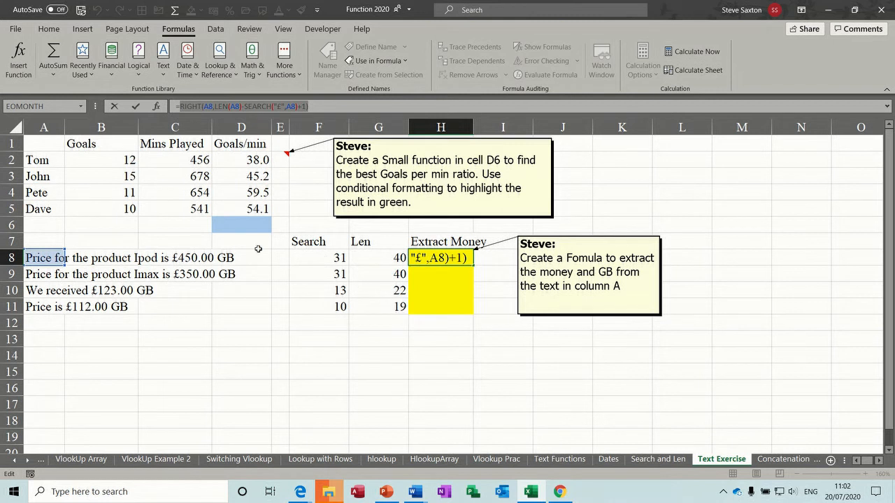
key(Return)
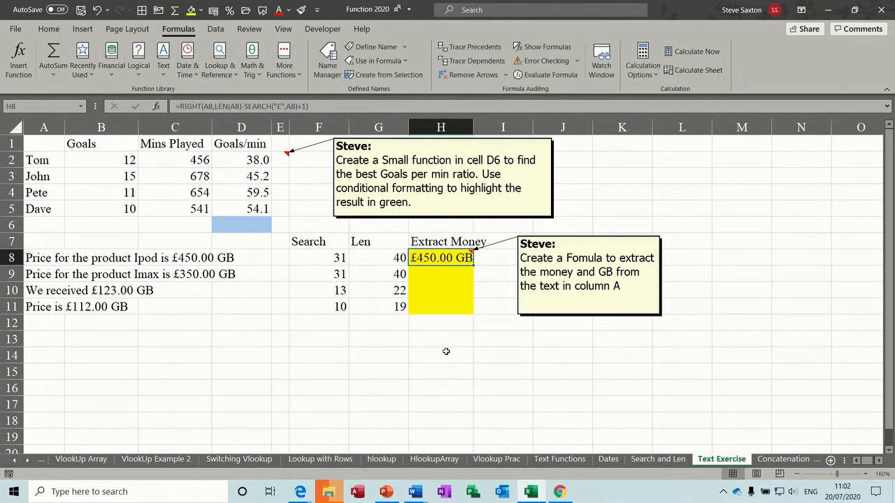
click(440, 339)
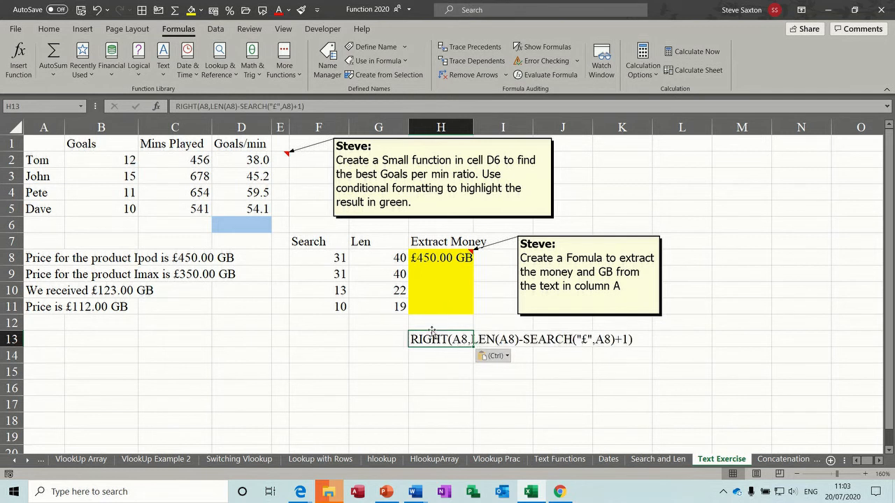
mouse_move(562, 341)
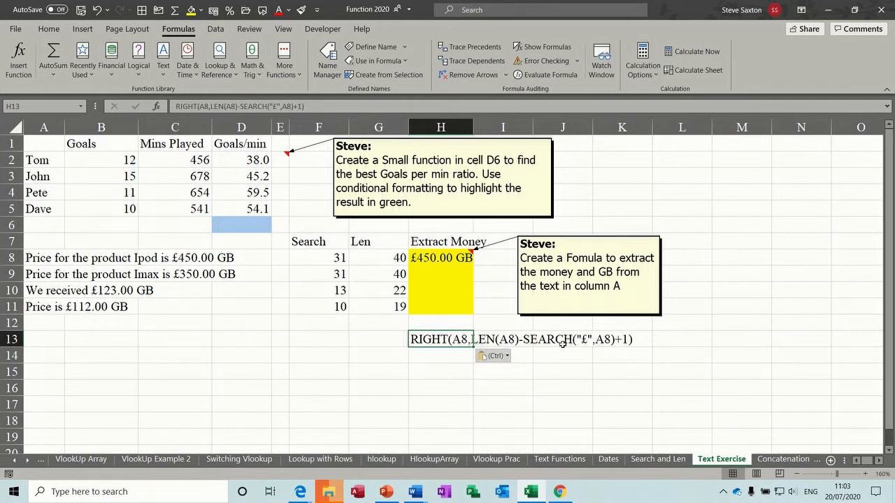
mouse_move(568, 355)
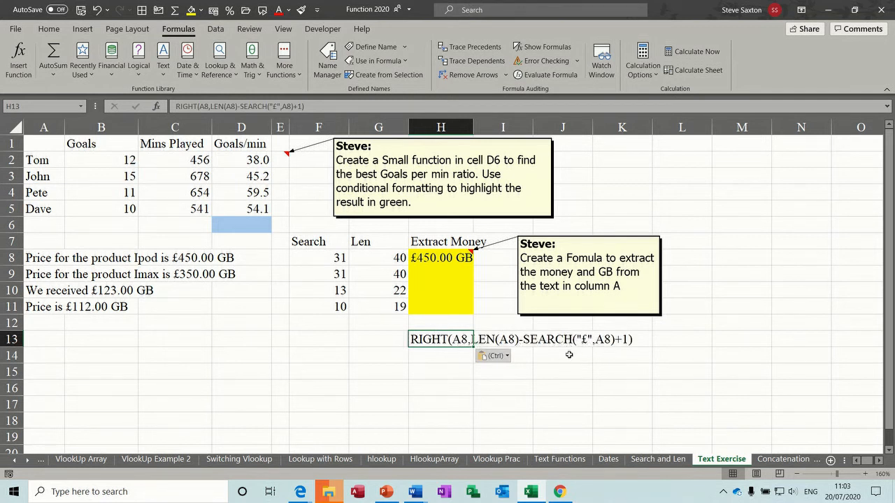
mouse_move(528, 325)
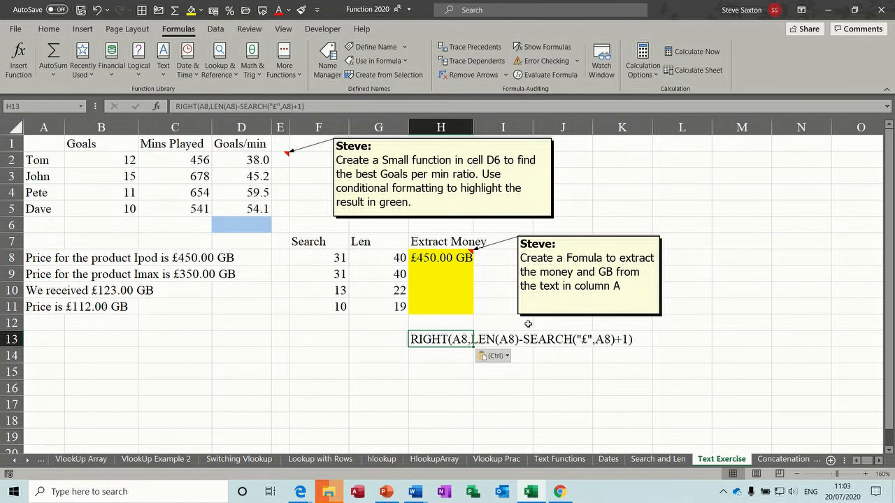
mouse_move(443, 271)
text(=)
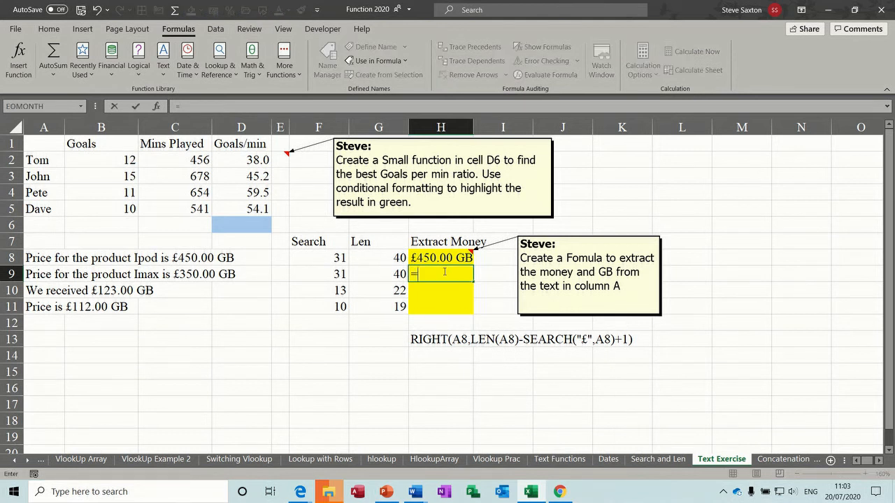
Enter =LEN(A9)-SEARCH("£",A9) in H9, returning 9 for the second price sentence.
text(len)
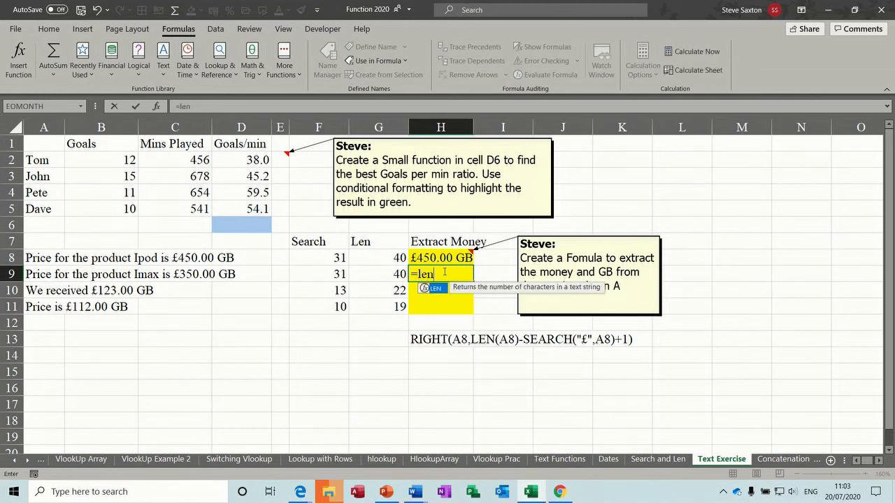
text(()
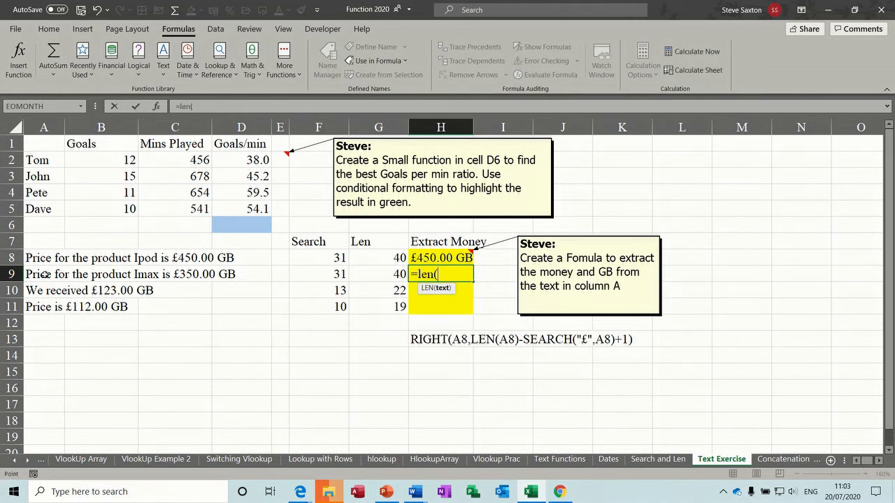
click(44, 273)
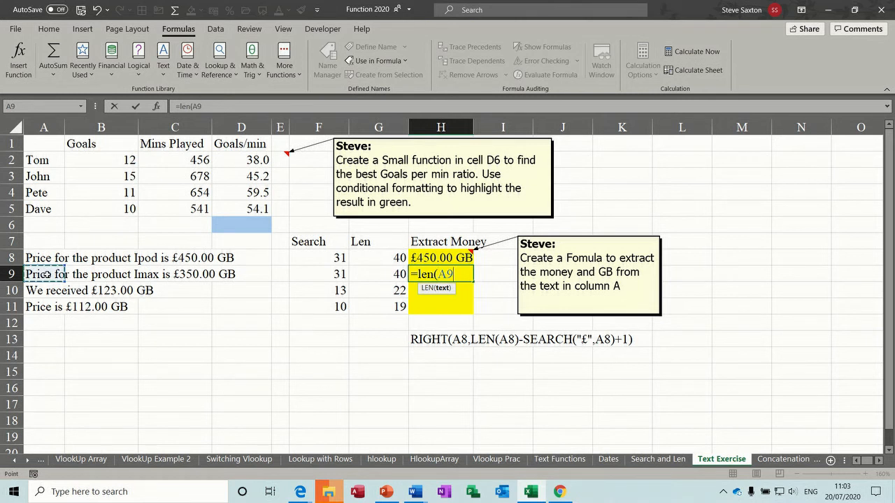
text())
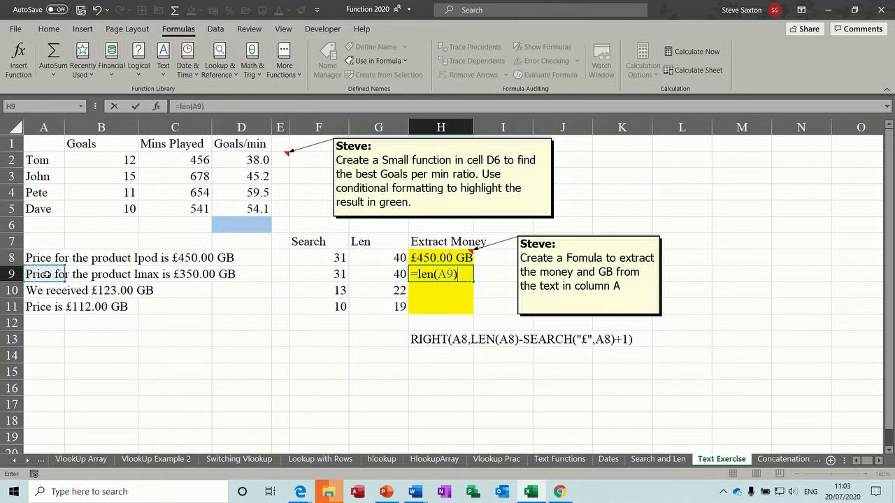
text(-)
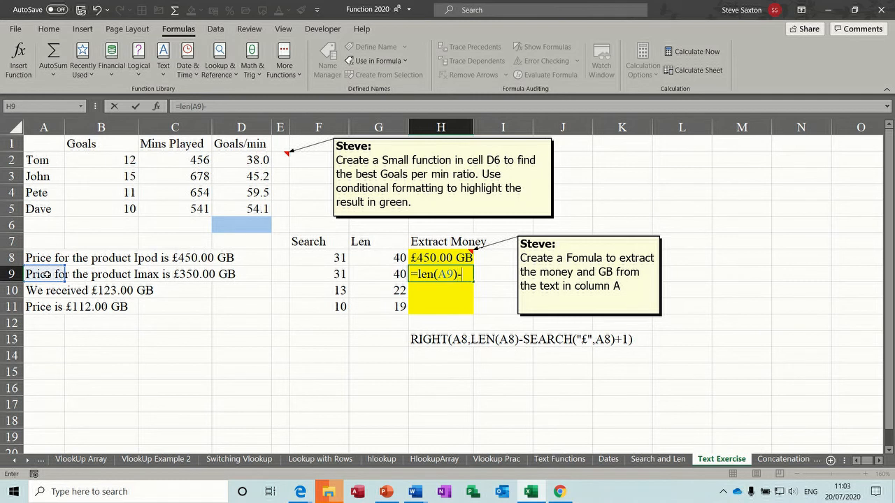
text(search)
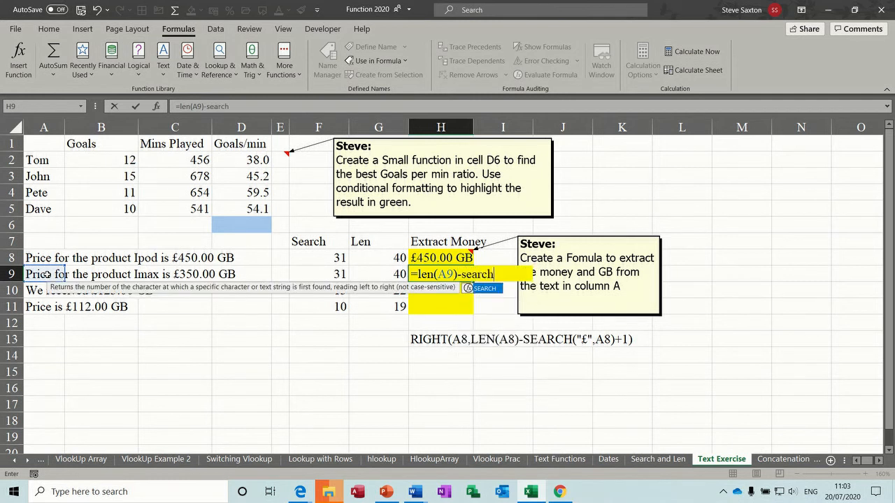
text(()
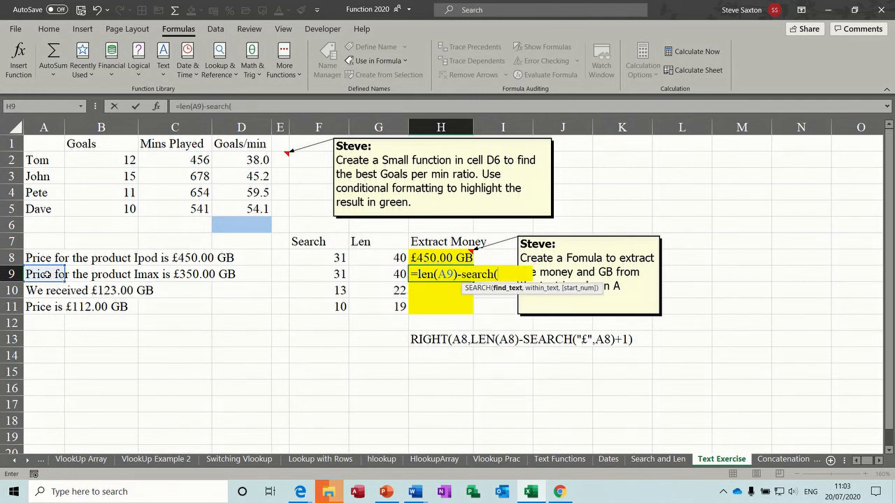
text(")
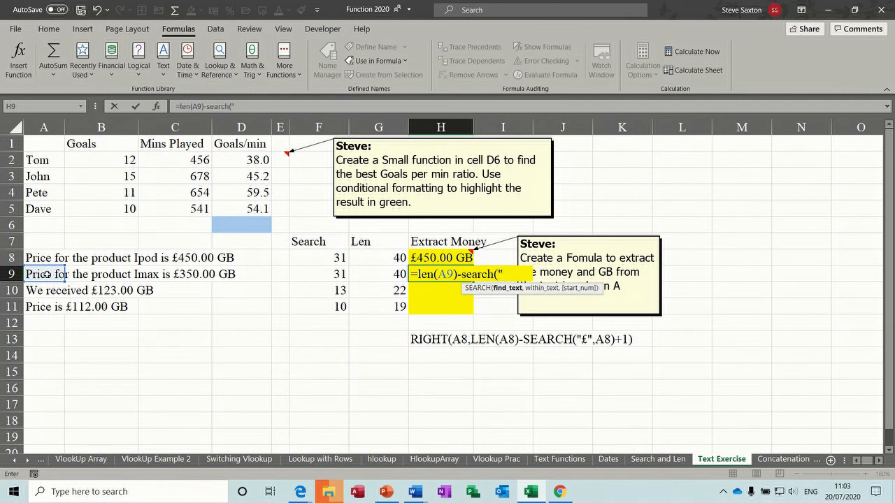
text(£")
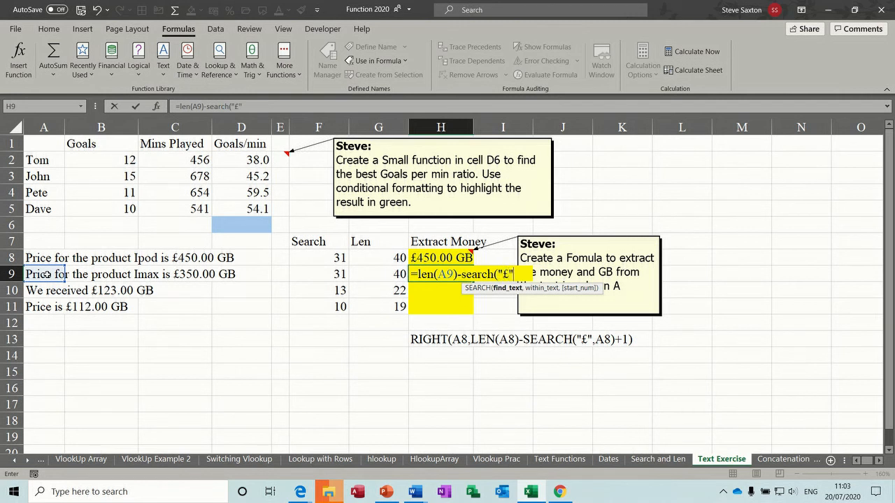
text(,)
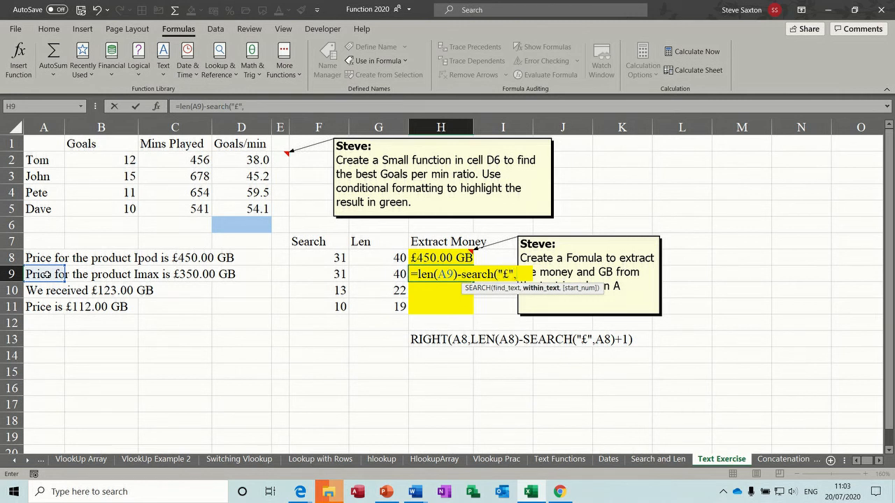
text(A)
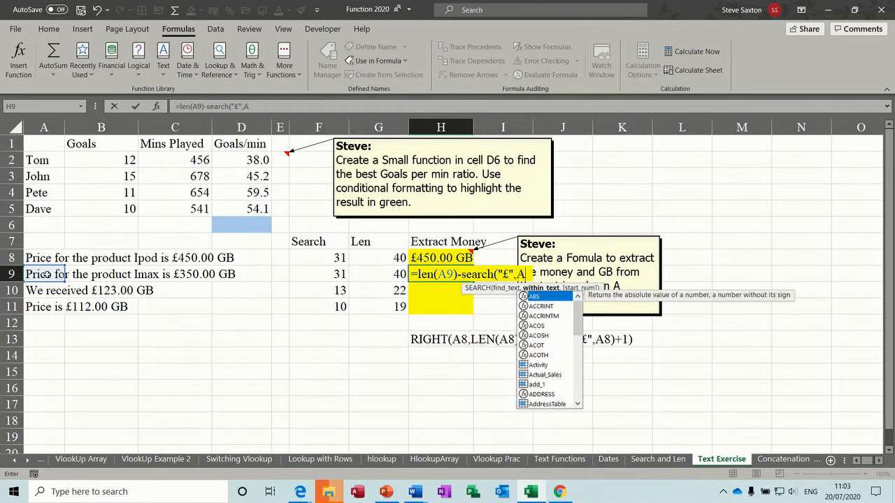
text(9))
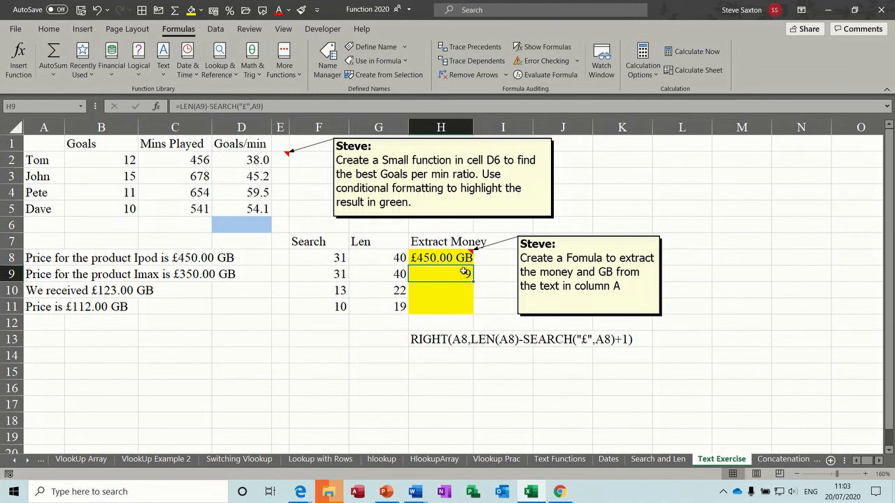
text(9)
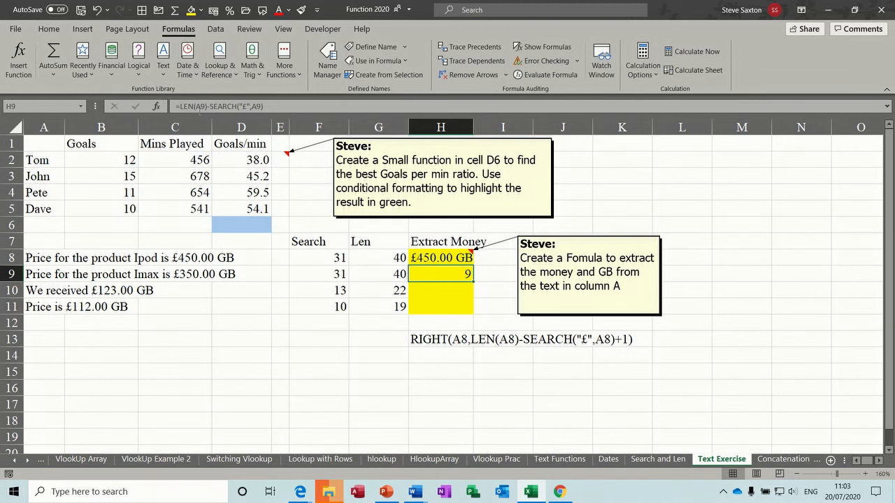
mouse_move(184, 106)
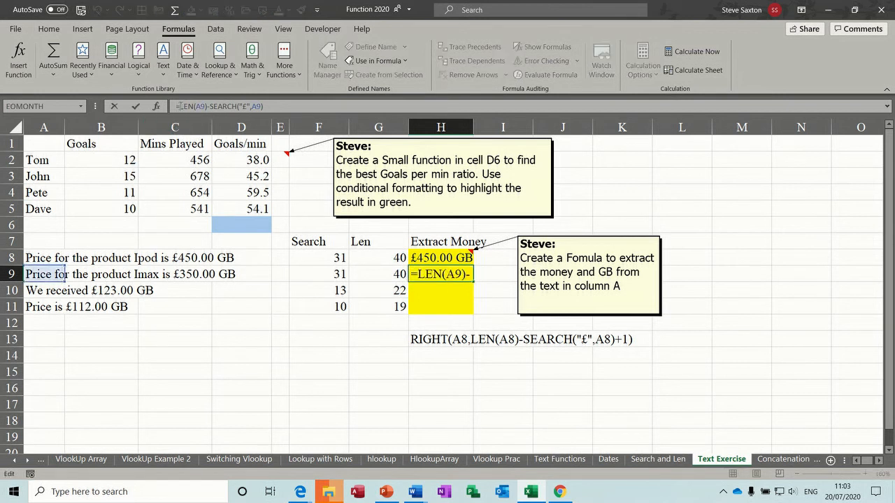
Wrap H9 as =RIGHT(A9,LEN(A9)-SEARCH("£",A9)+1) so it returns £350.00 GB.
text(right)
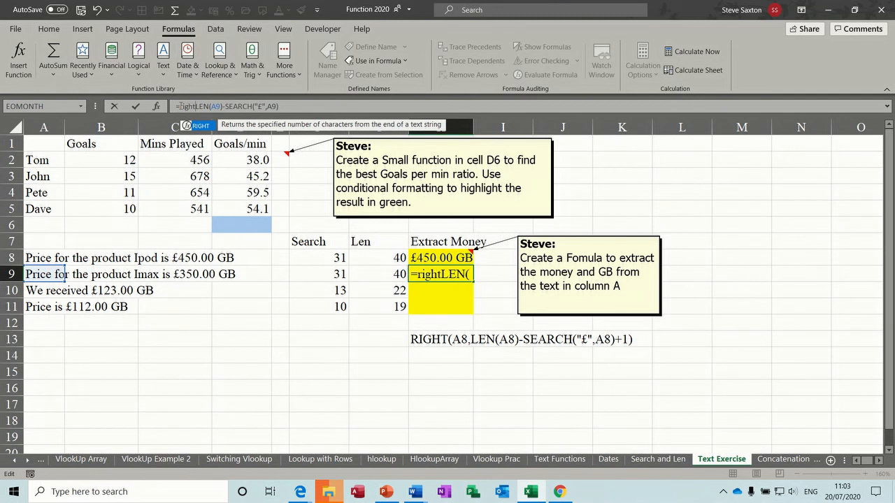
text(LEN(A9)-)
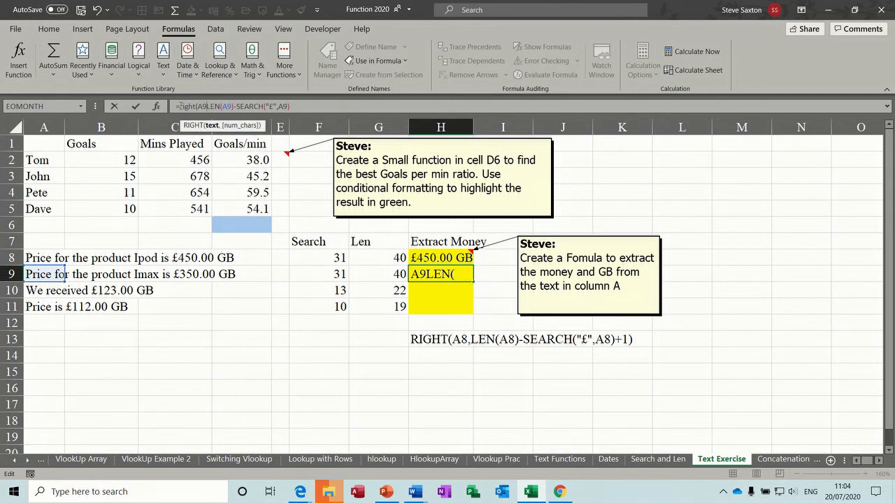
text(LEN(A9)-)
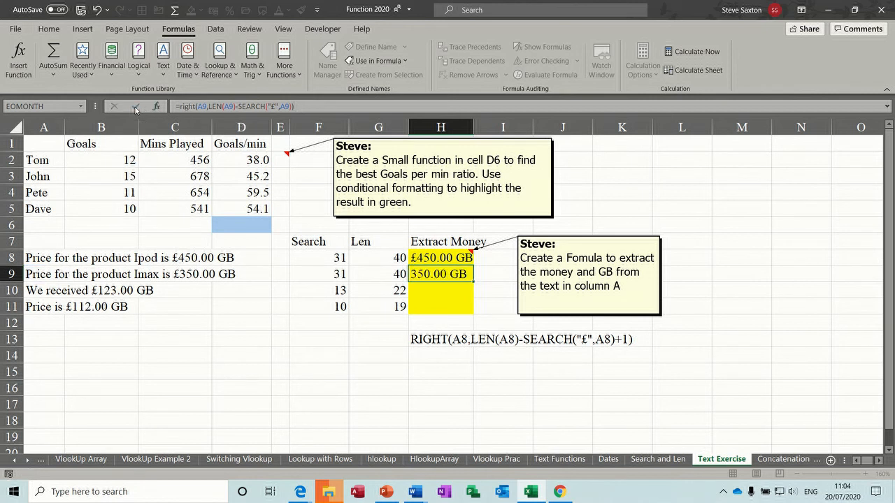
click(440, 273)
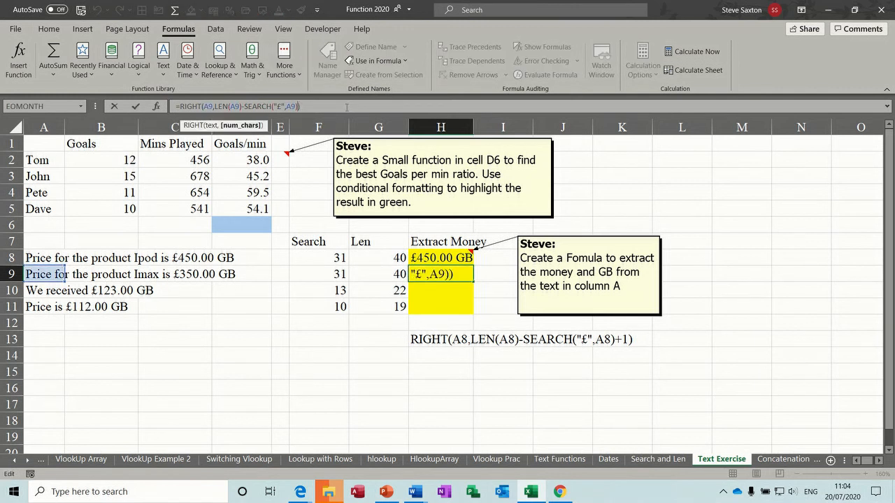
text(+1)
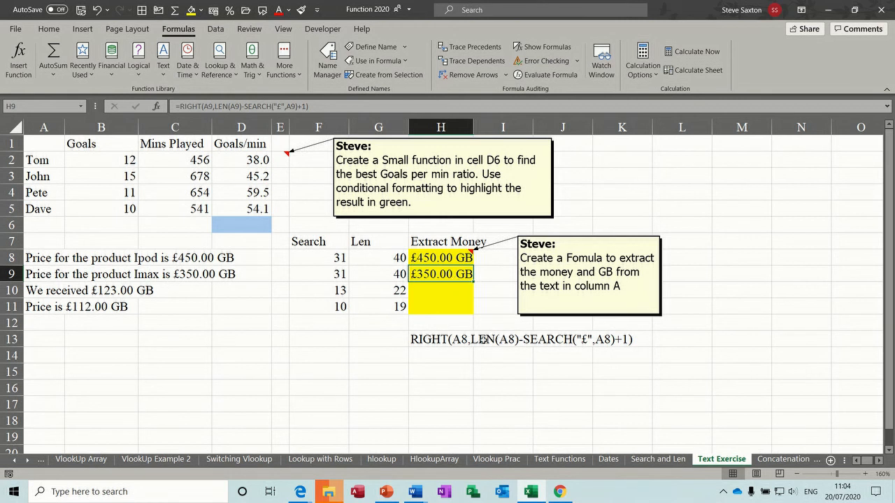
mouse_move(402, 342)
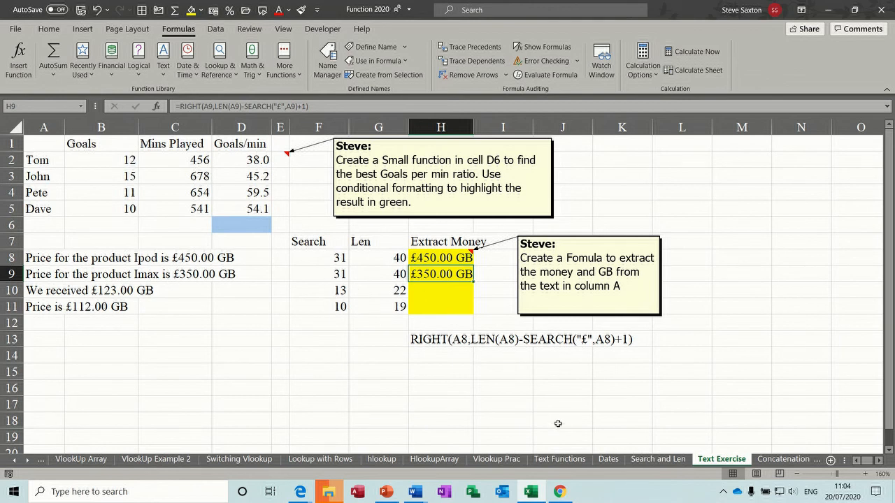
click(657, 458)
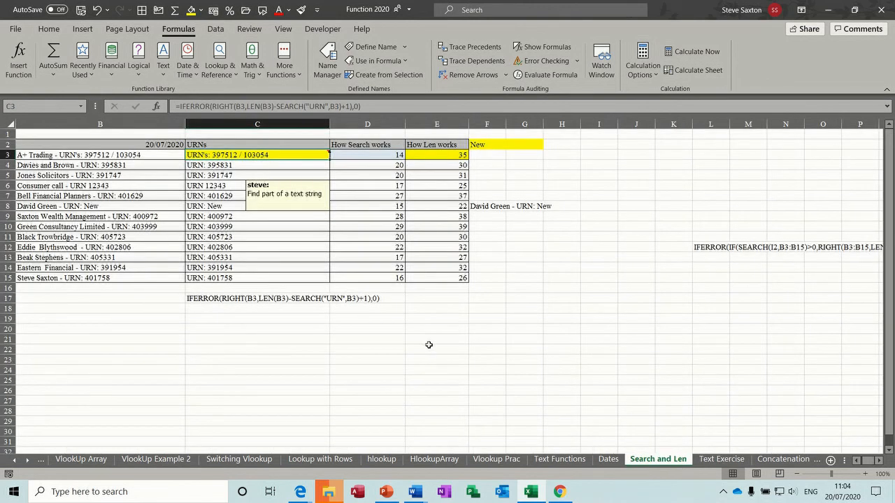
mouse_move(467, 170)
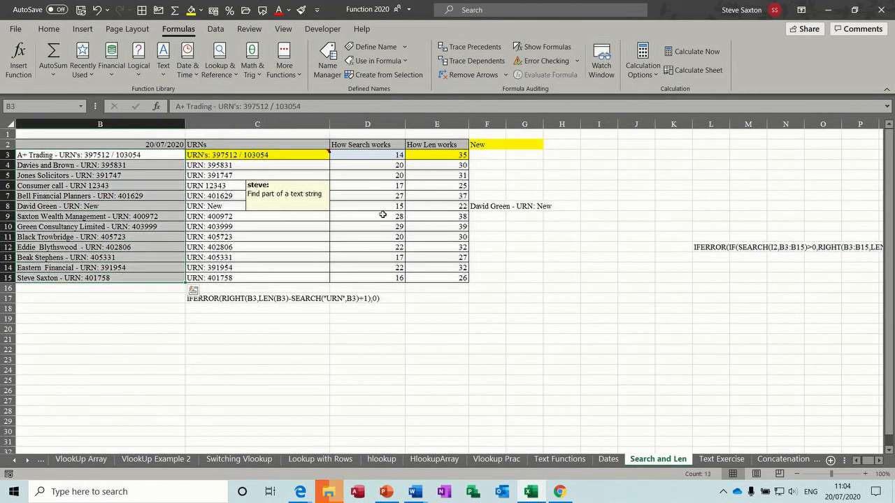
click(486, 144)
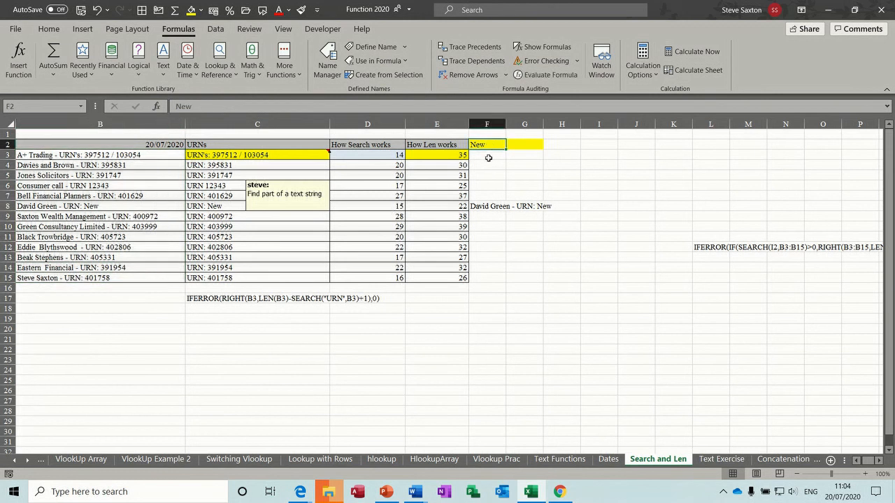
mouse_move(487, 195)
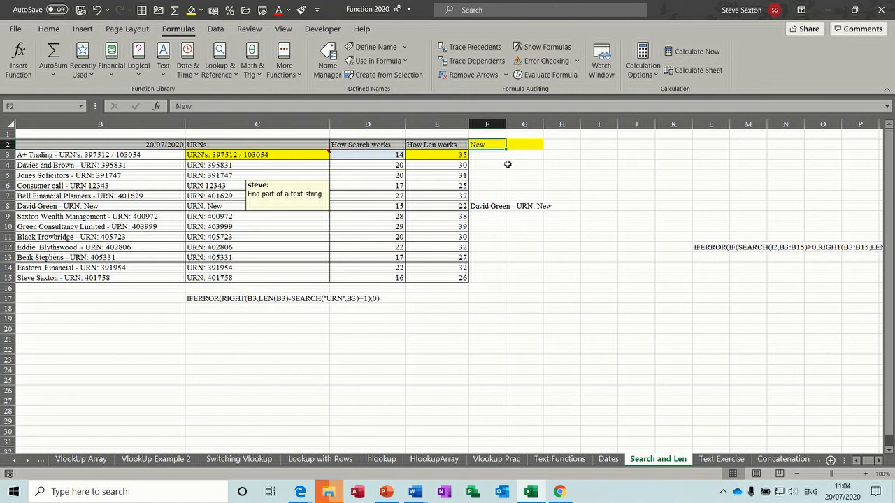
mouse_move(129, 198)
text(2)
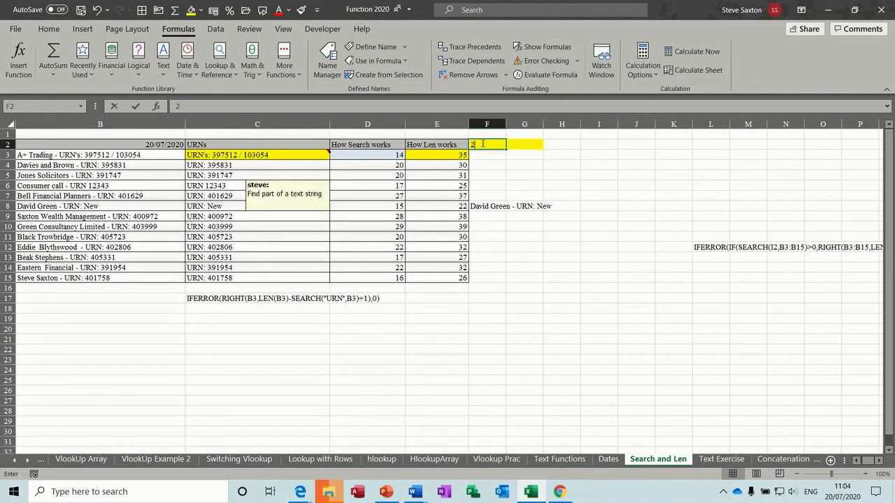
text(34)
key(Return)
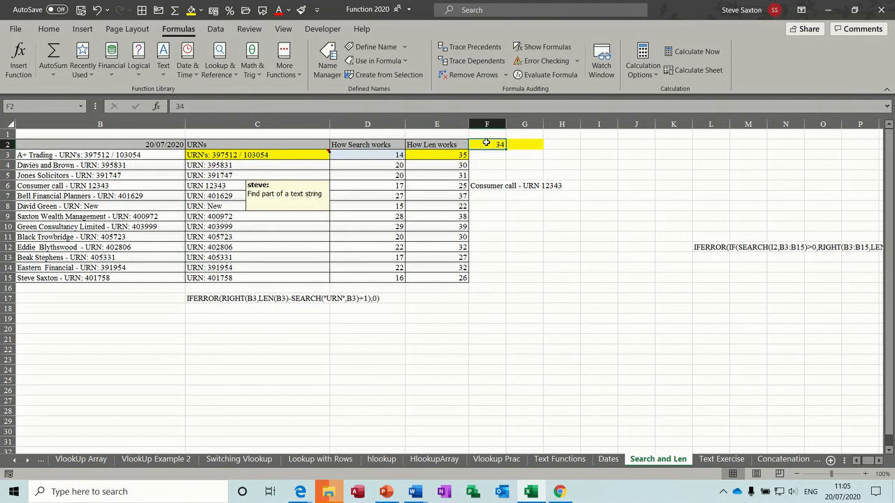
click(487, 153)
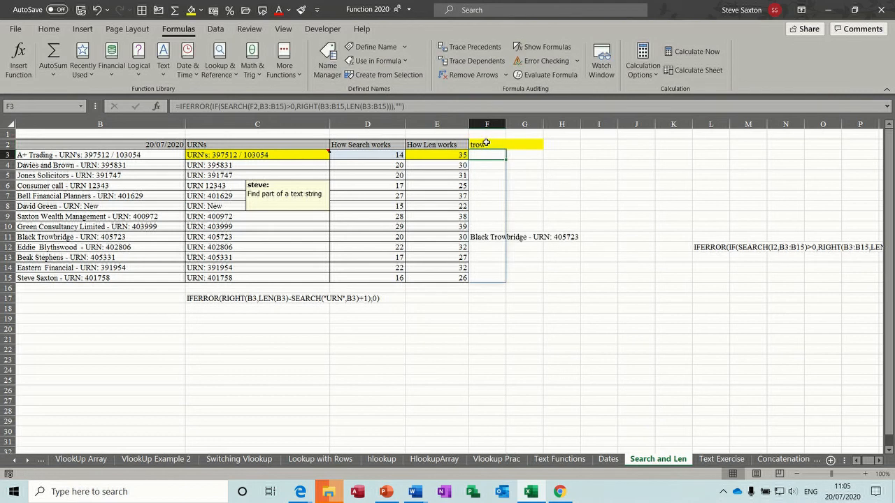
click(487, 144)
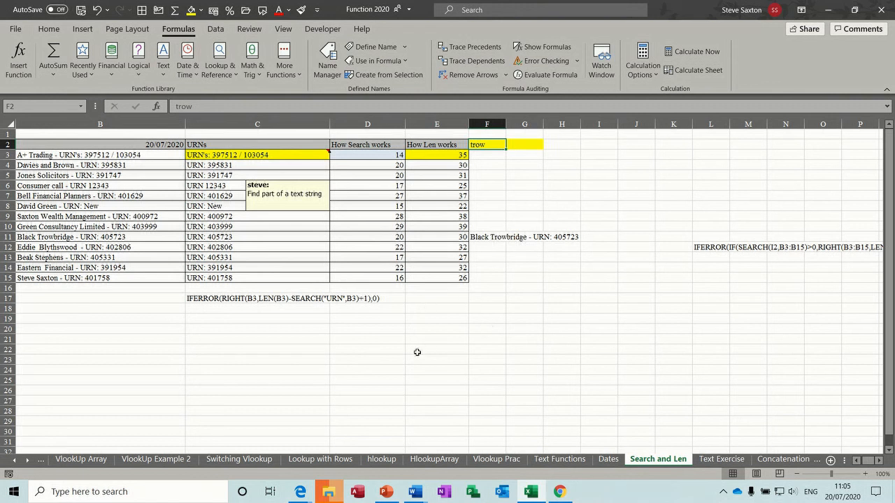
mouse_move(478, 322)
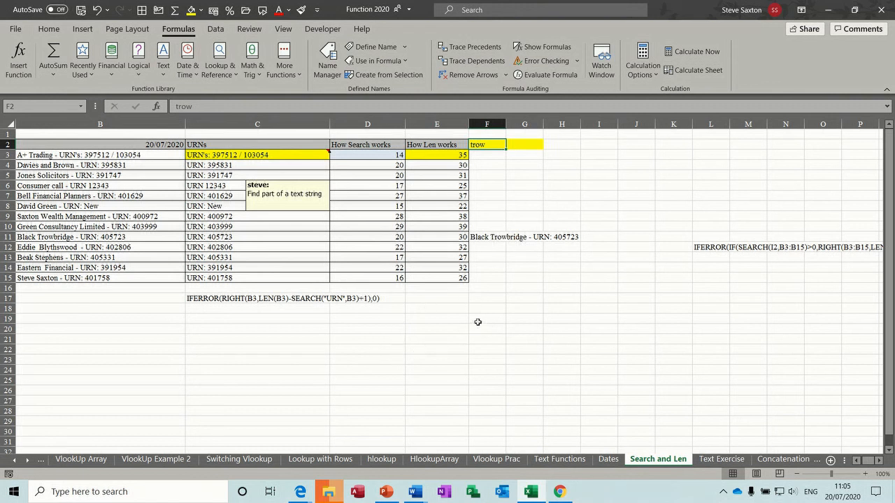